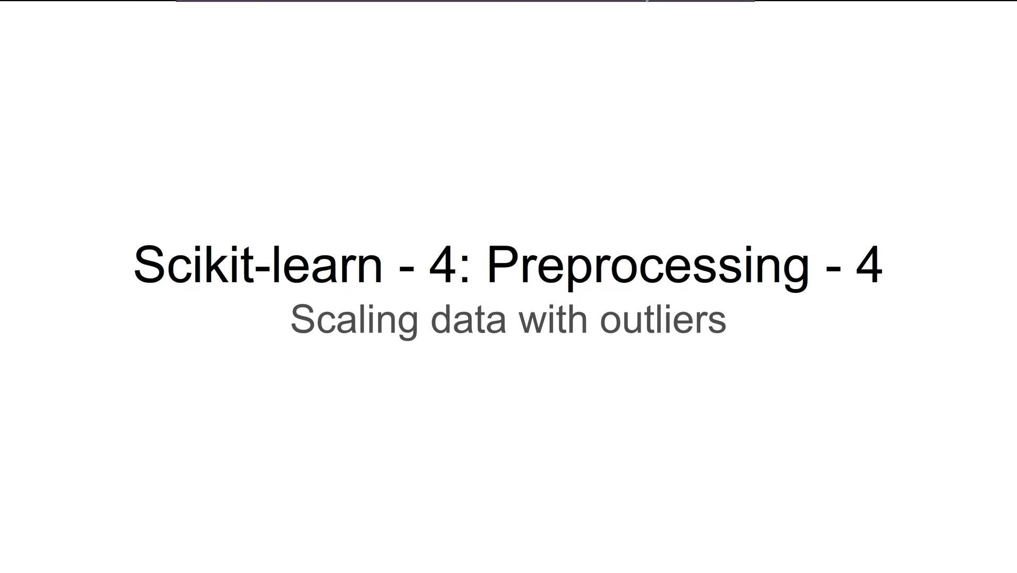
mouse_move(727, 51)
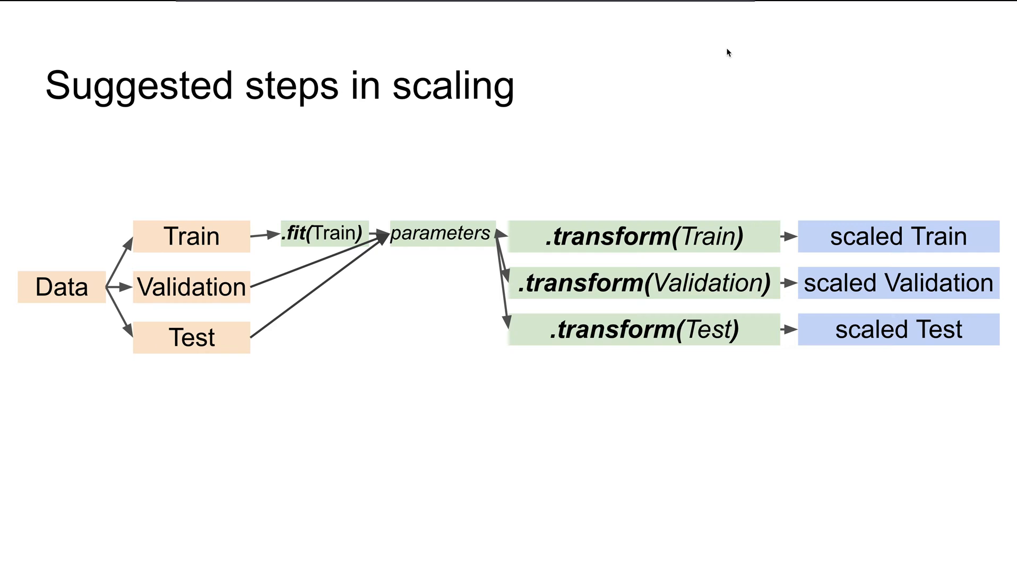
mouse_move(265, 274)
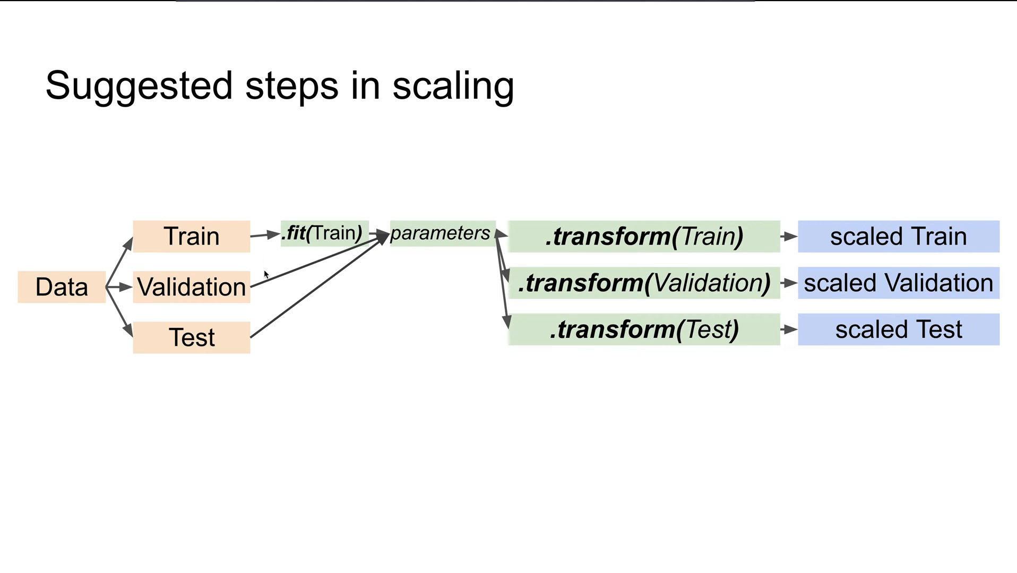
mouse_move(267, 295)
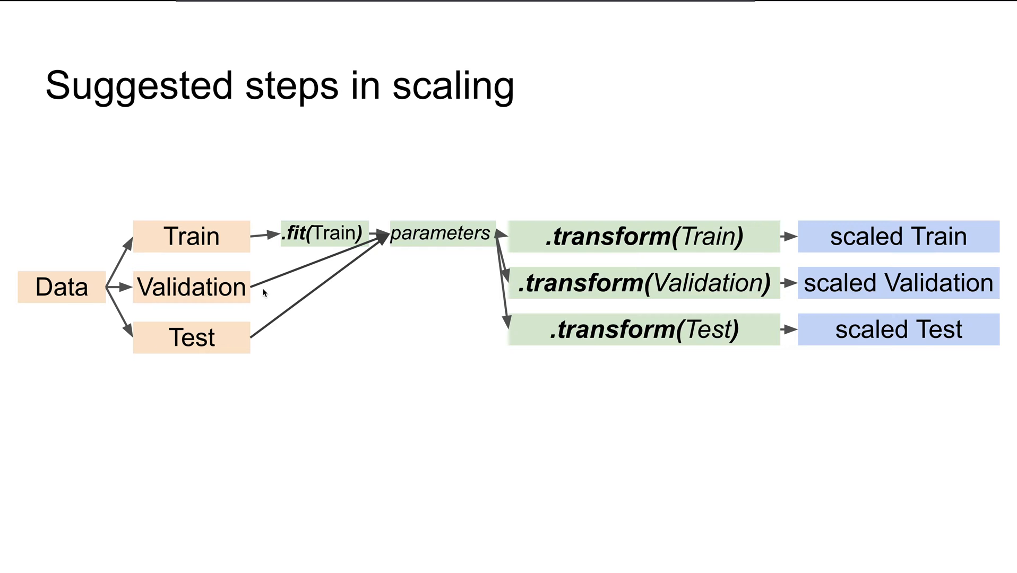
mouse_move(218, 239)
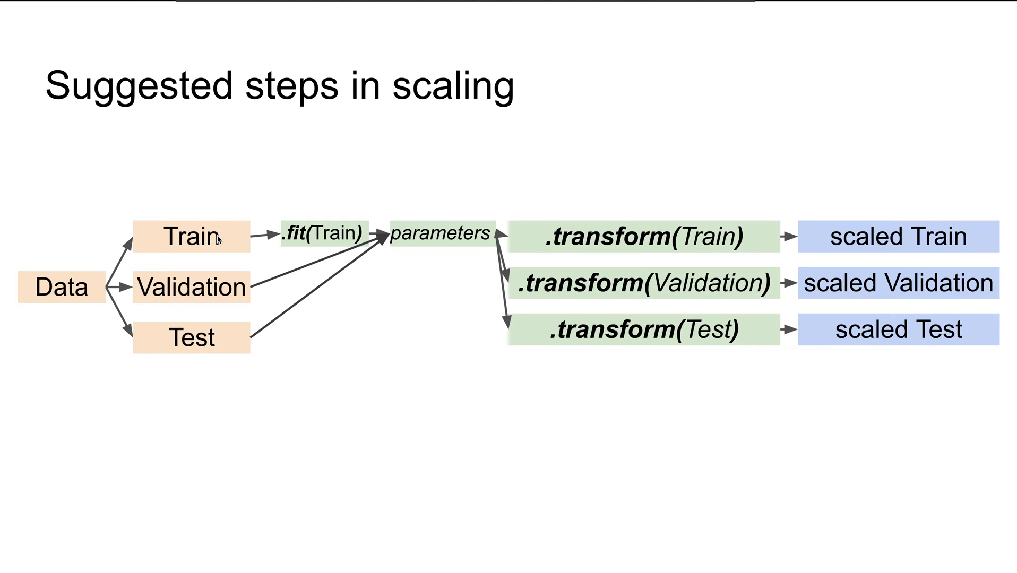
mouse_move(224, 235)
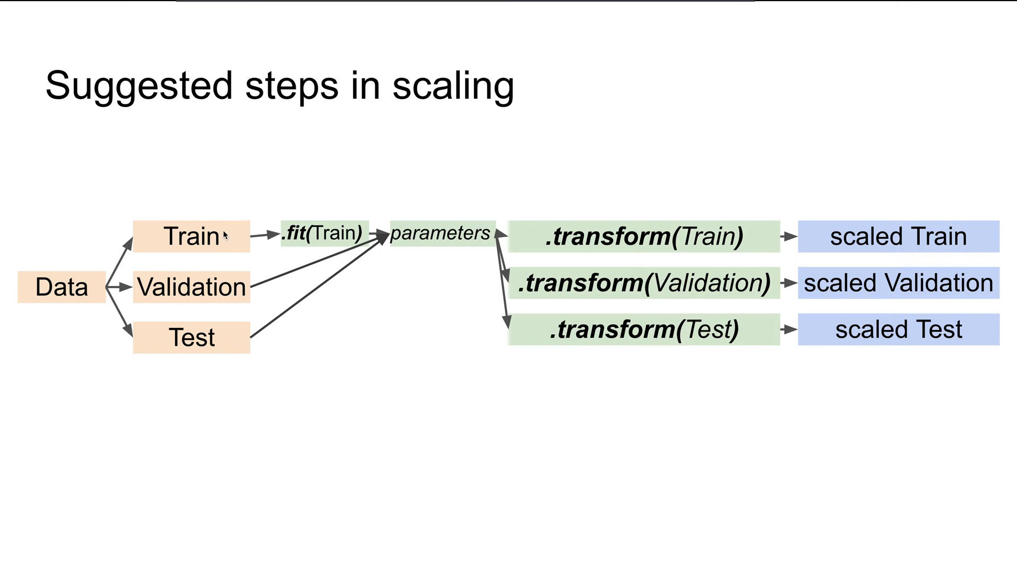
mouse_move(225, 349)
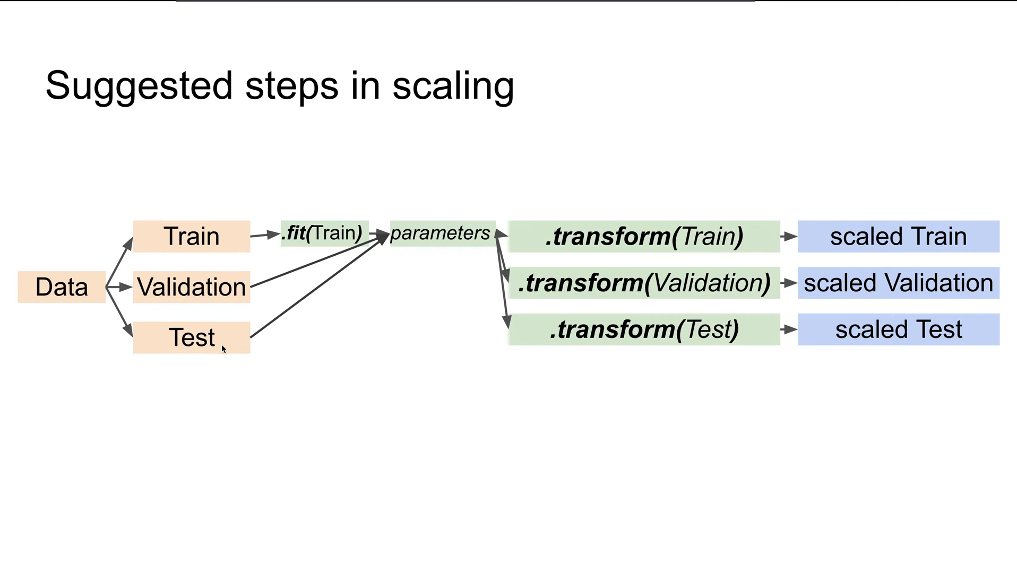
mouse_move(320, 254)
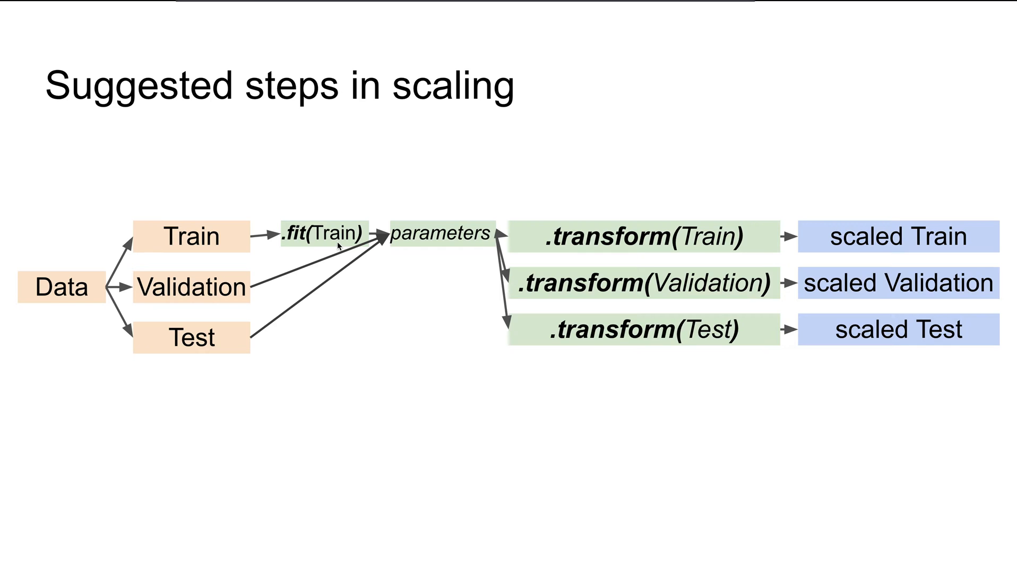
mouse_move(444, 240)
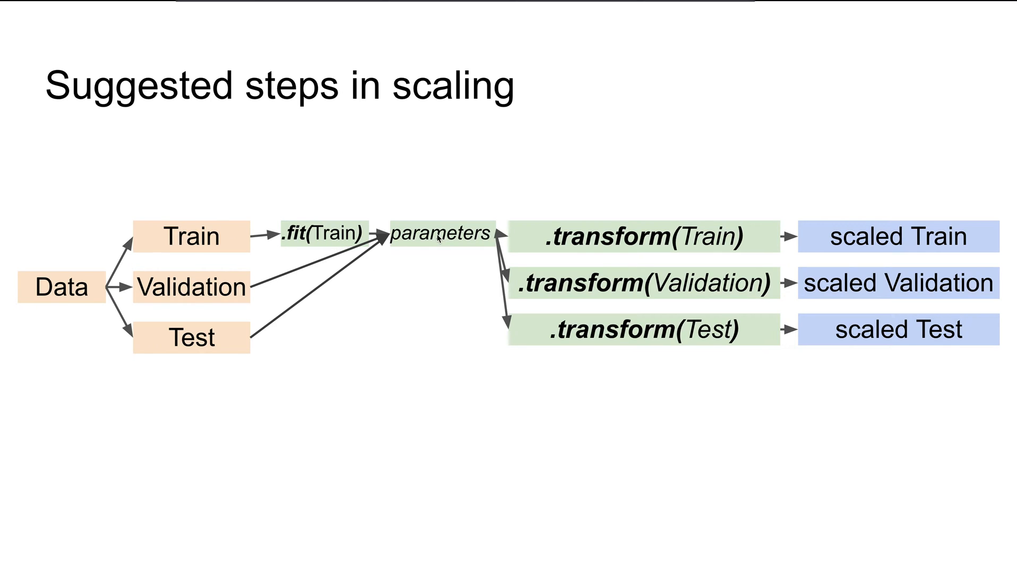
mouse_move(437, 247)
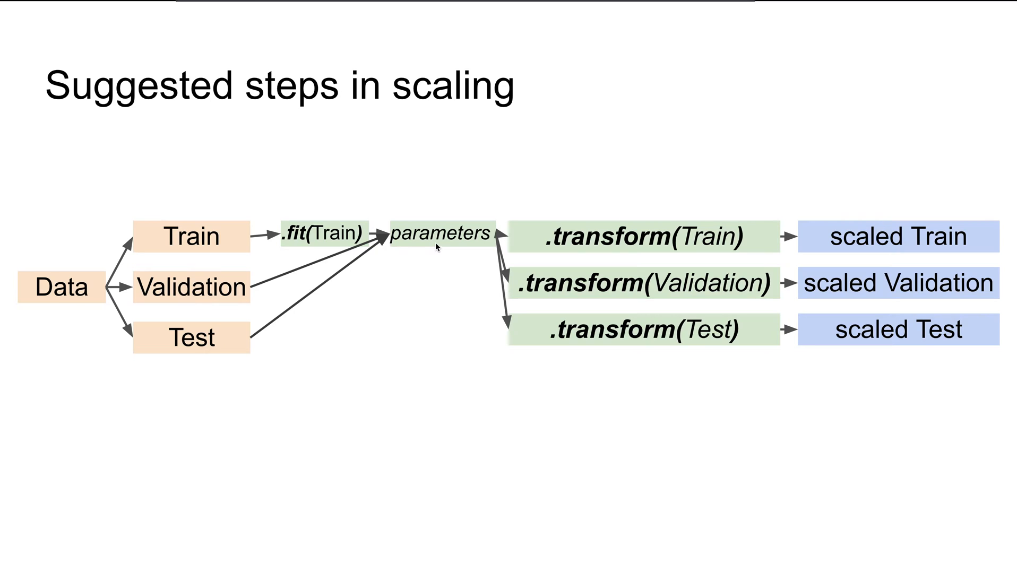
mouse_move(682, 245)
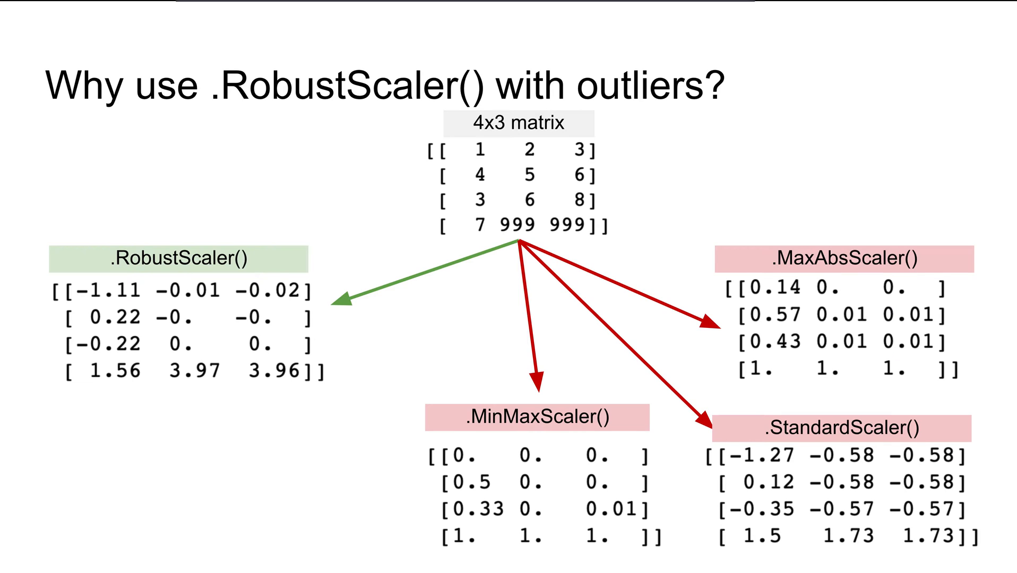
mouse_move(755, 312)
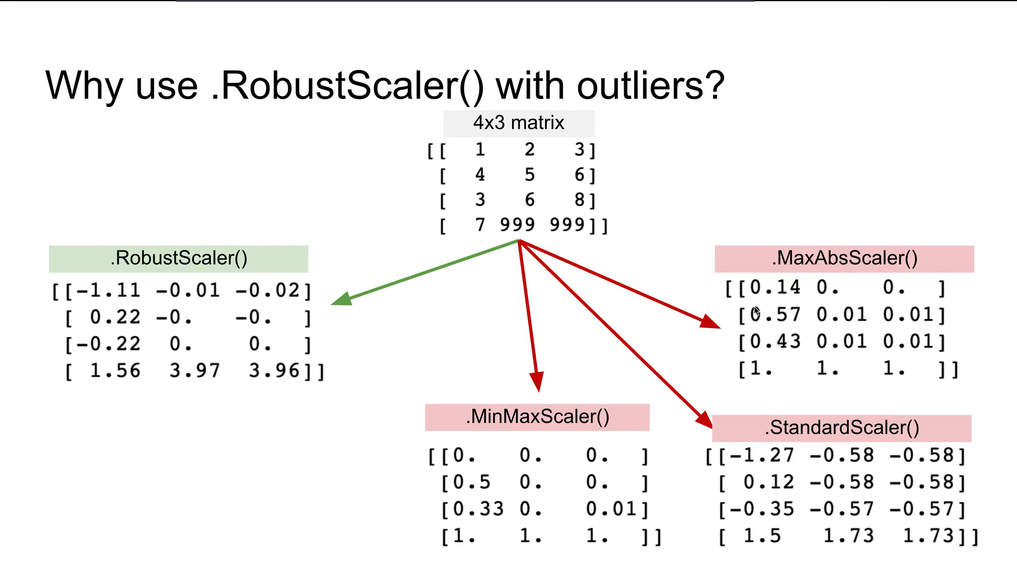
mouse_move(581, 424)
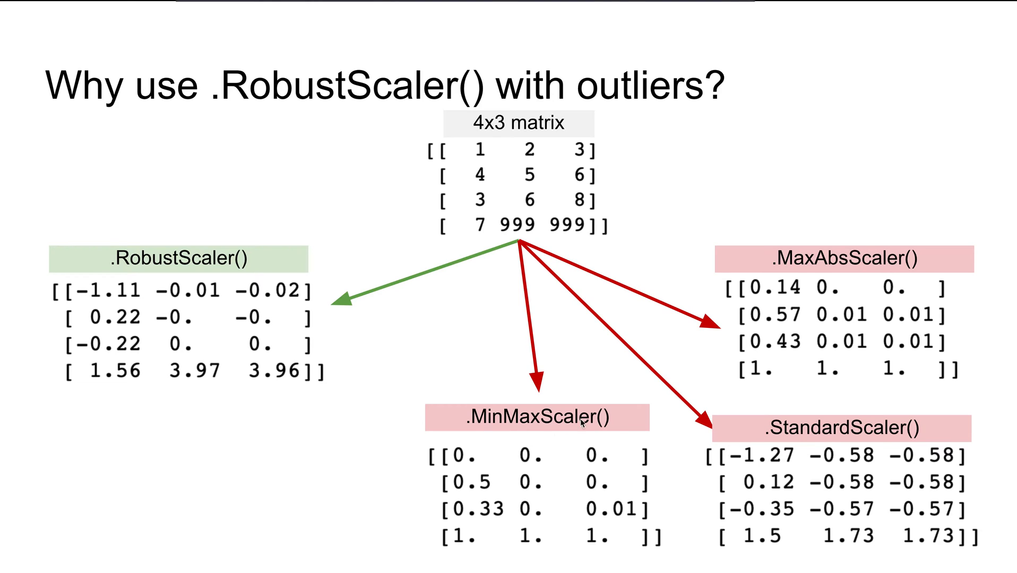
mouse_move(652, 252)
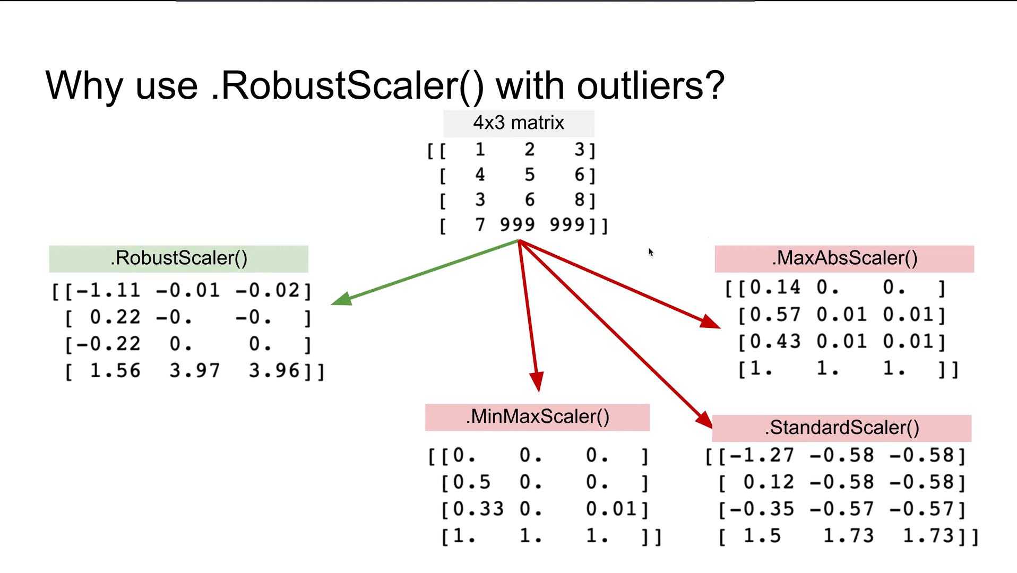
mouse_move(602, 248)
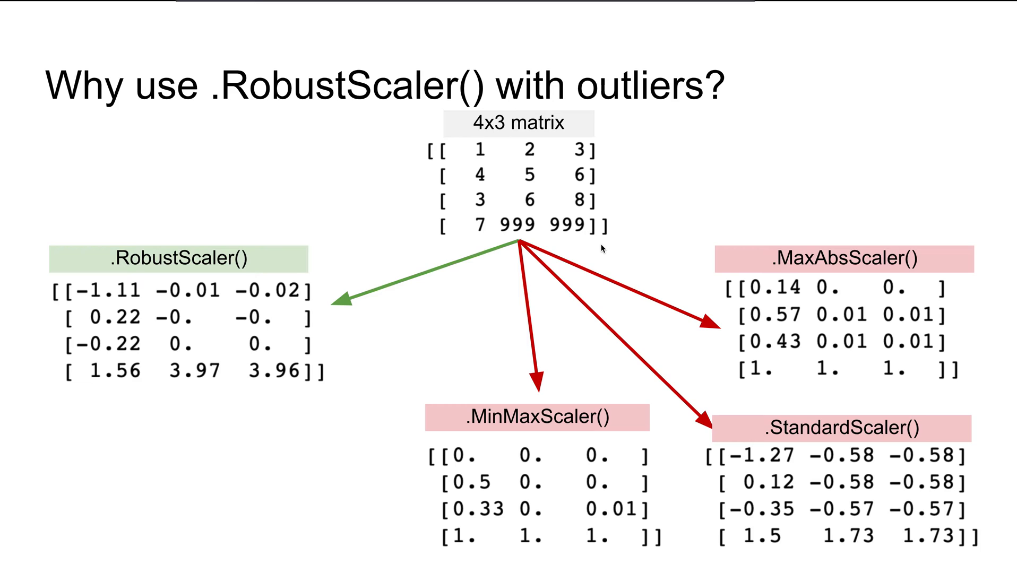
mouse_move(304, 156)
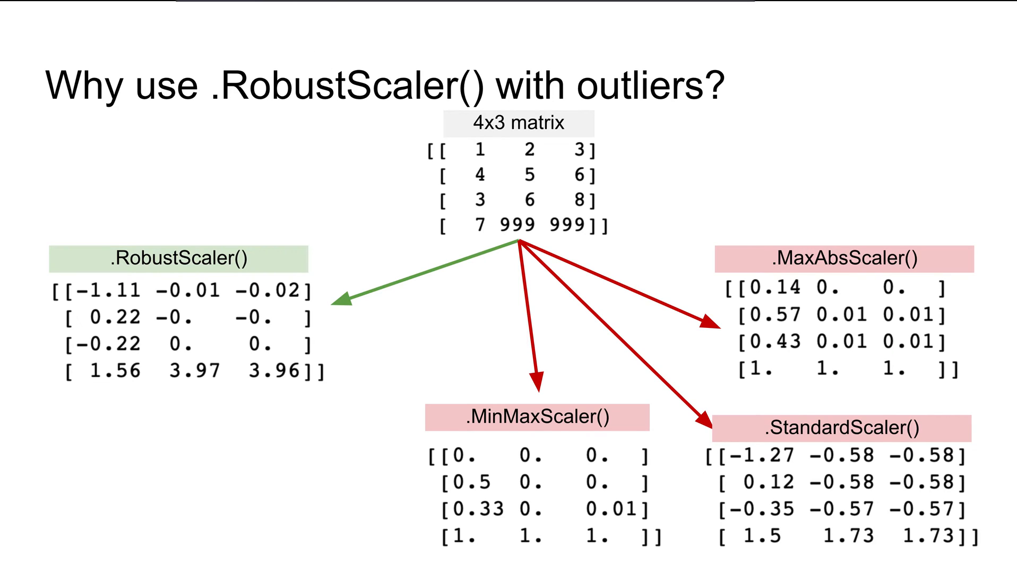
mouse_move(623, 212)
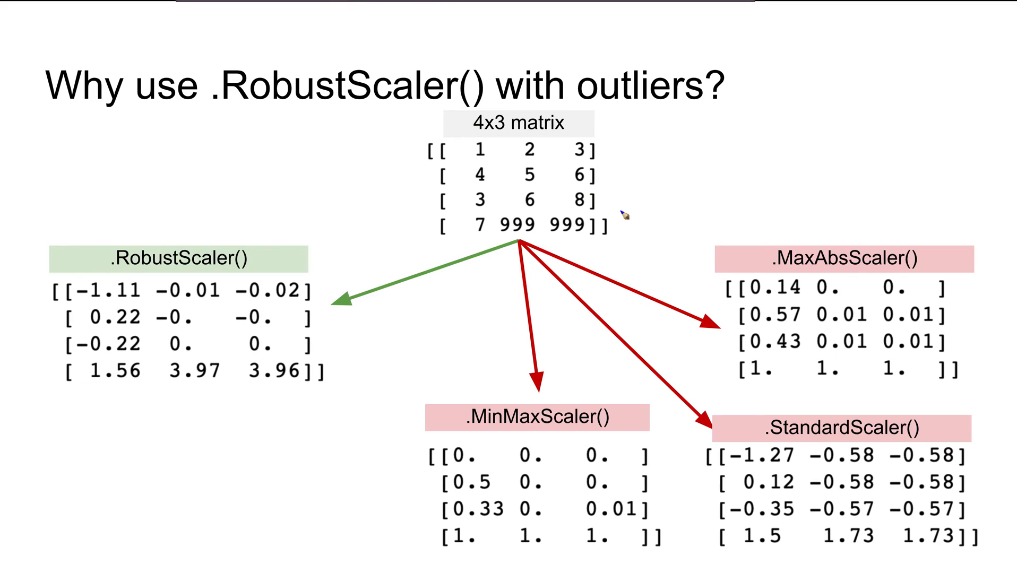
mouse_move(509, 216)
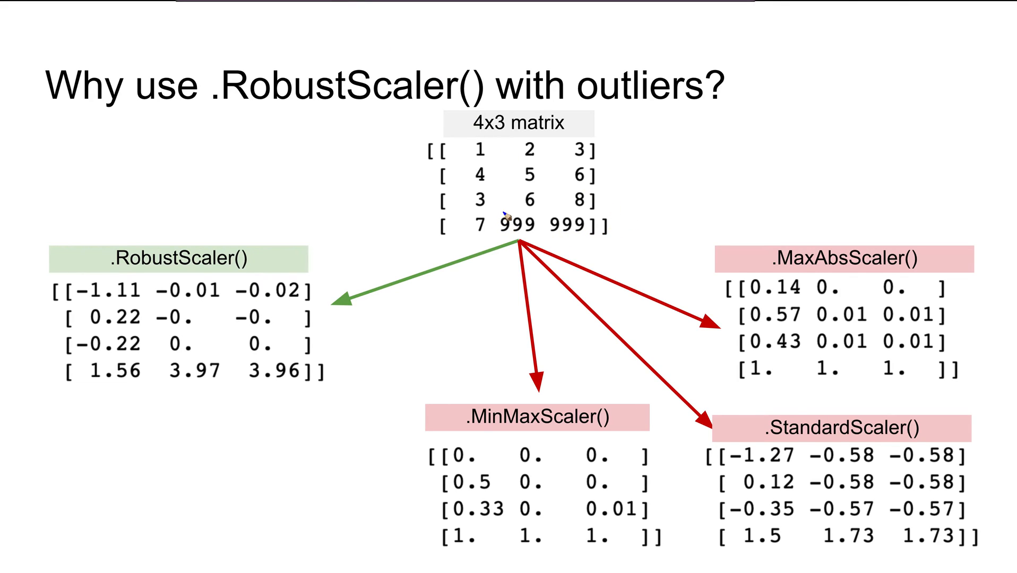
- Bracket the two 999 outlier values in the matrix's last row with the pen
drag(510, 200, 545, 224)
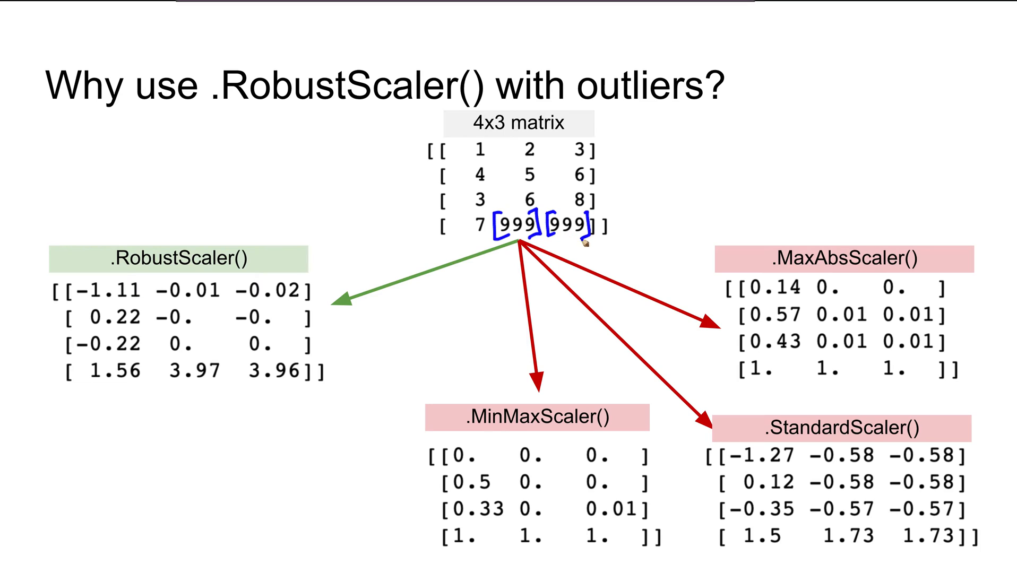
mouse_move(484, 201)
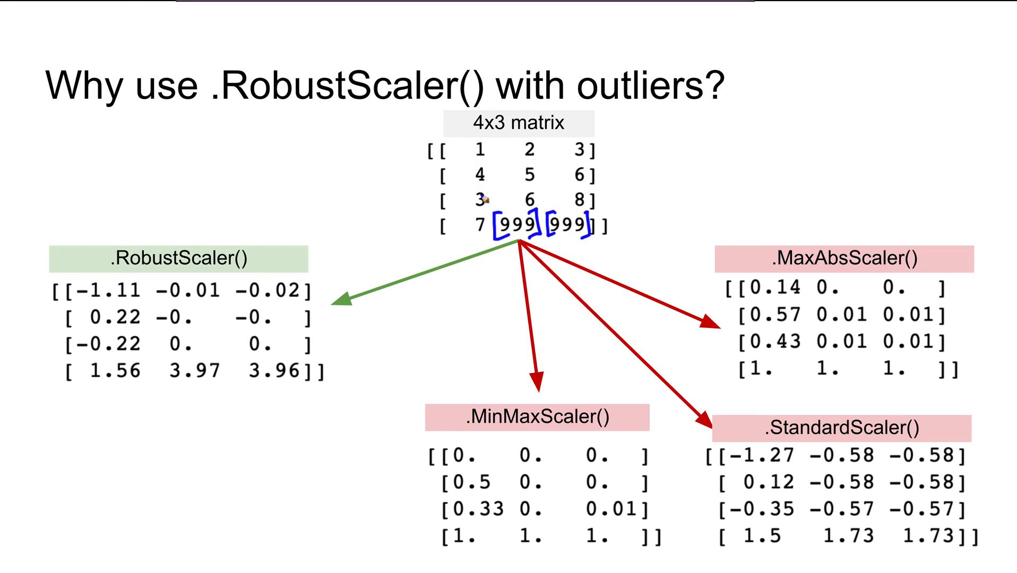
mouse_move(523, 241)
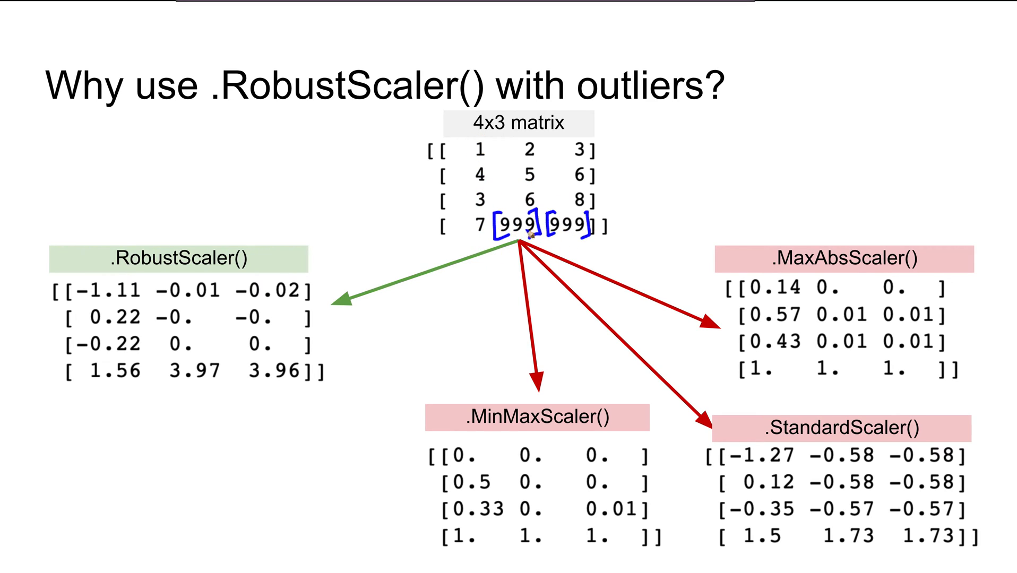
mouse_move(762, 296)
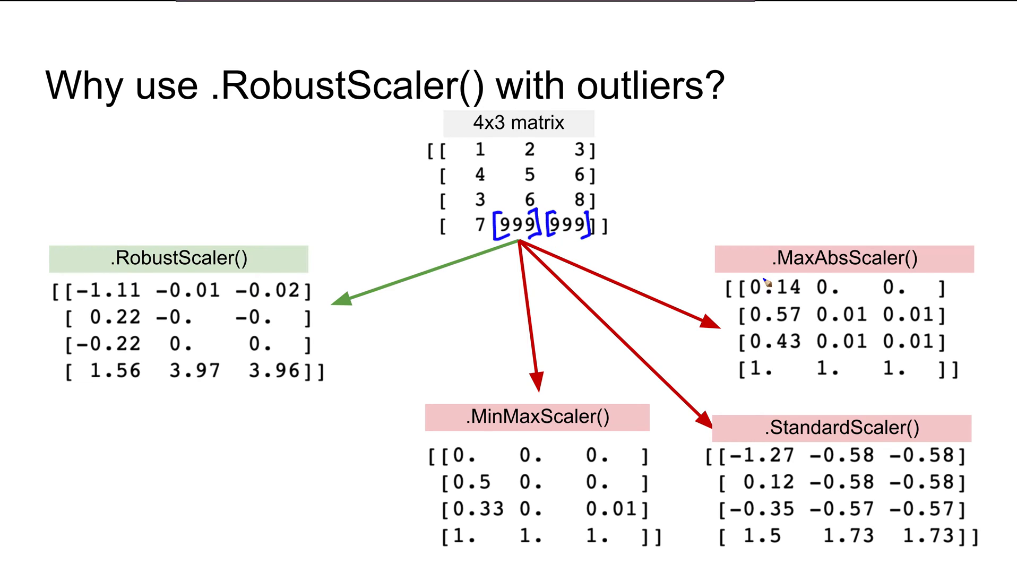
mouse_move(934, 265)
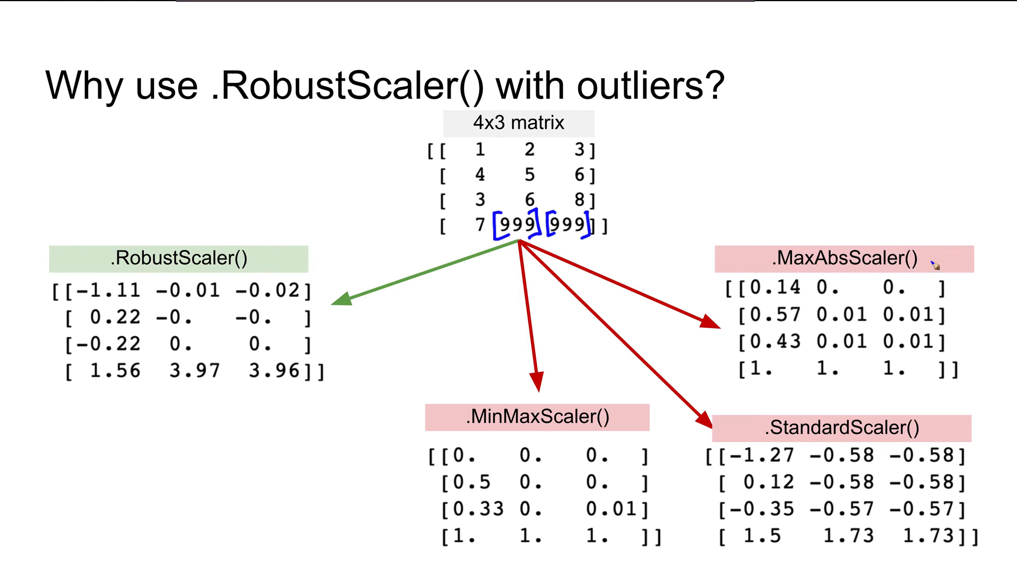
mouse_move(931, 273)
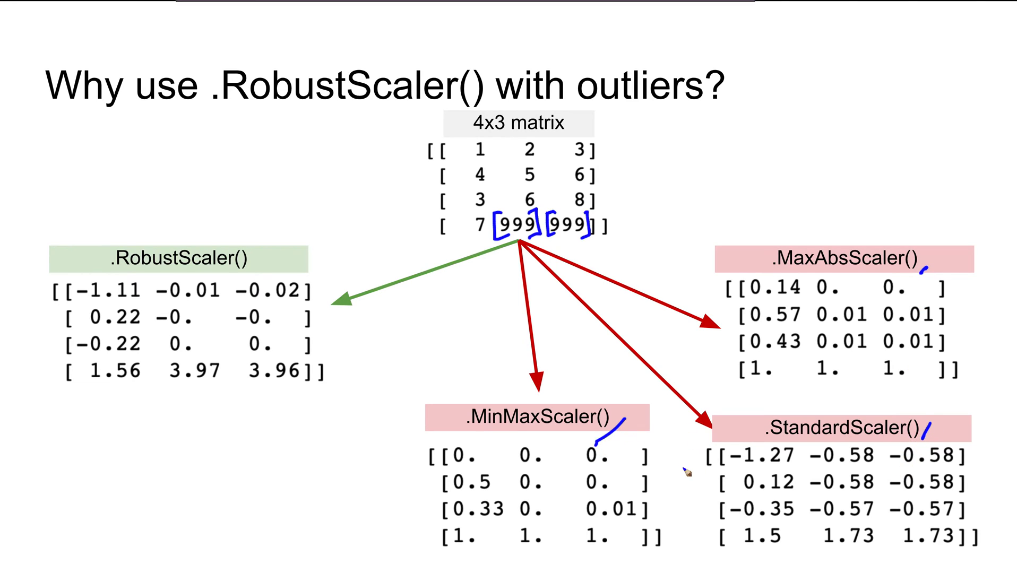
mouse_move(836, 335)
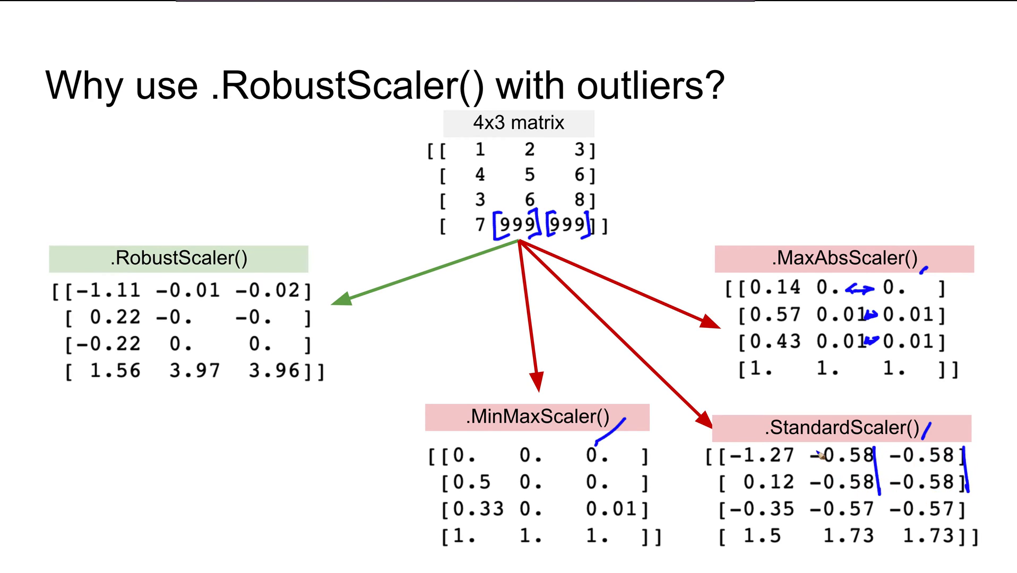
- Draw a bracket beside the squashed MinMaxScaler output columns
drag(837, 454, 837, 505)
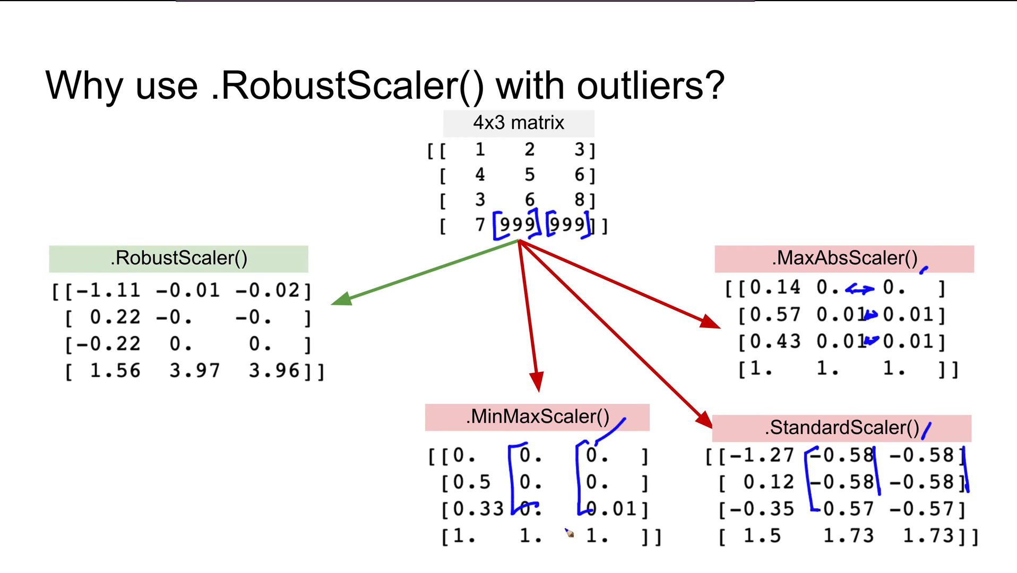
mouse_move(893, 548)
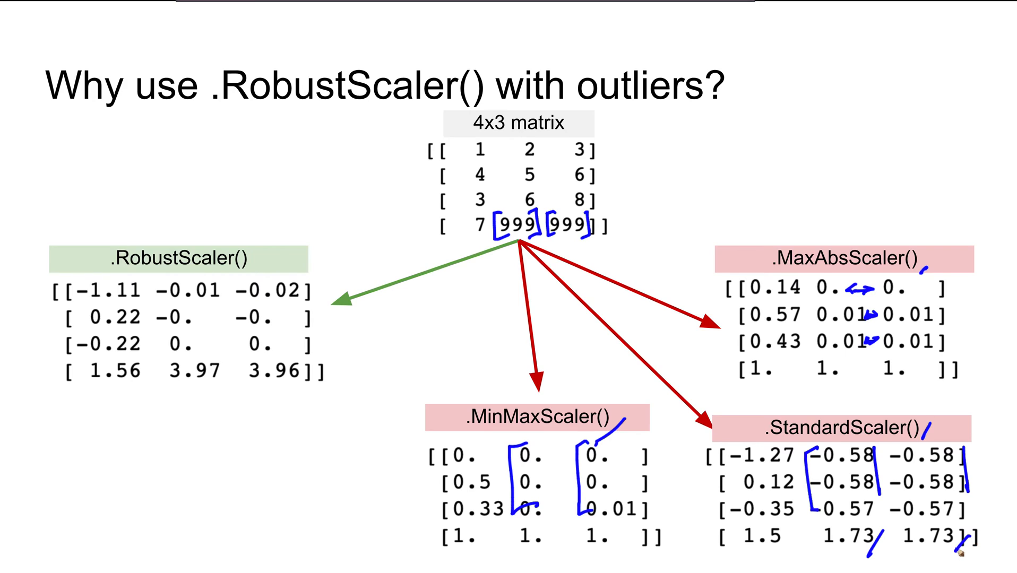
mouse_move(530, 175)
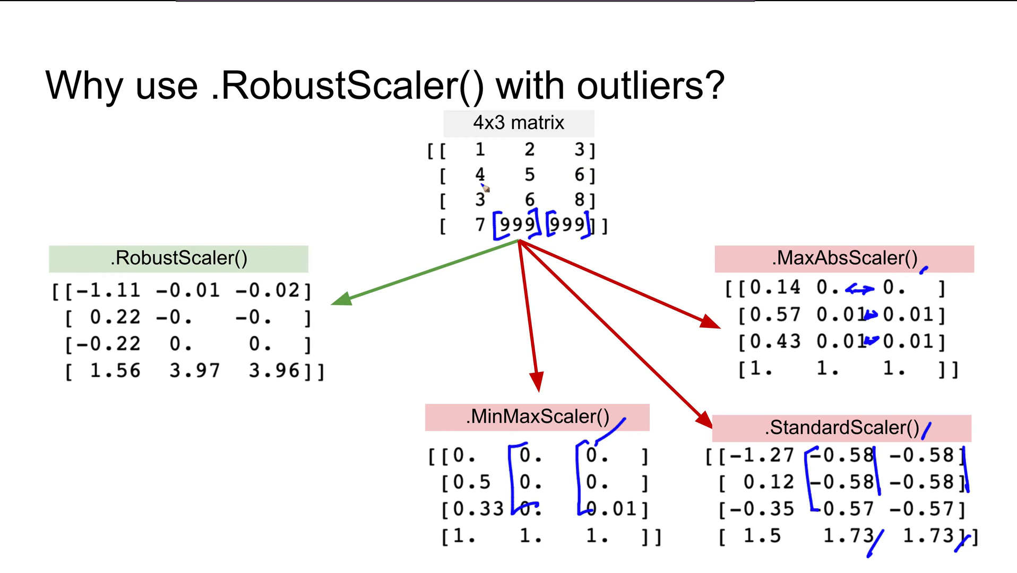
mouse_move(468, 229)
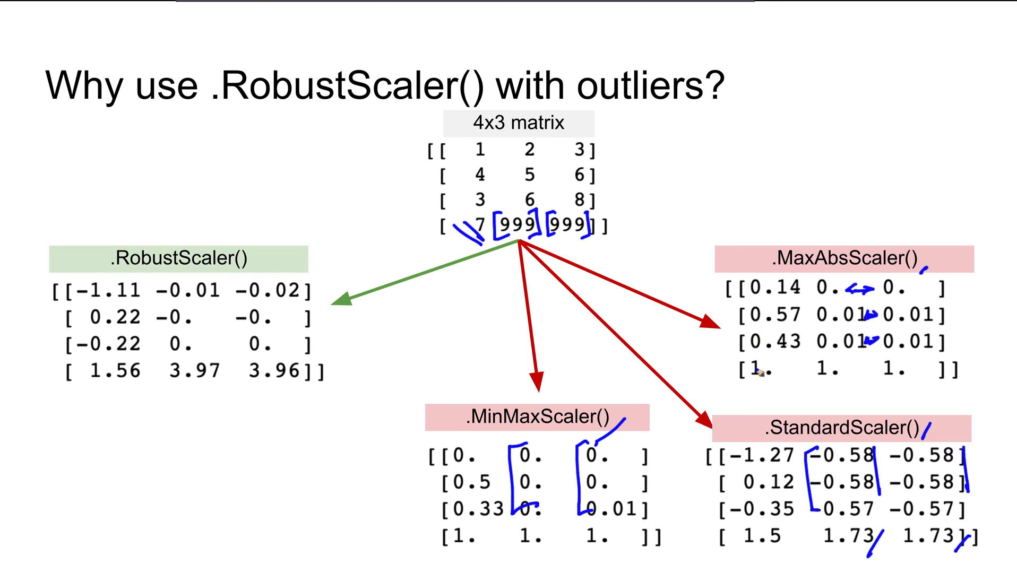
- Draw a blue bracket down the first column of the scaler outputs
drag(735, 286, 736, 369)
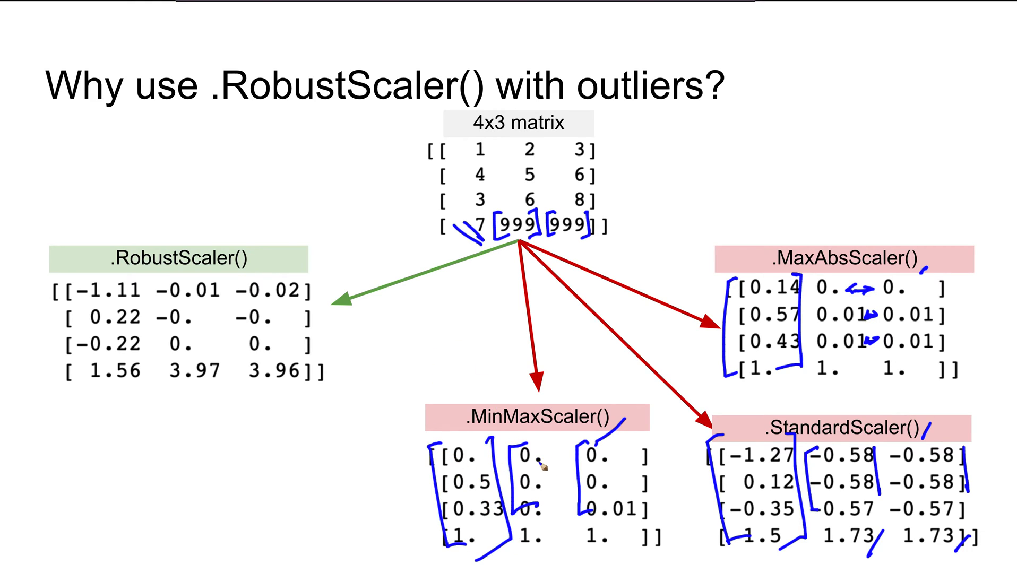
mouse_move(661, 111)
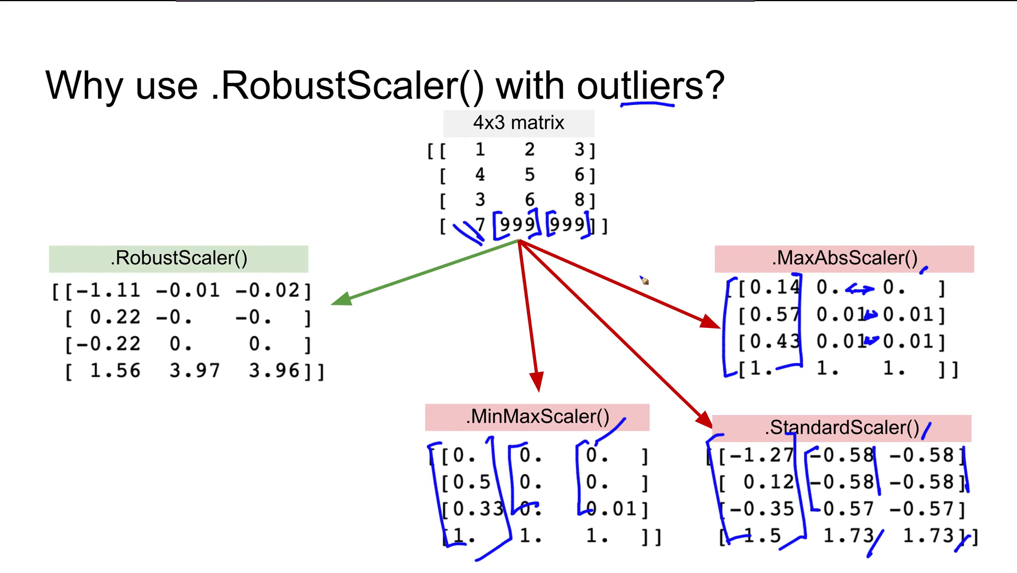
mouse_move(857, 194)
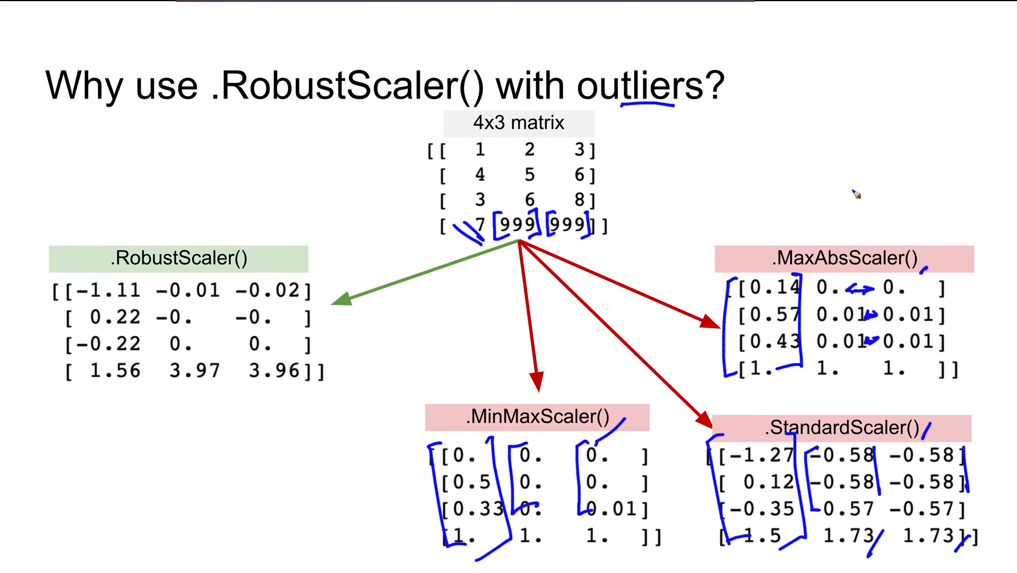
mouse_move(742, 411)
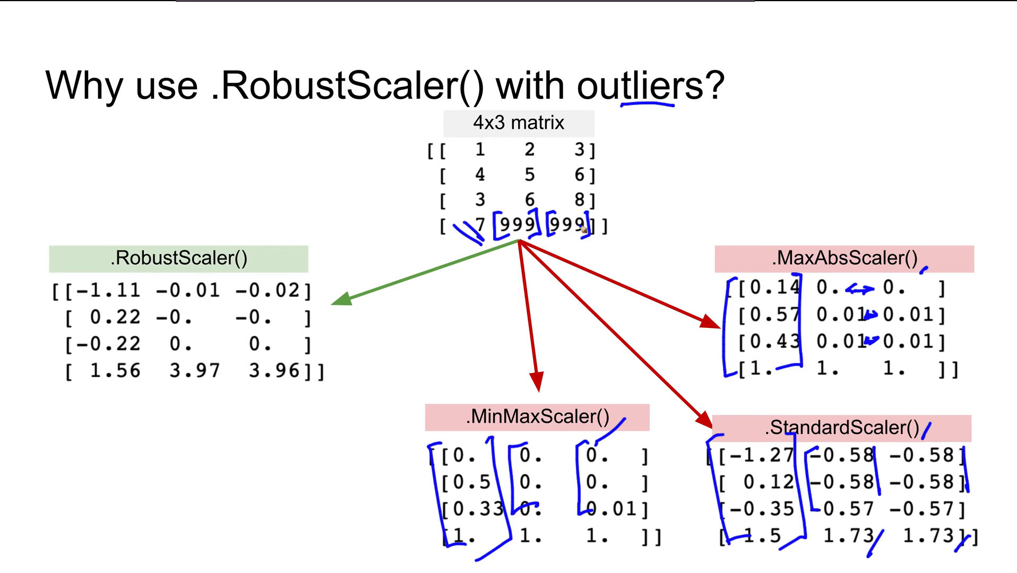
mouse_move(863, 220)
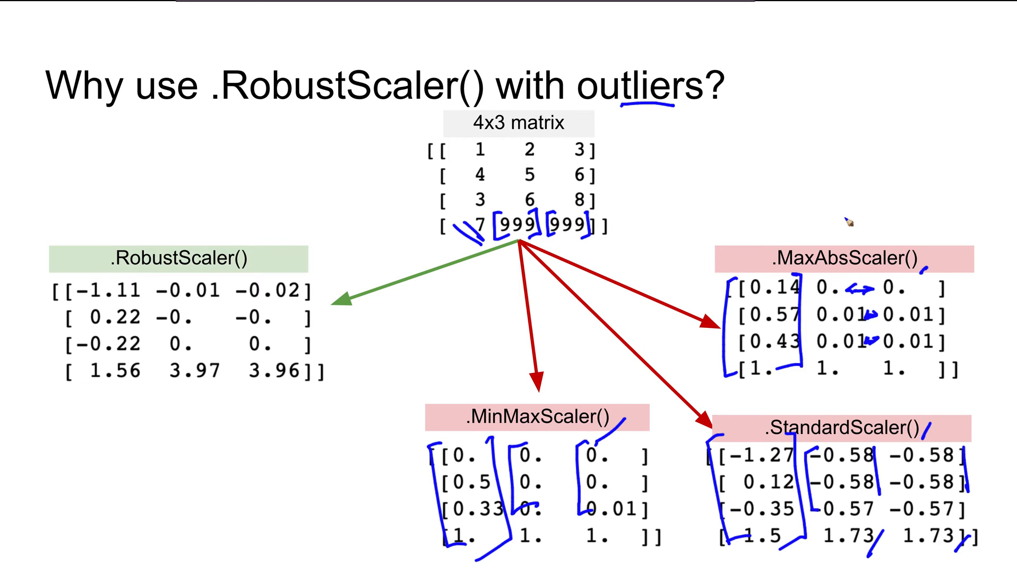
mouse_move(580, 244)
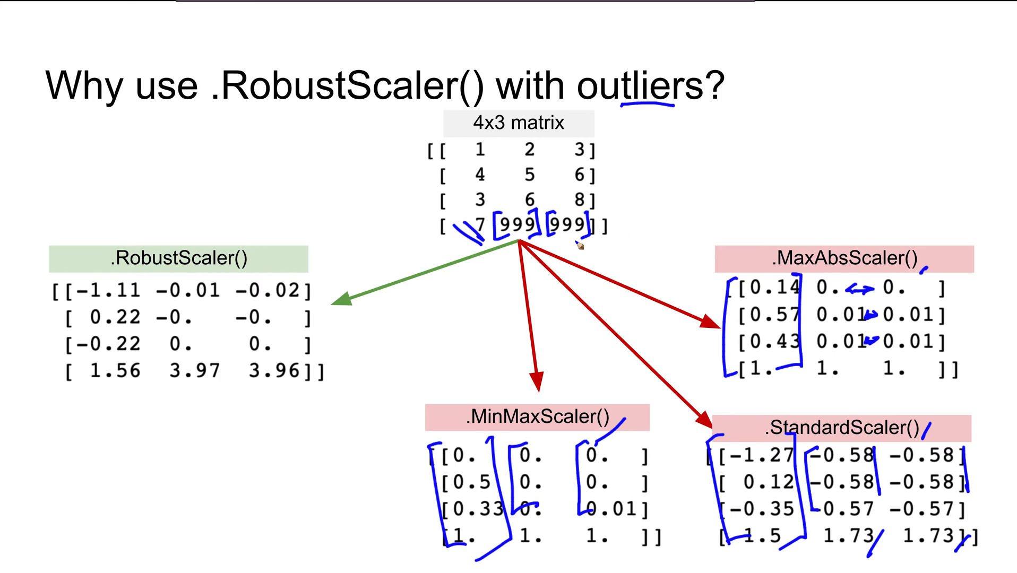
mouse_move(475, 284)
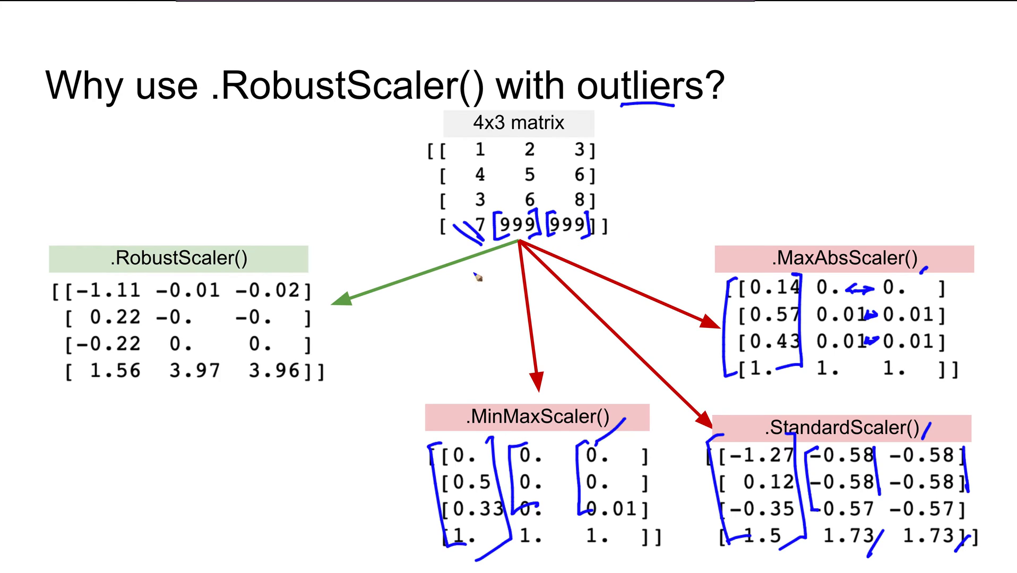
mouse_move(165, 279)
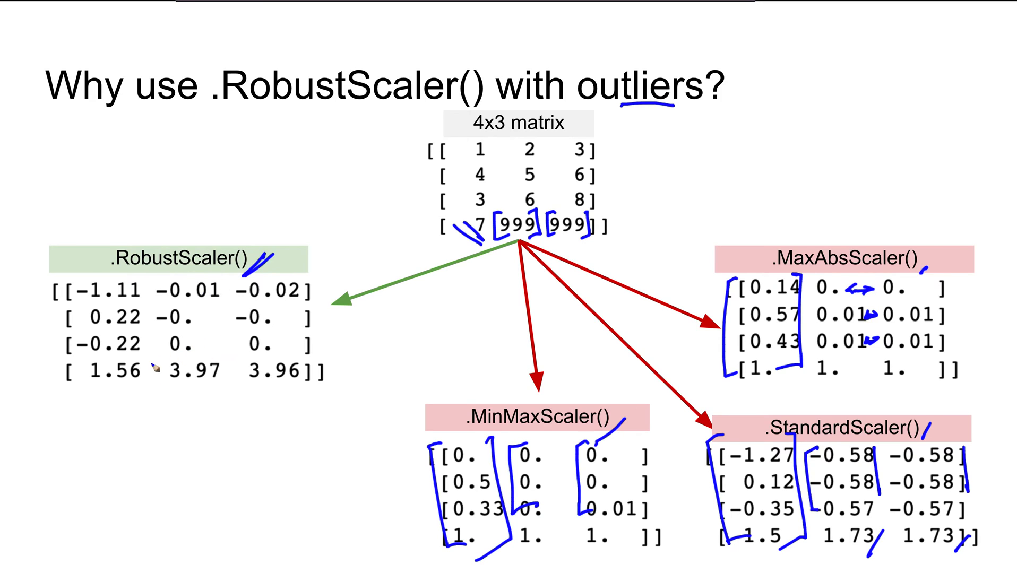
- Underline the 3.97 and 3.96 values in the RobustScaler output
drag(194, 400, 233, 382)
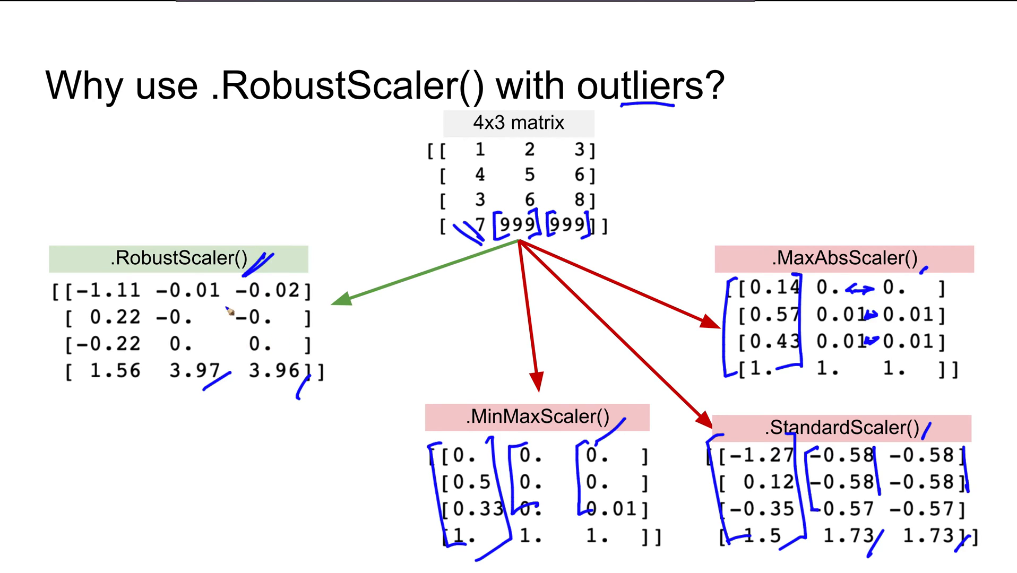
mouse_move(165, 315)
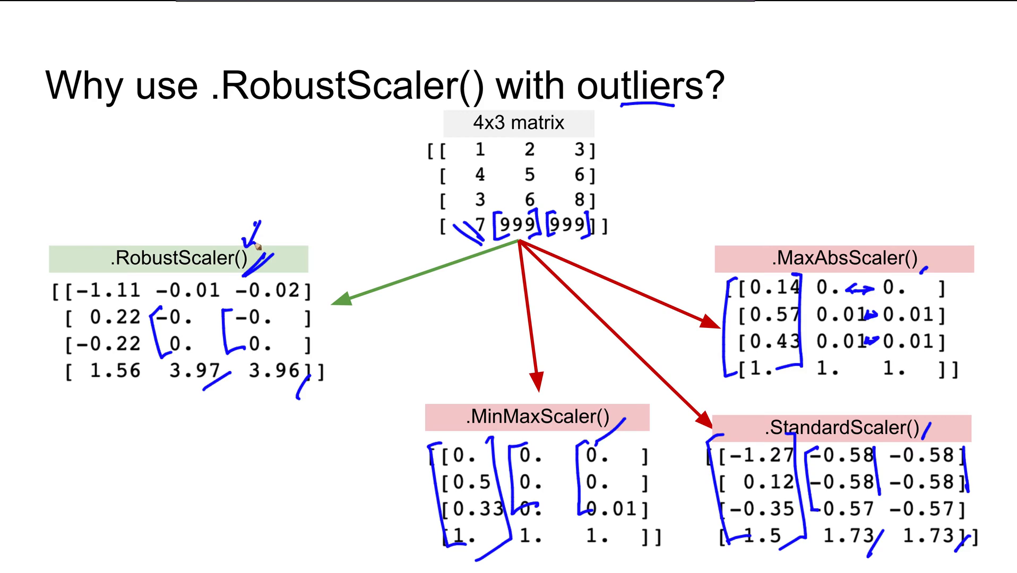
mouse_move(285, 181)
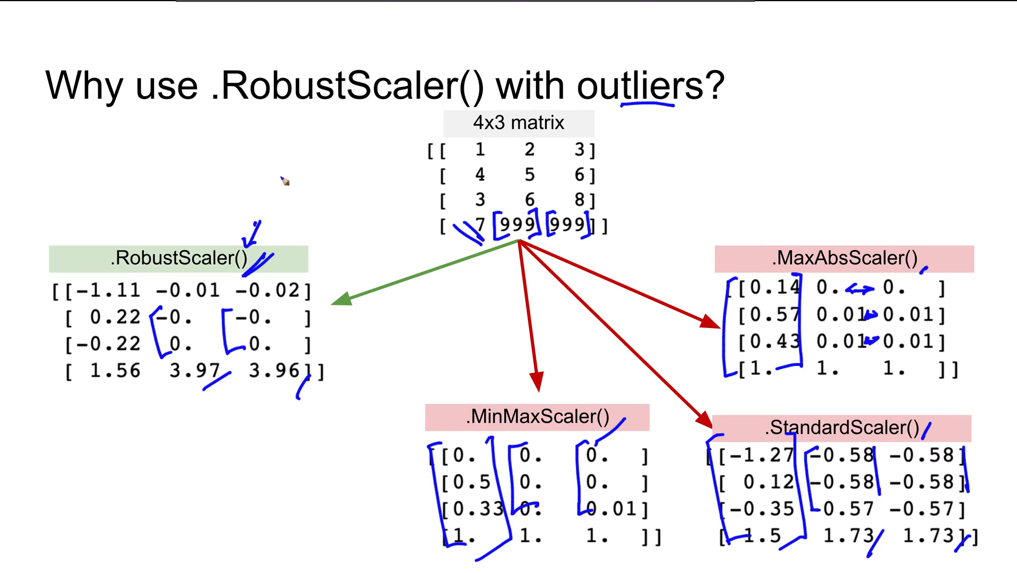
mouse_move(217, 407)
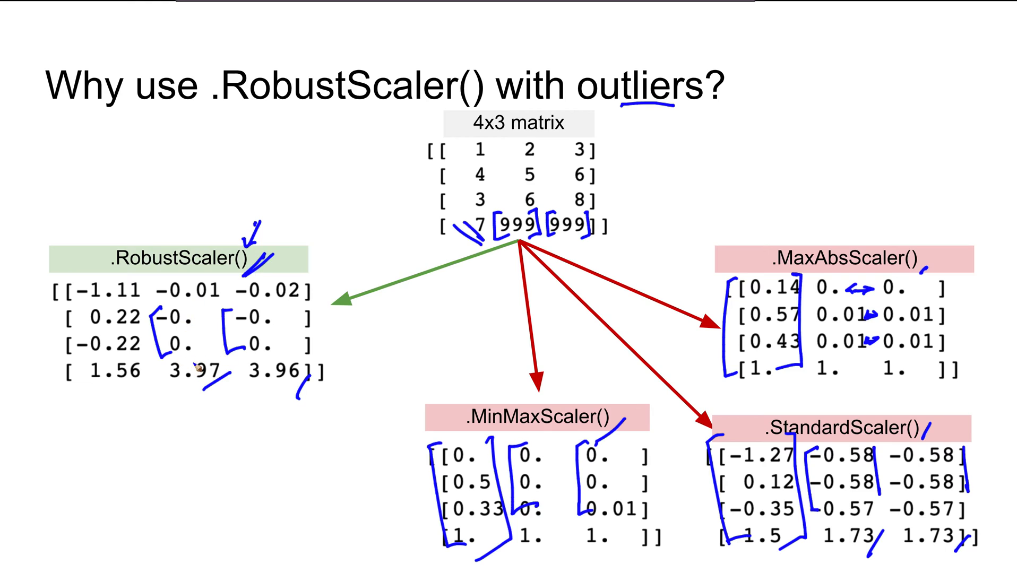
mouse_move(251, 393)
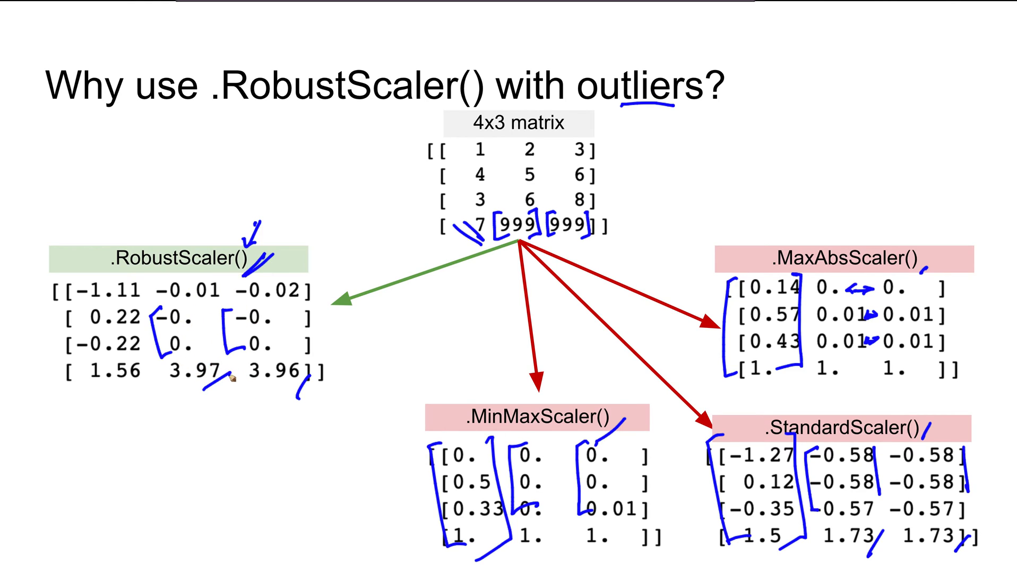
mouse_move(387, 24)
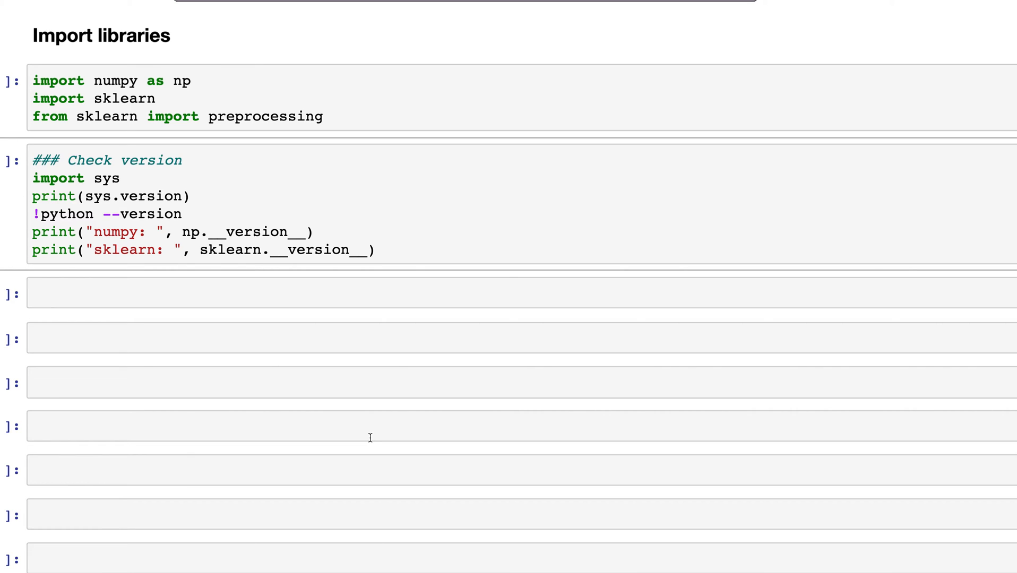
mouse_move(108, 80)
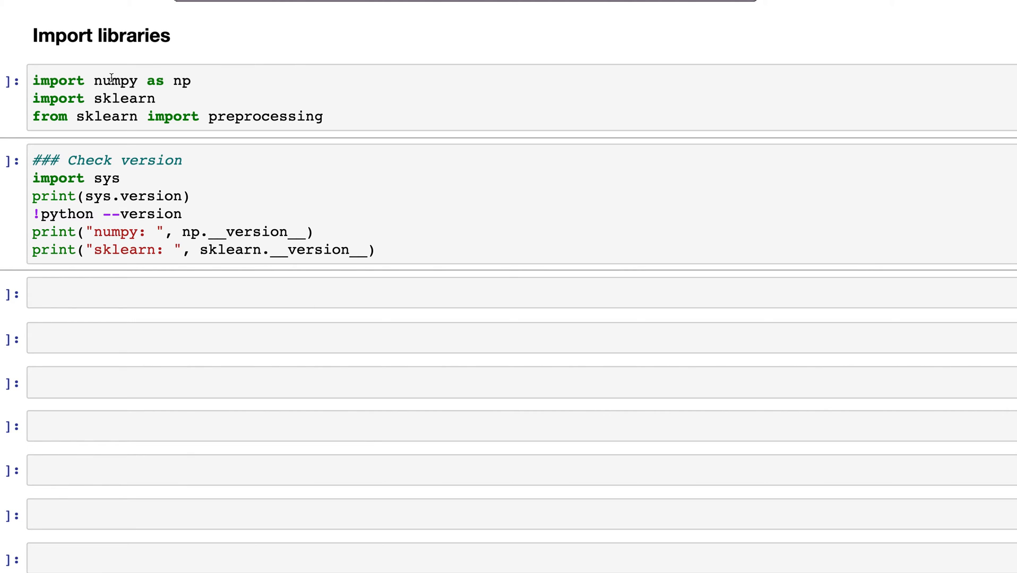
- Run the import and version-check cells and scroll to the Python 3.8.3, numpy 1.18.5, sklearn 0.23.1 output
double_click(115, 81)
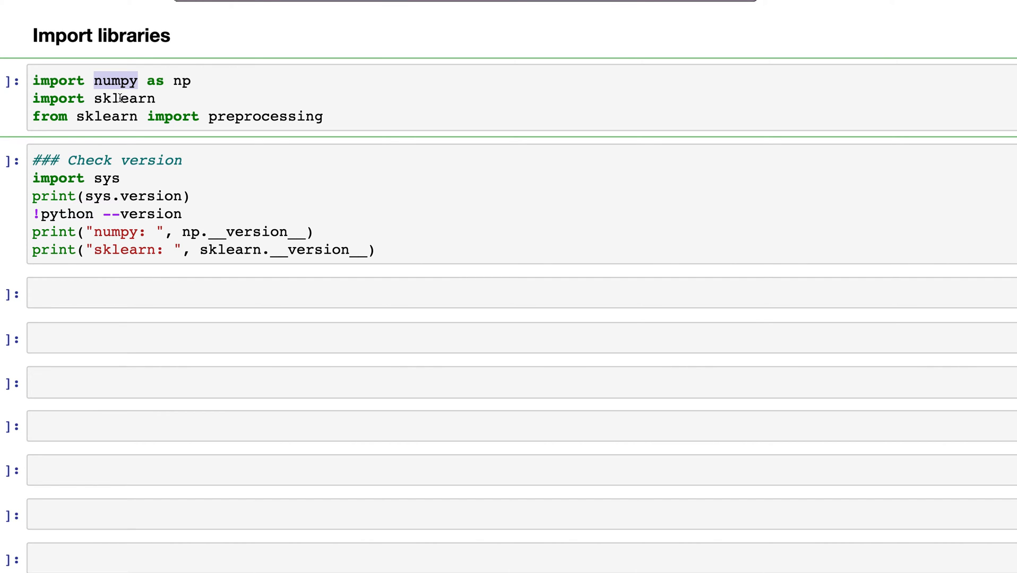
click(234, 116)
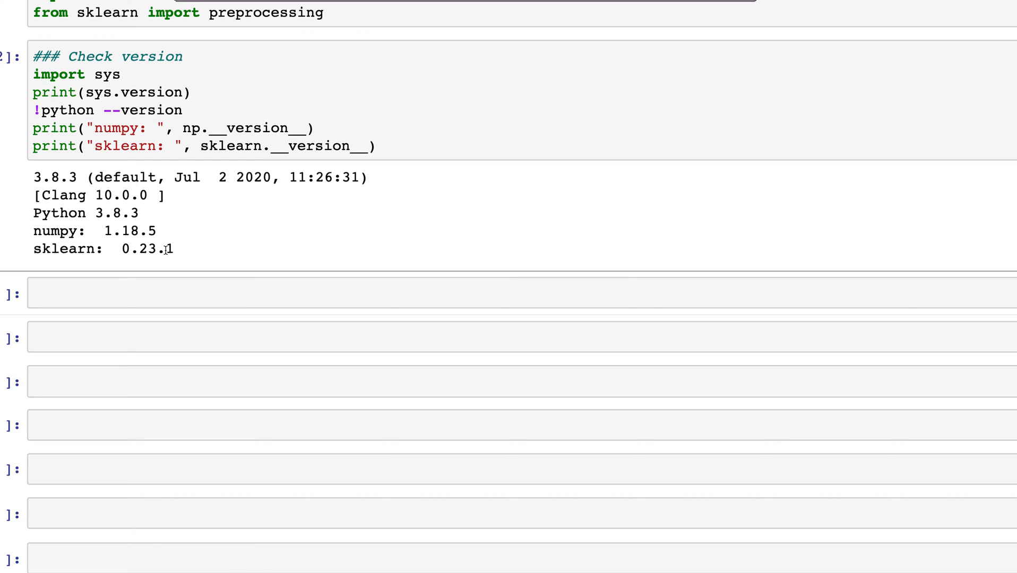
scroll(down, 3)
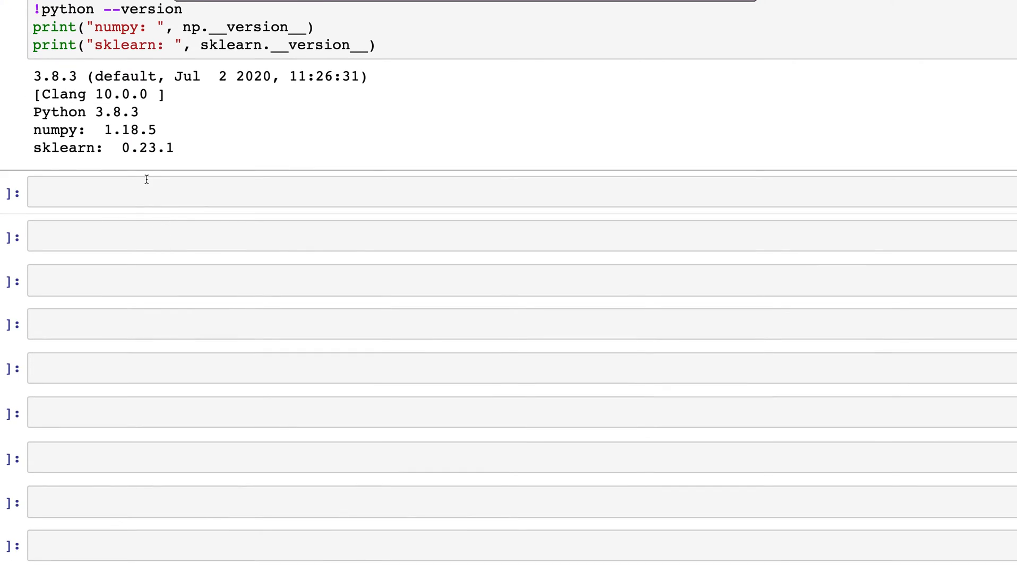
- Add a '### Data' markdown heading
text(### D)
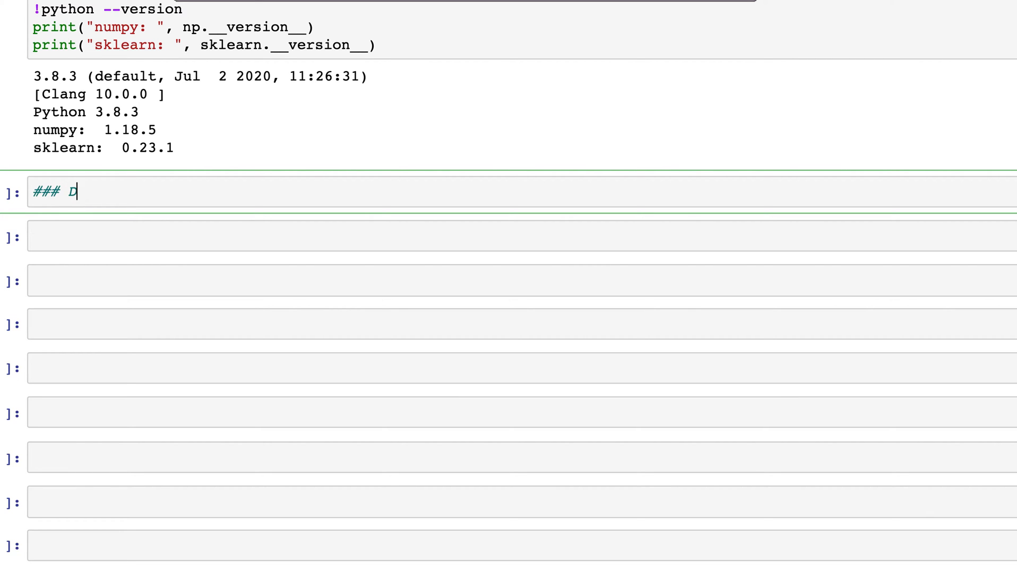
text(ata)
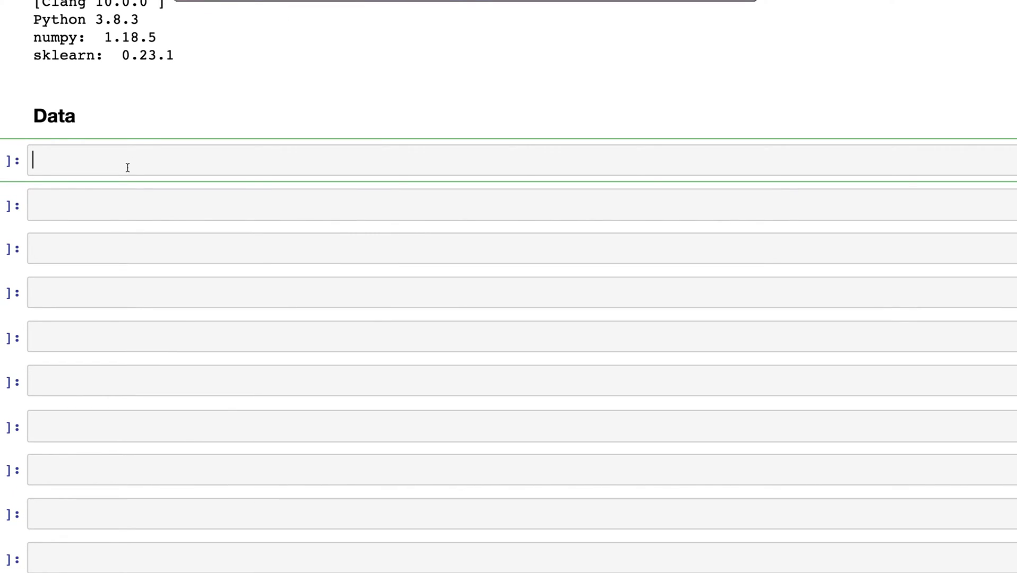
- Define X_train as np.array with rows 1,2,3 / 4,... / 3,6,7 / 999 outliers and display it
text(x)
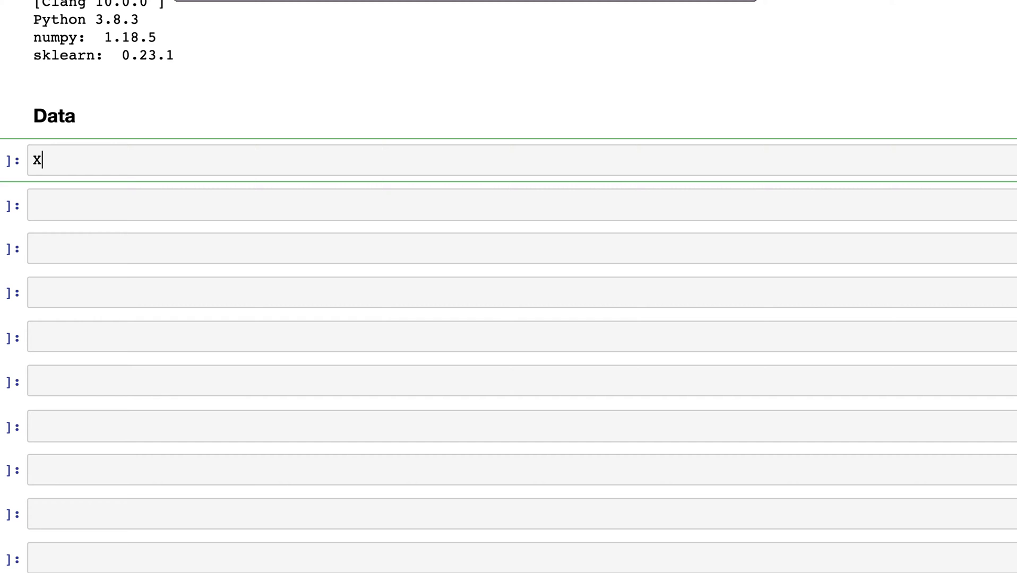
text(_train =)
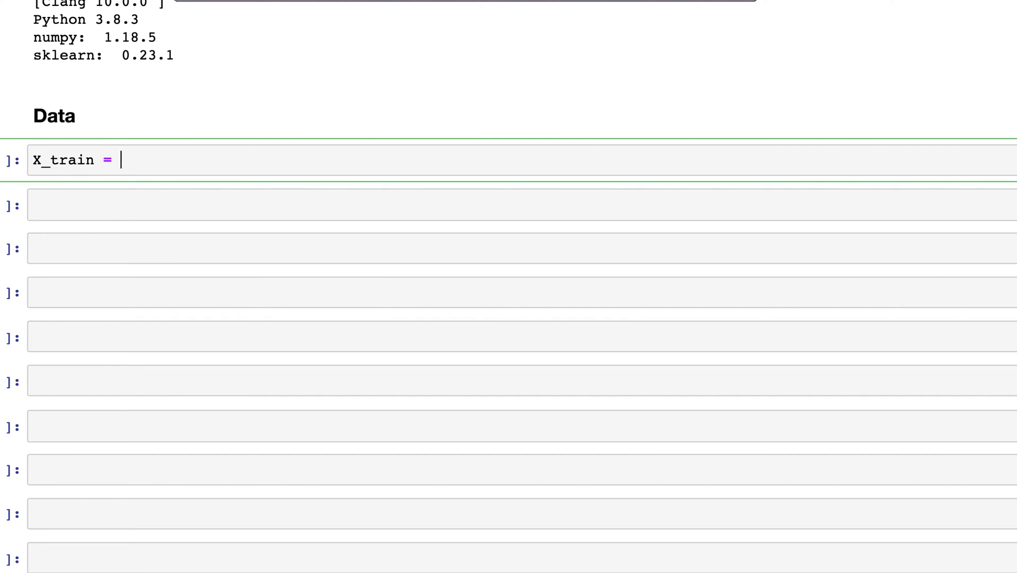
text(np.array([[)
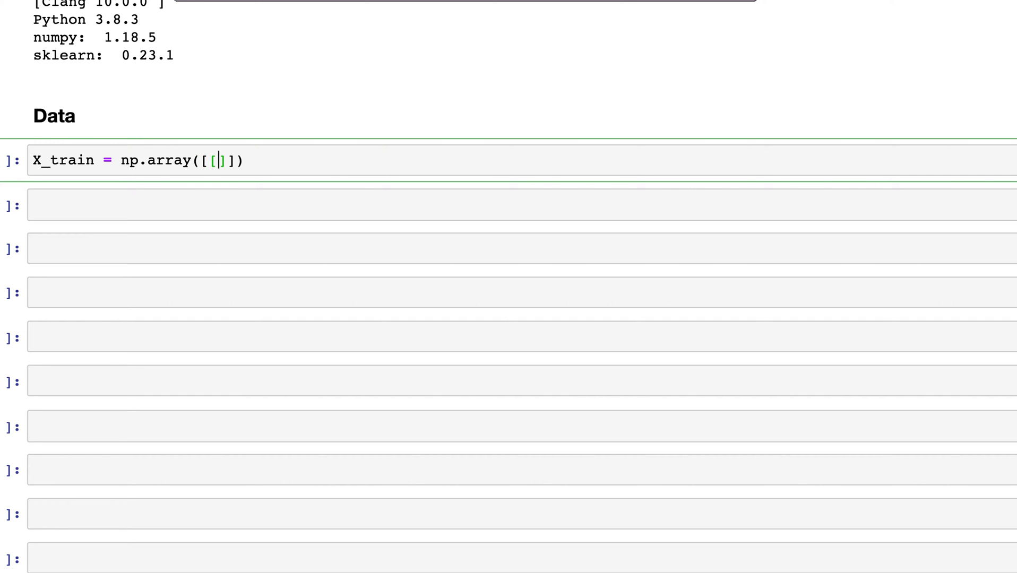
text(1,2,3)
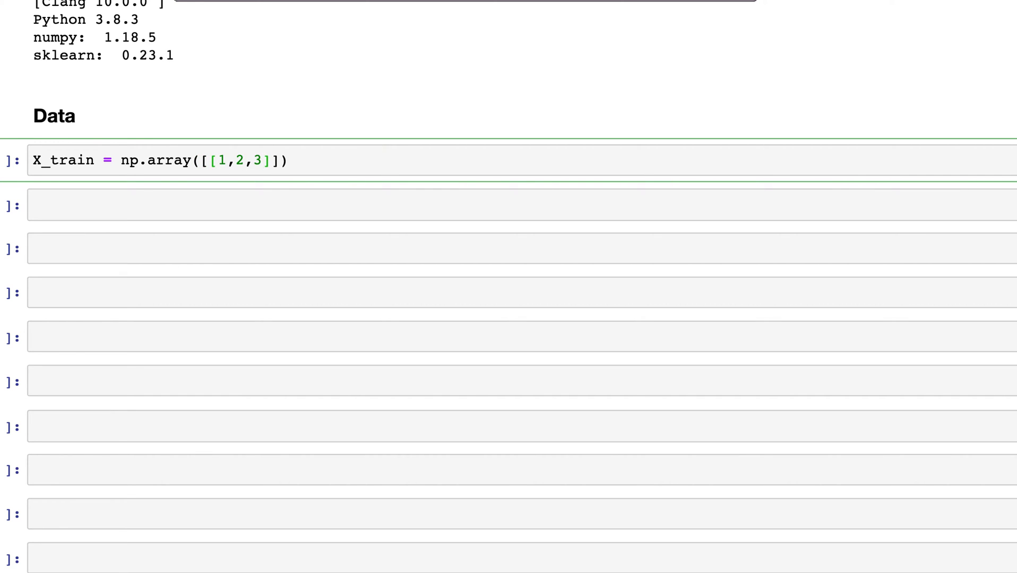
text(,)
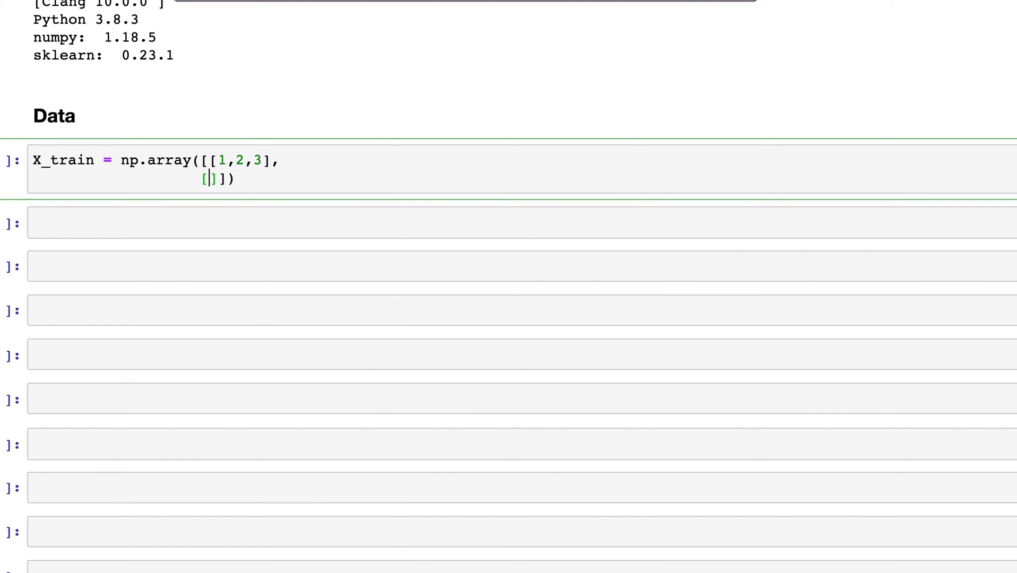
text(4,5,6)
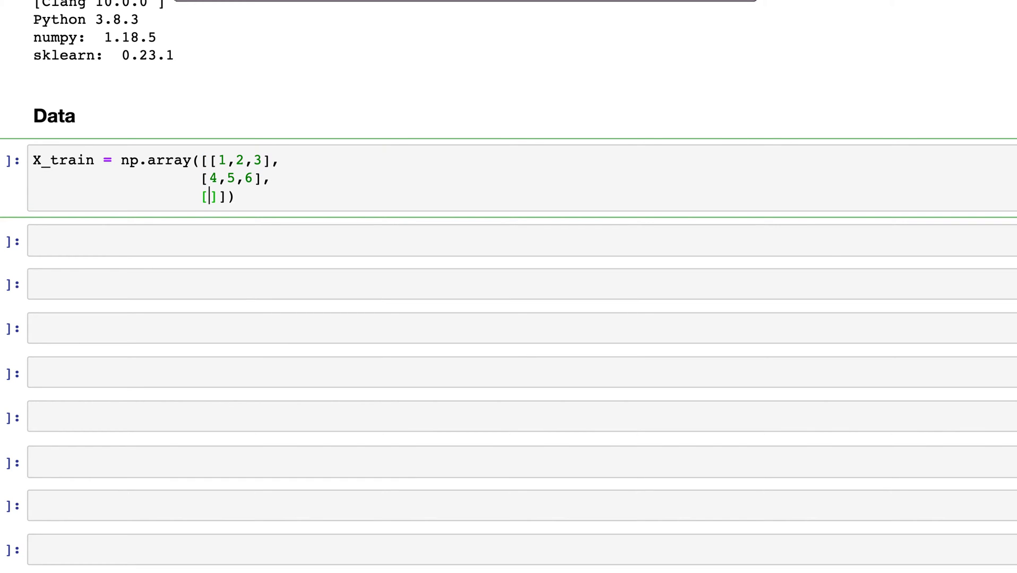
text(3,6,7)
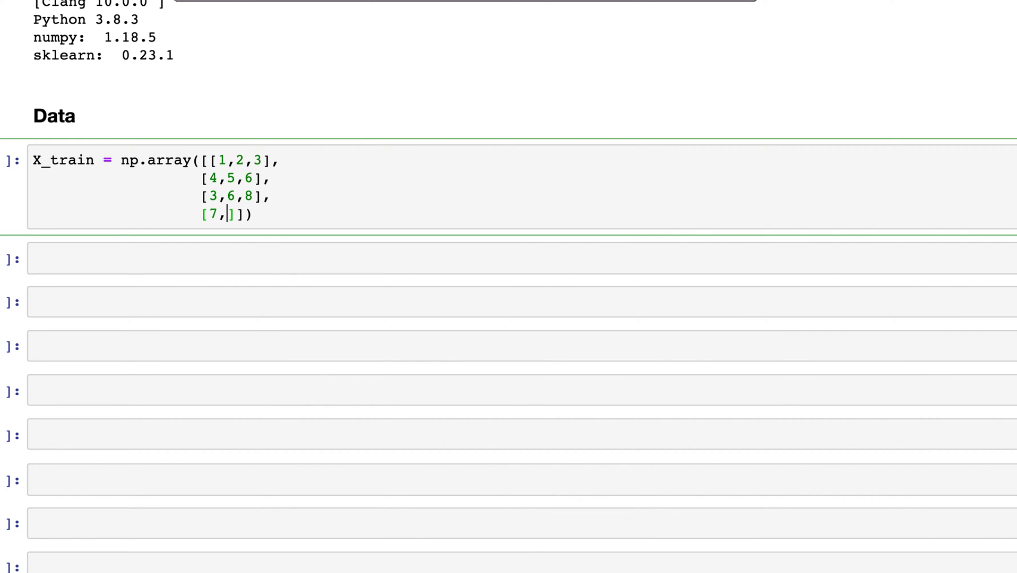
text(999,999)
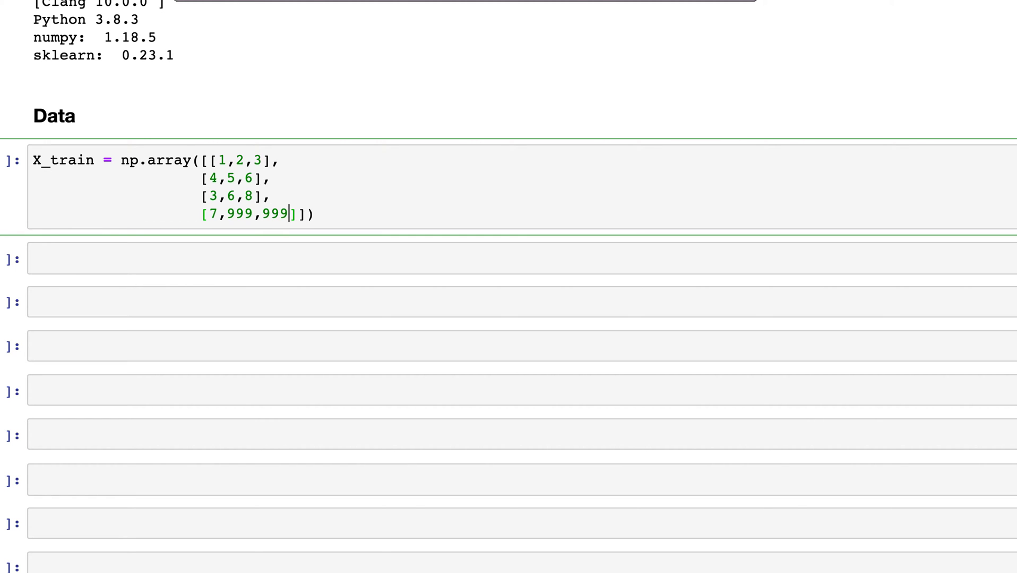
key(Enter)
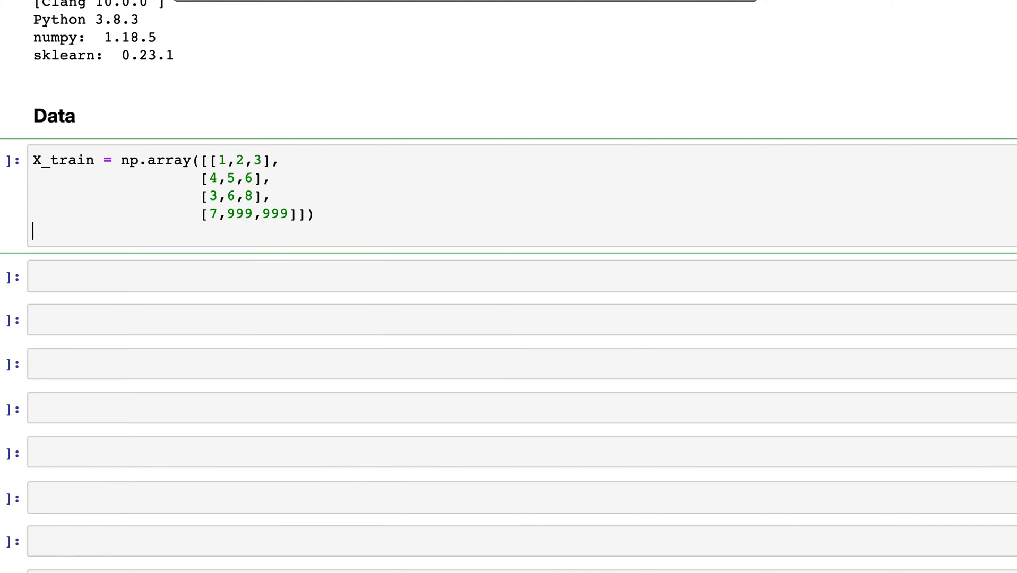
text(x)
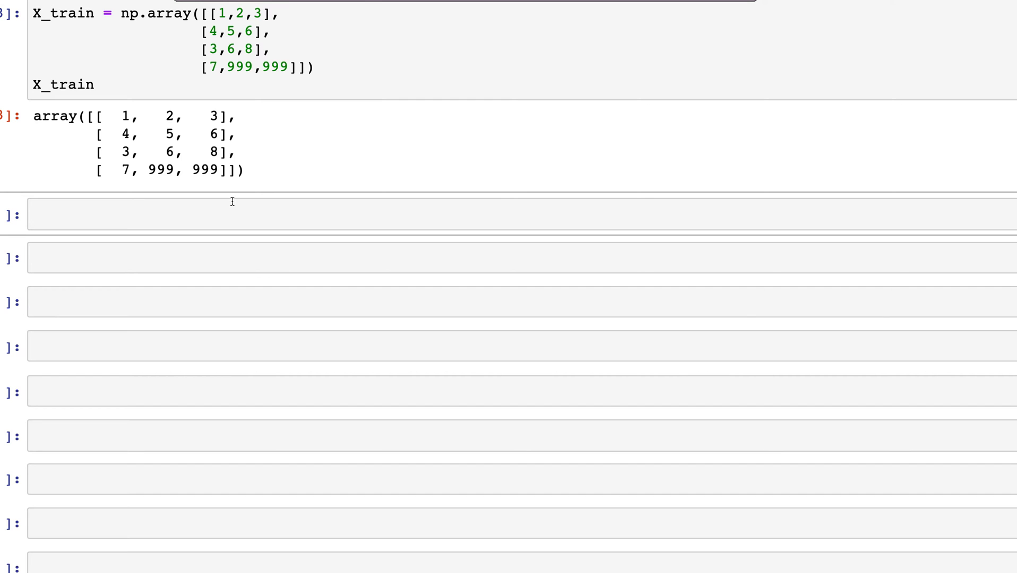
- Enter scaler = preprocessing.RobustScaler().fit(X_train) in a new cell and run it
click(233, 211)
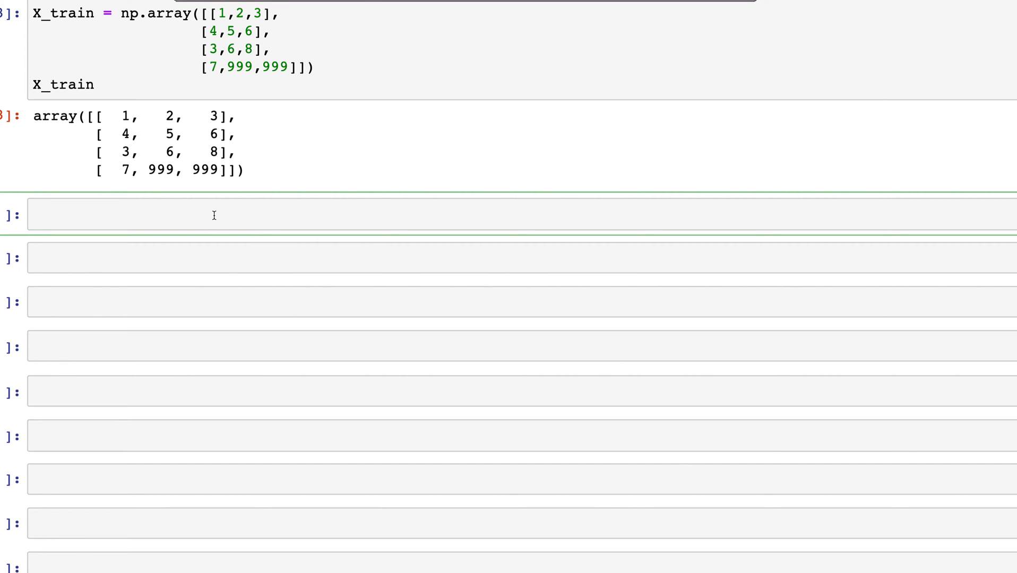
text(scaler)
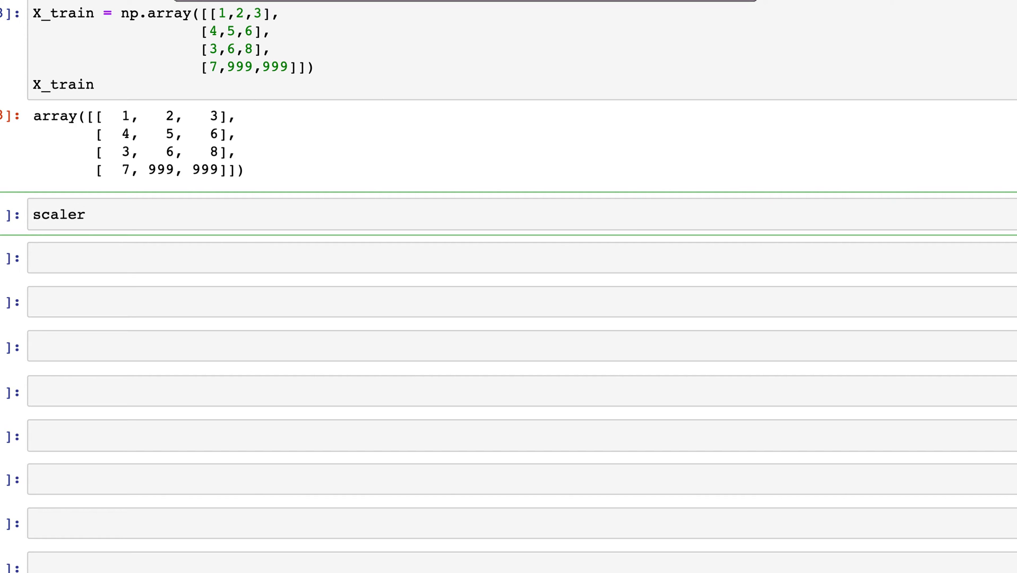
text(=)
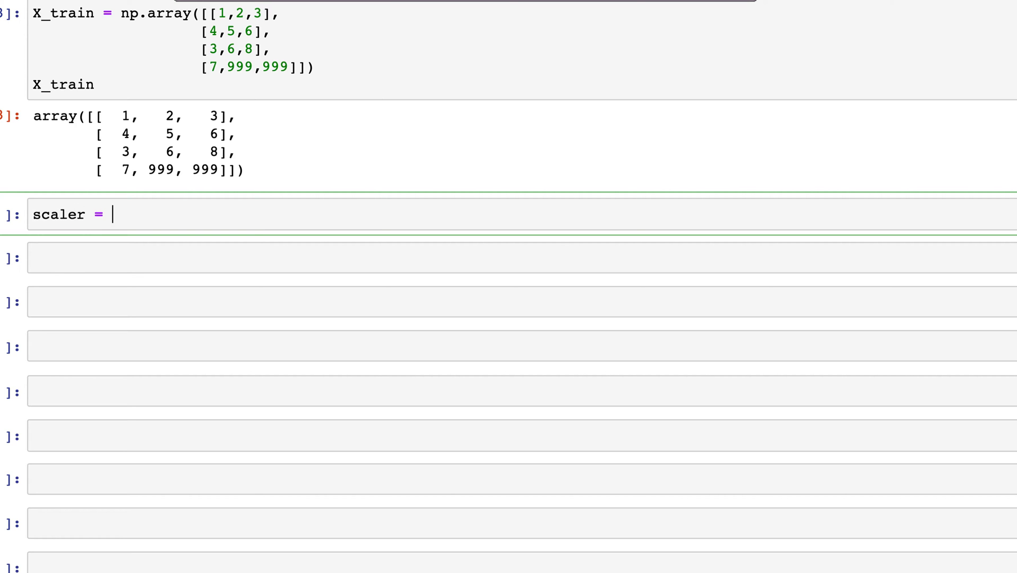
text(preproces)
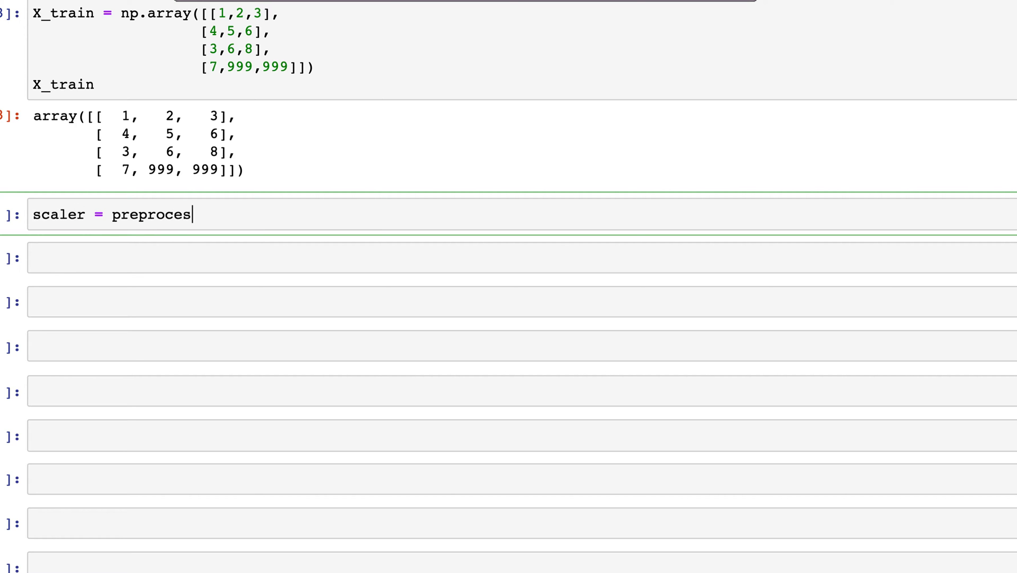
text(sing.Rou)
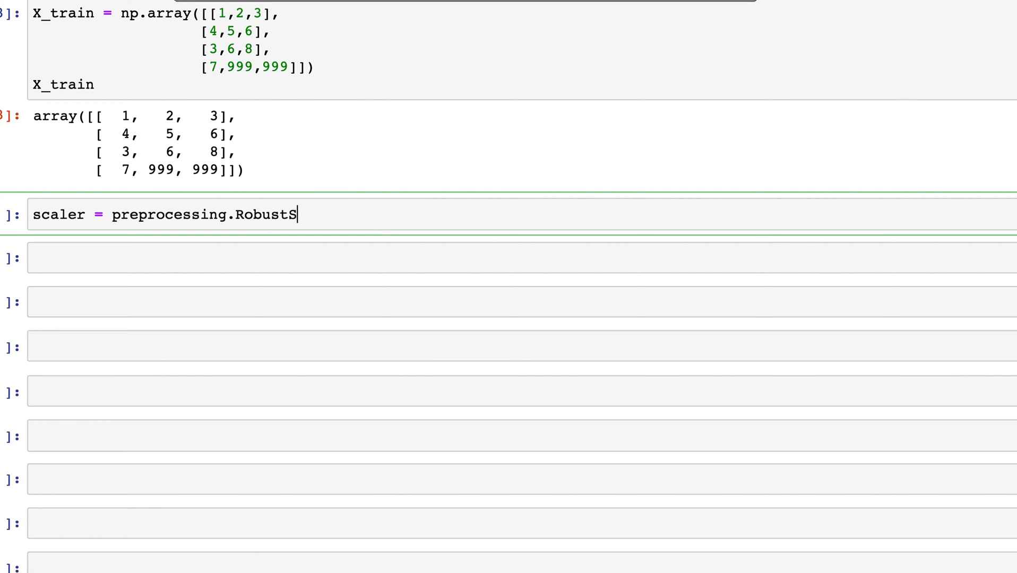
text(caler().)
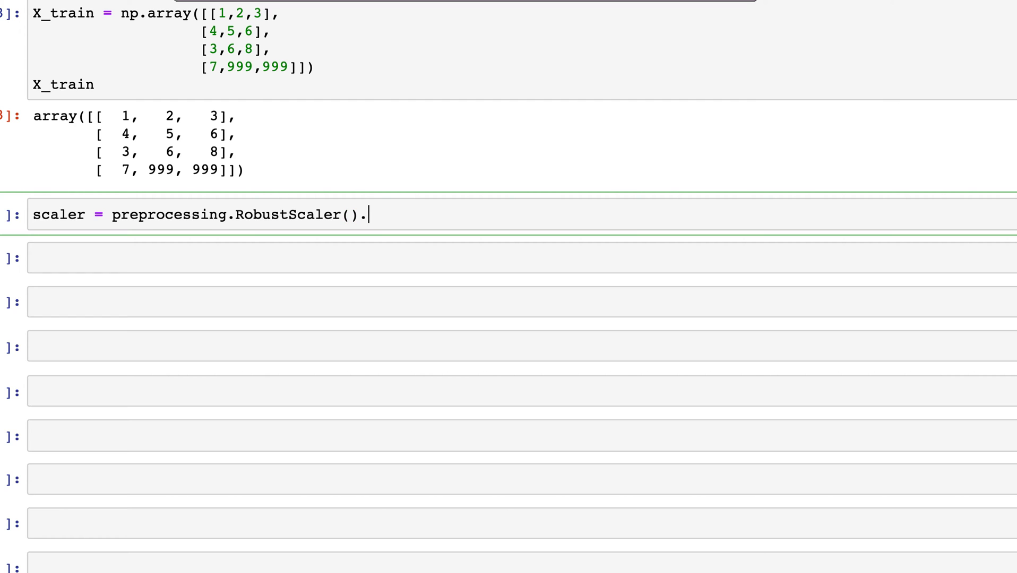
text(fit(X_)
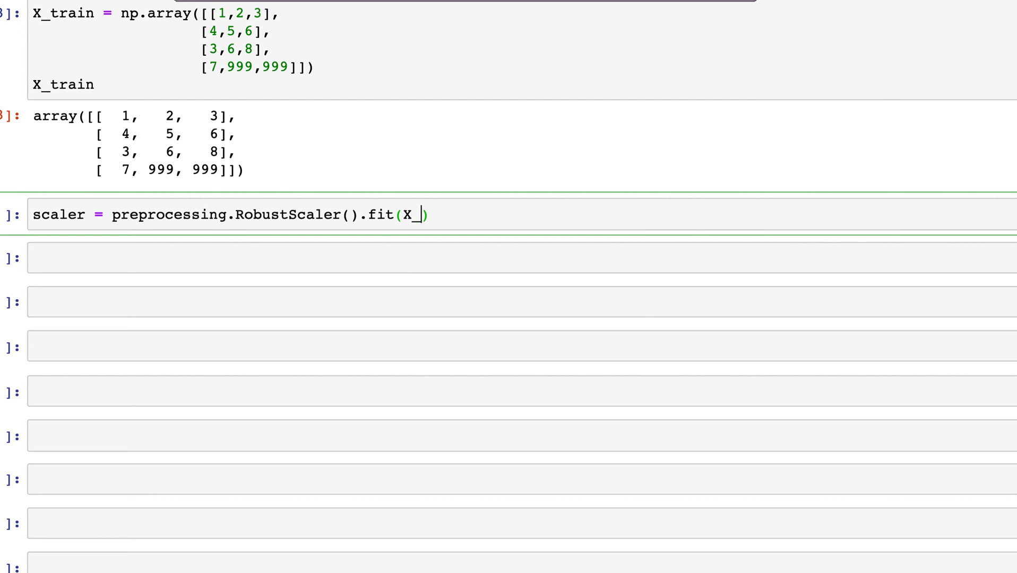
text(train)
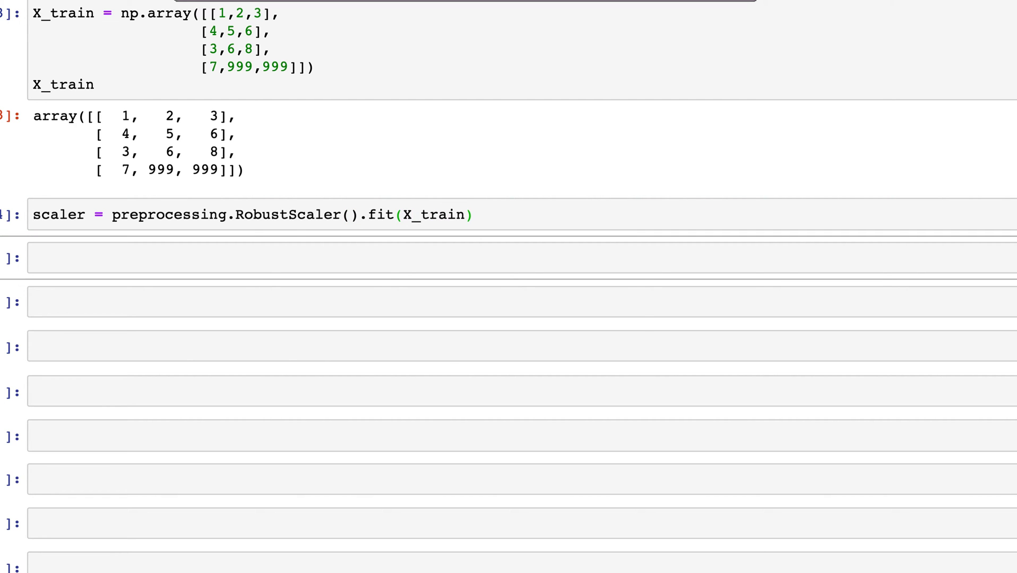
click(168, 258)
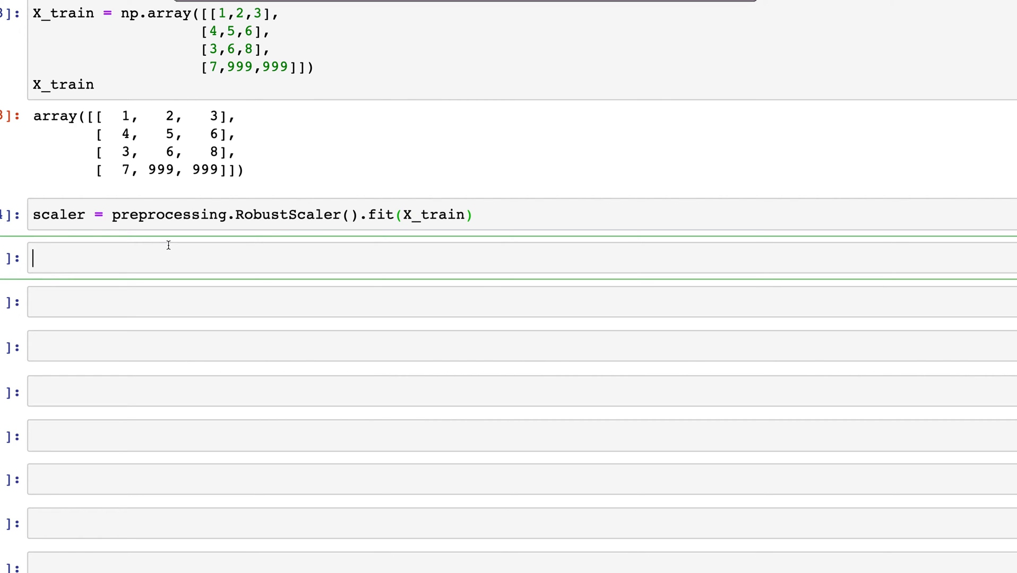
- Write X_train_scaled = scaler.transform(X_train)
text(X-)
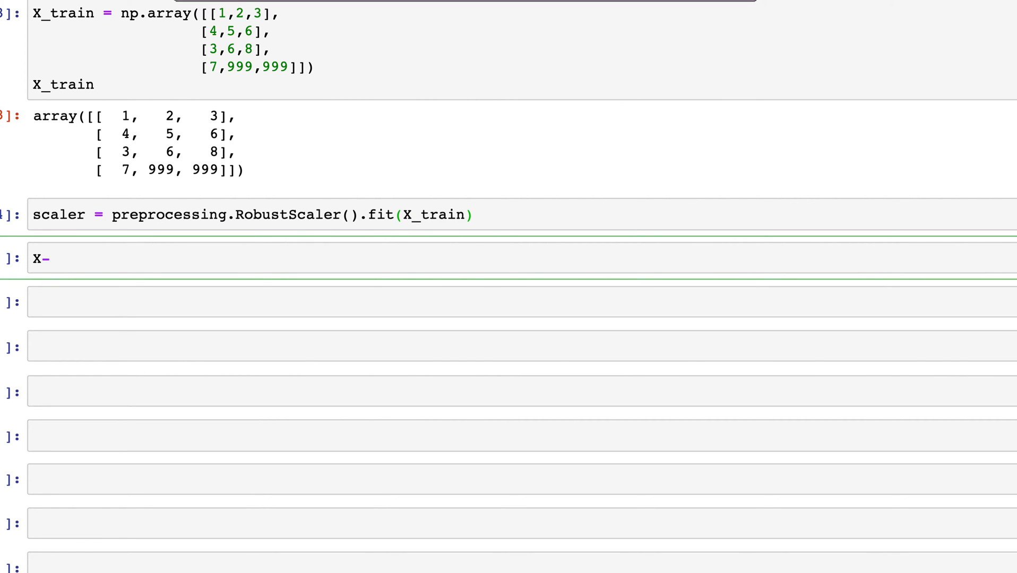
text(train_)
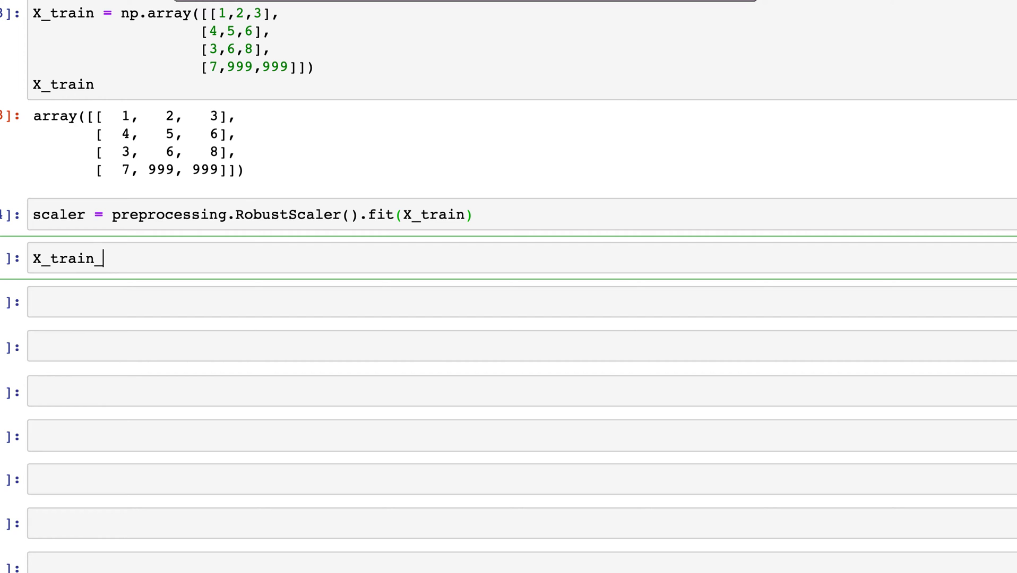
text(scaled)
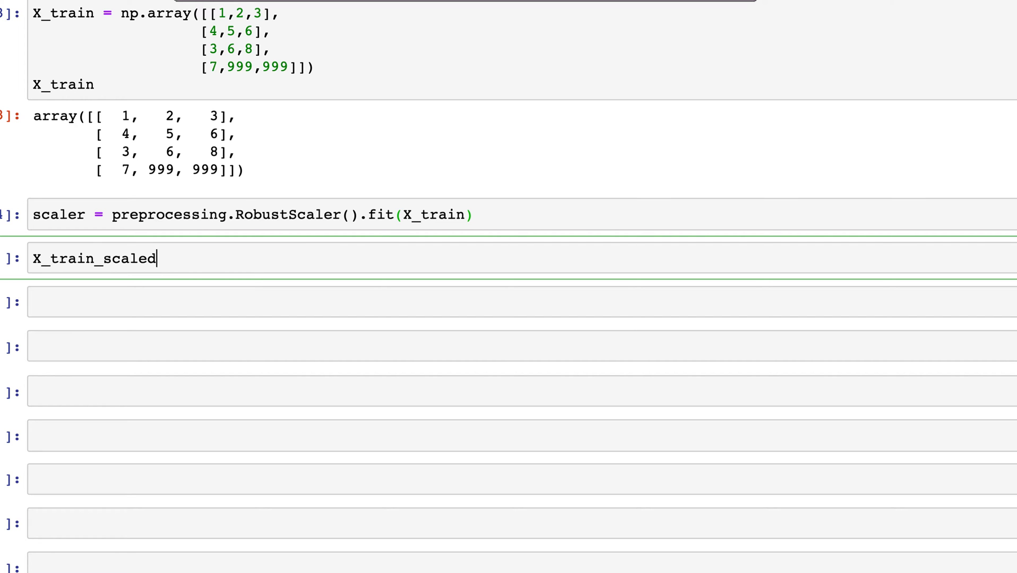
text(=)
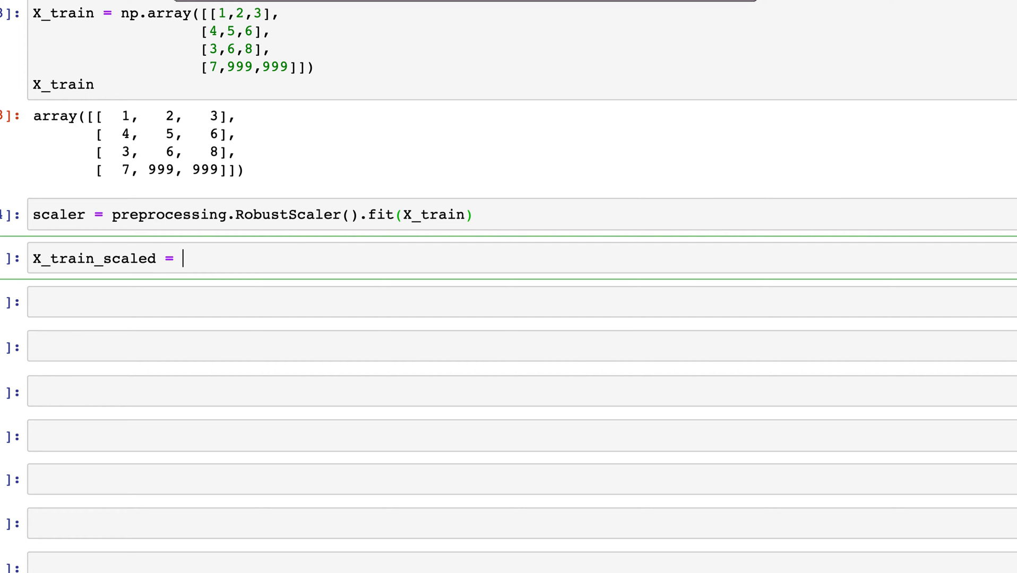
text(scaler.)
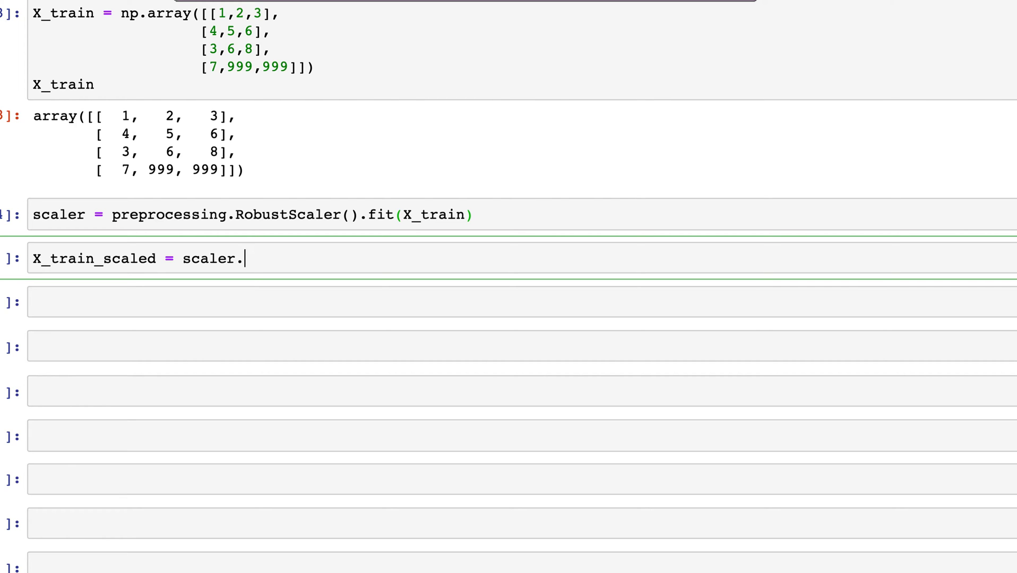
text(transform)
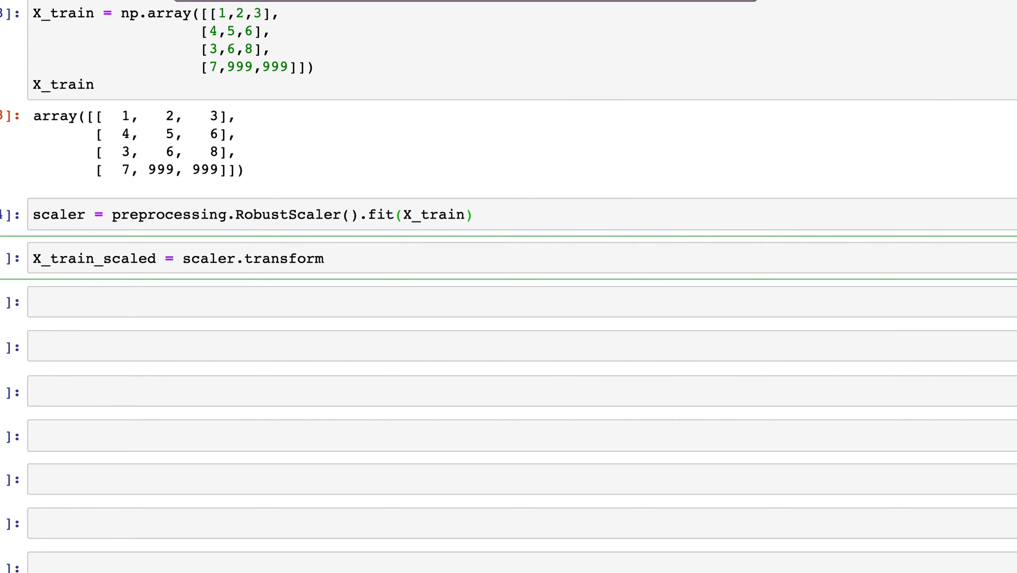
text((X_t))
text(pri)
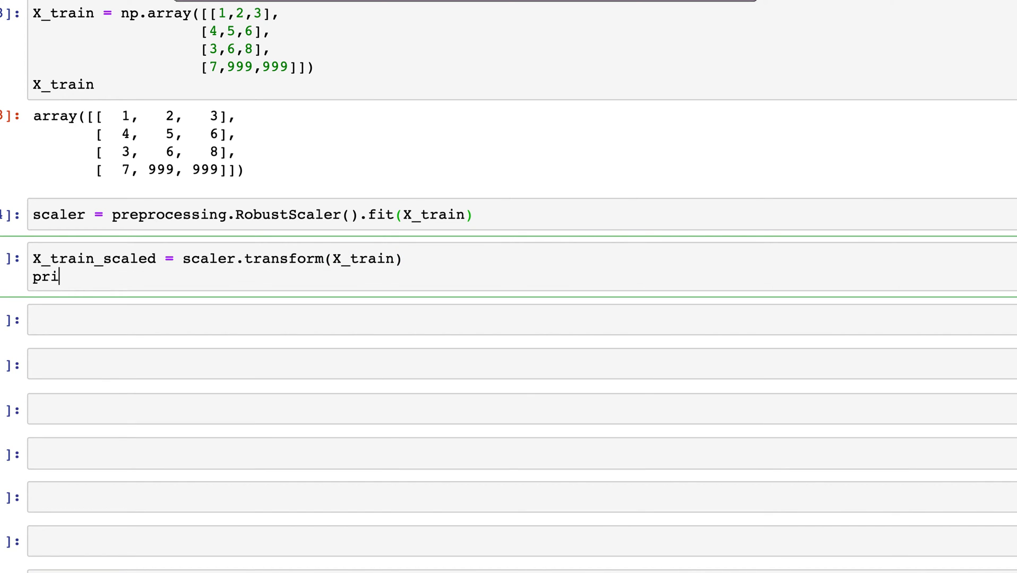
- Print X_train_scaled rounded to 2 decimals and highlight the 1.56 value in the output
text(nt(X_tra)
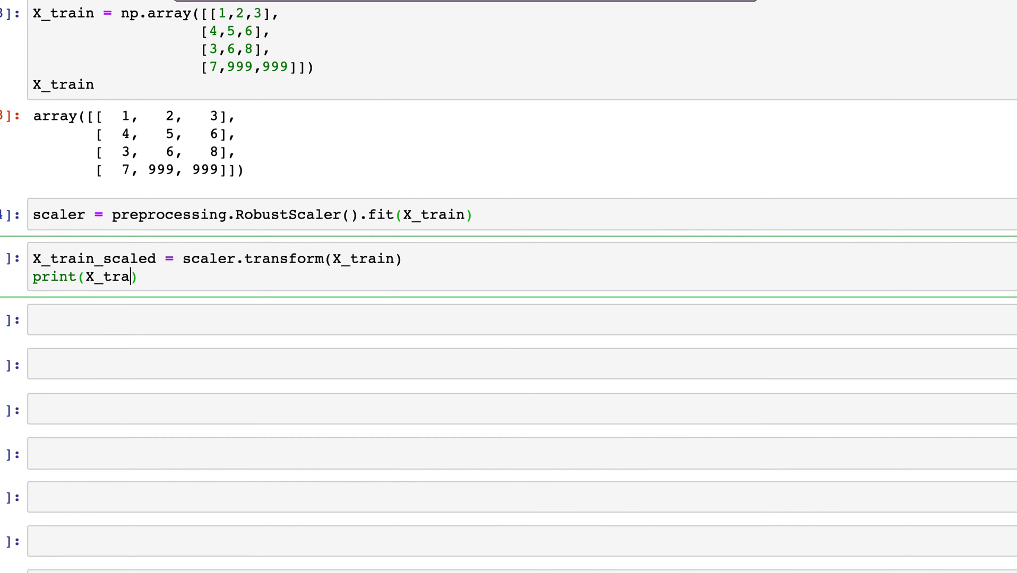
text(in_scaled)
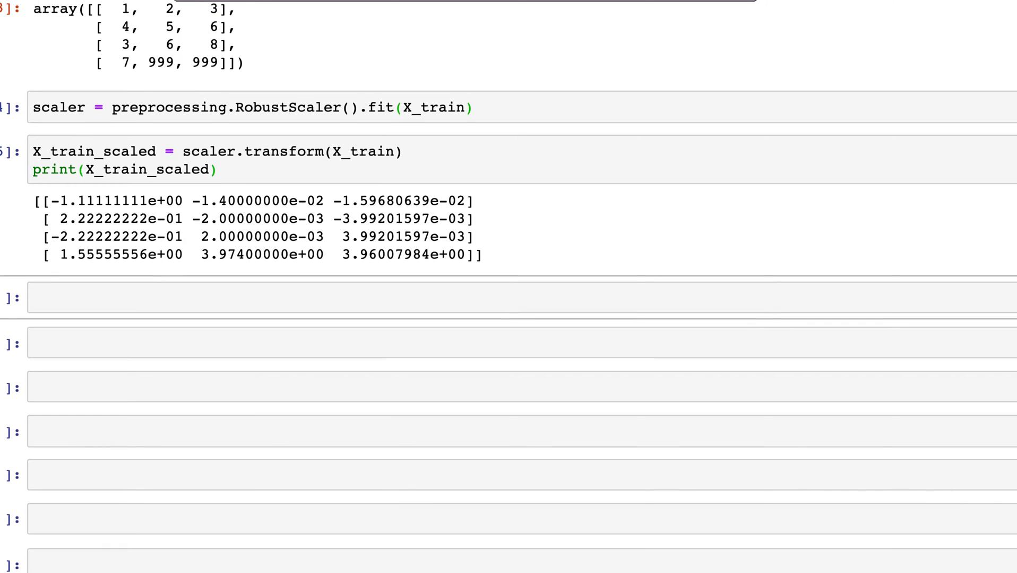
text(.round(2)
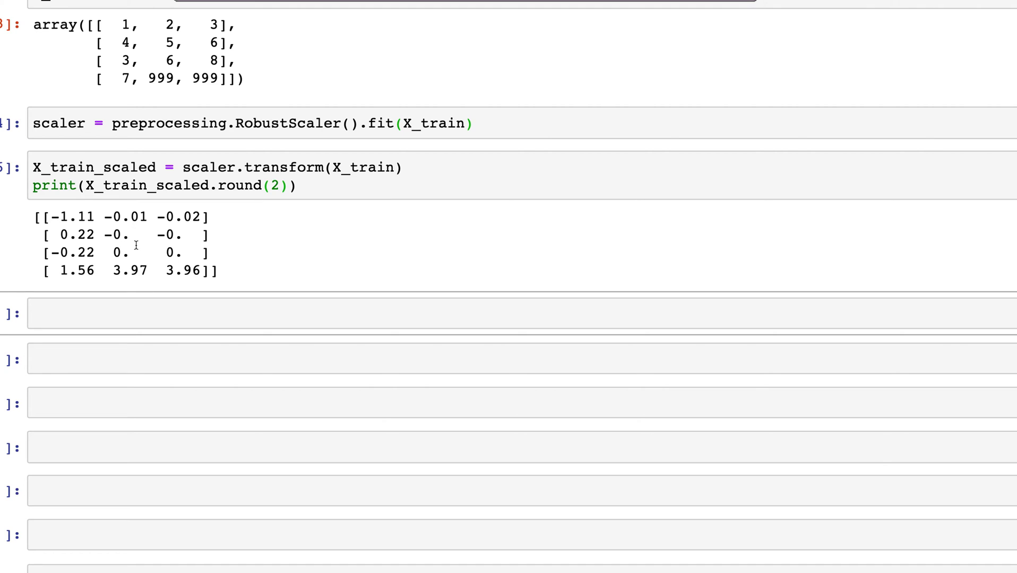
mouse_move(105, 216)
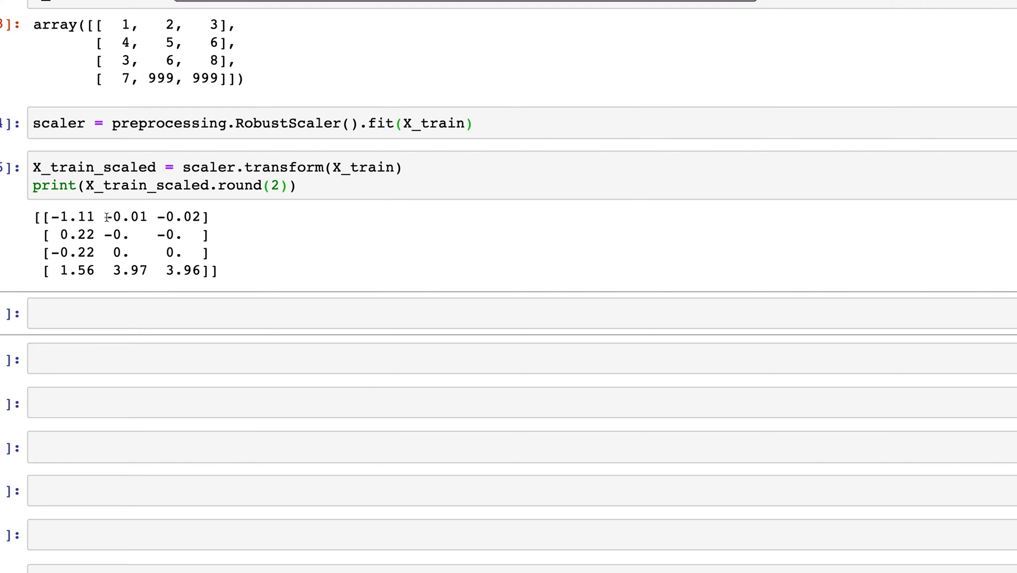
mouse_move(85, 229)
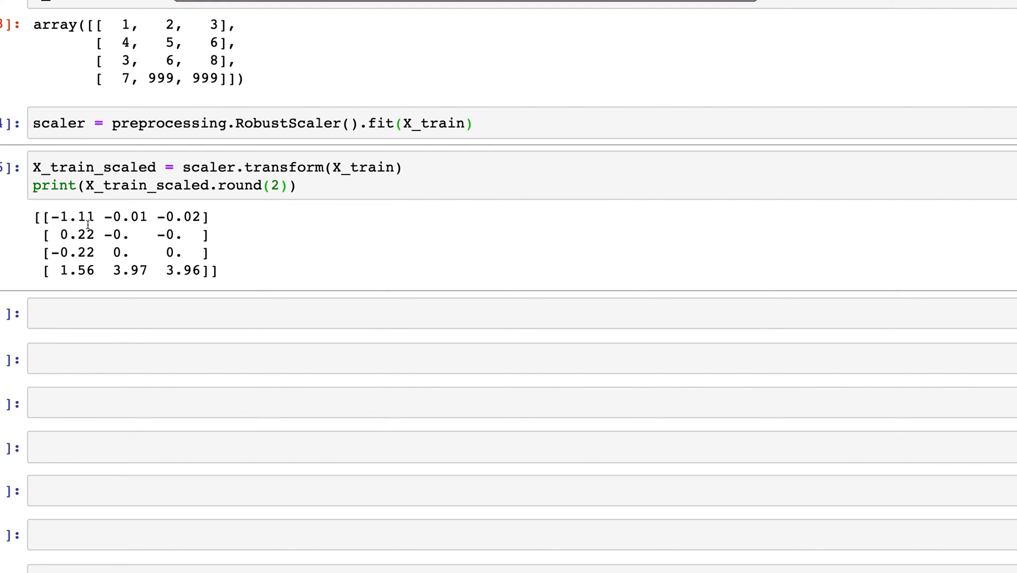
drag(109, 271, 204, 271)
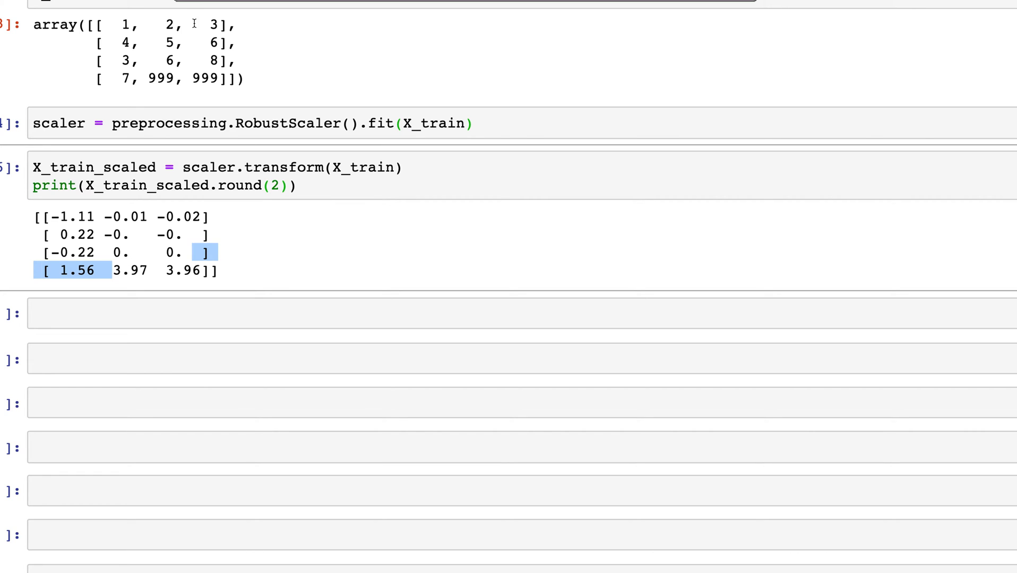
mouse_move(134, 240)
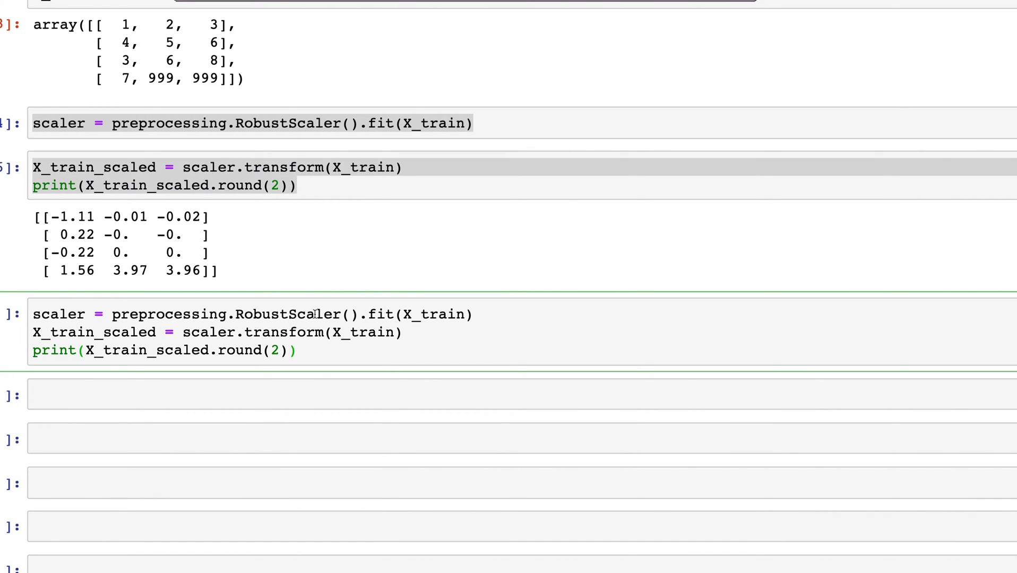
- Replace RobustScaler with StandardScaler in the pasted scaling cell and run it
text(Stand)
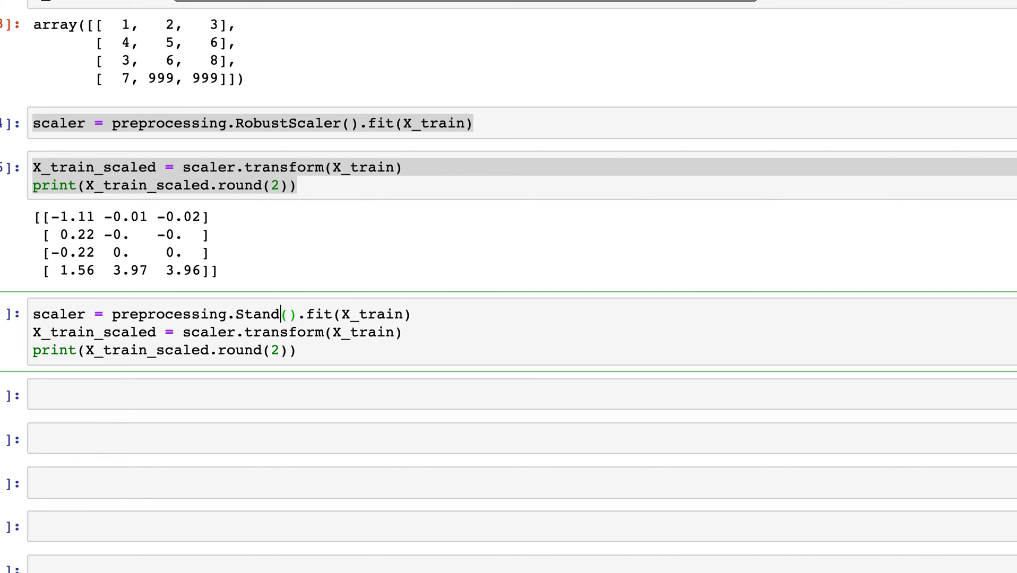
text(ardScal)
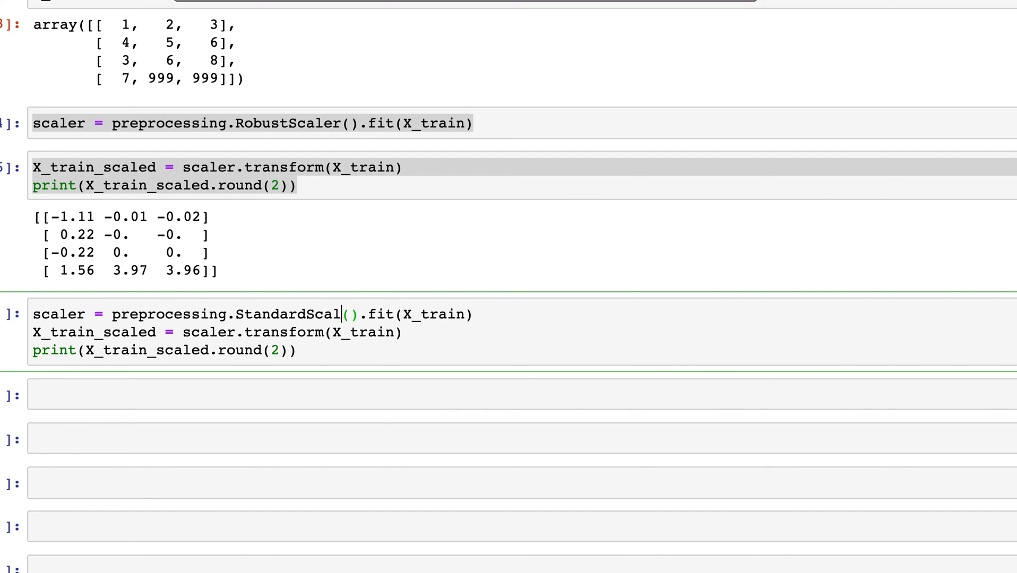
text(er)
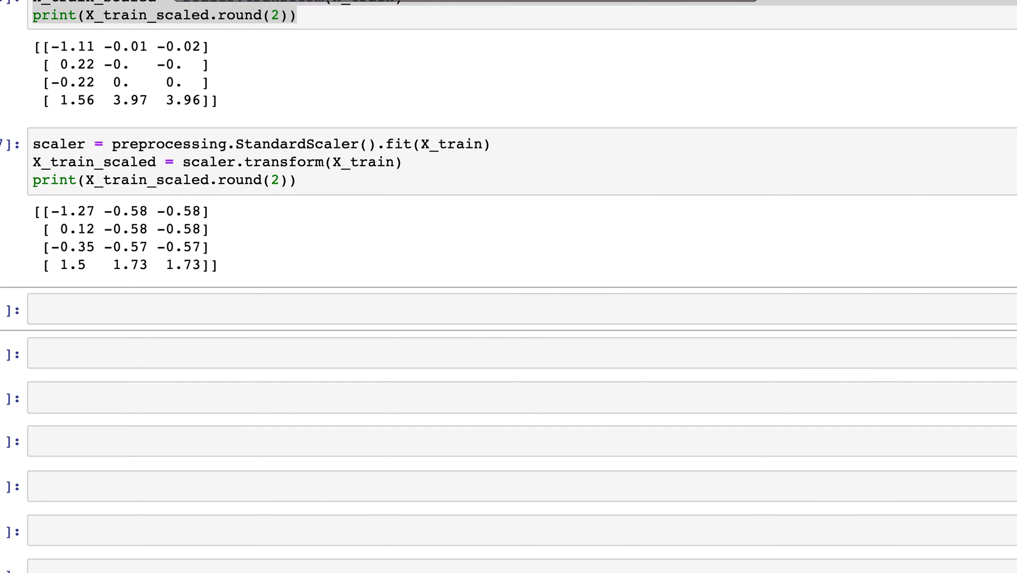
mouse_move(306, 344)
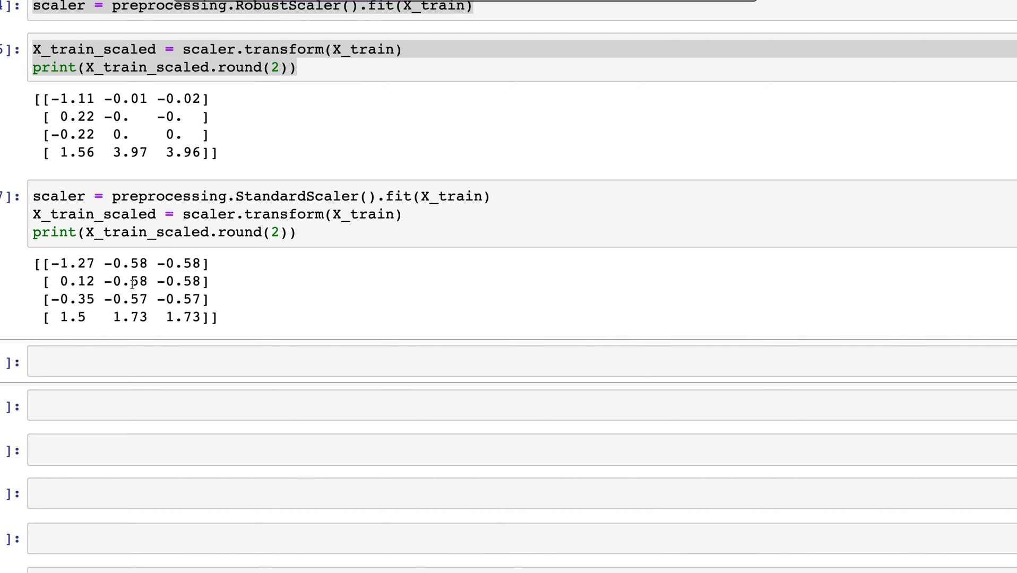
mouse_move(191, 261)
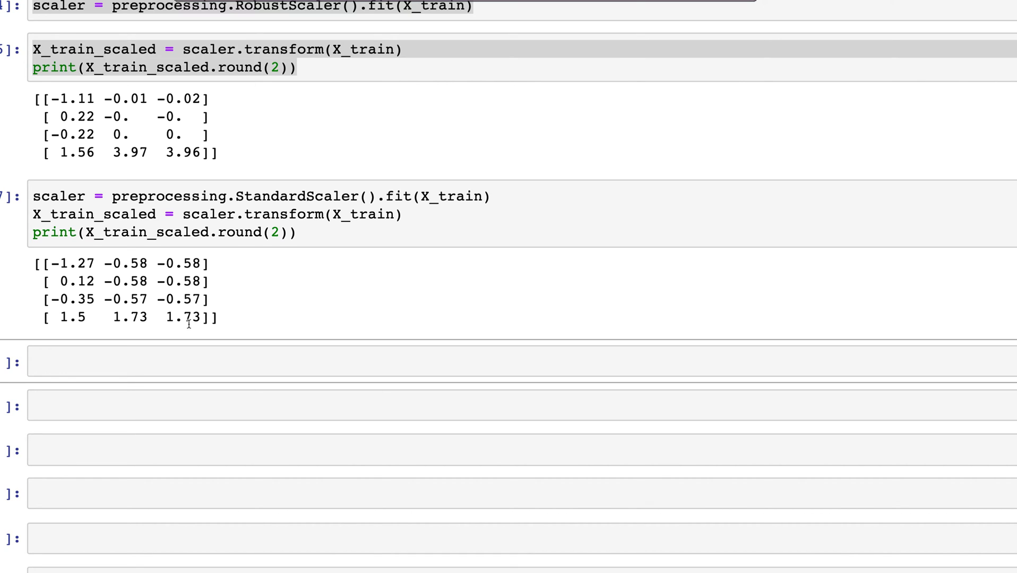
mouse_move(175, 98)
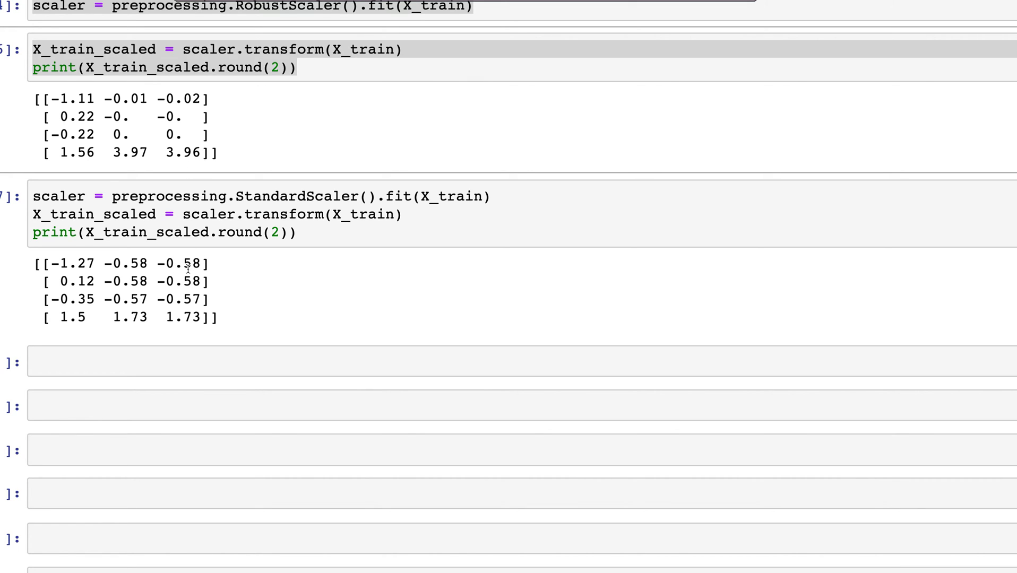
mouse_move(191, 295)
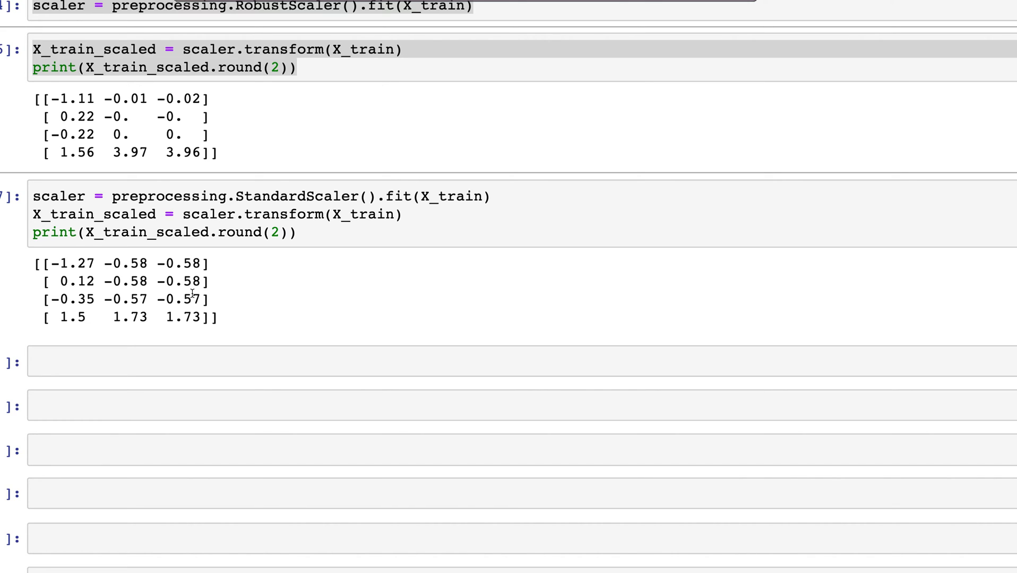
mouse_move(203, 294)
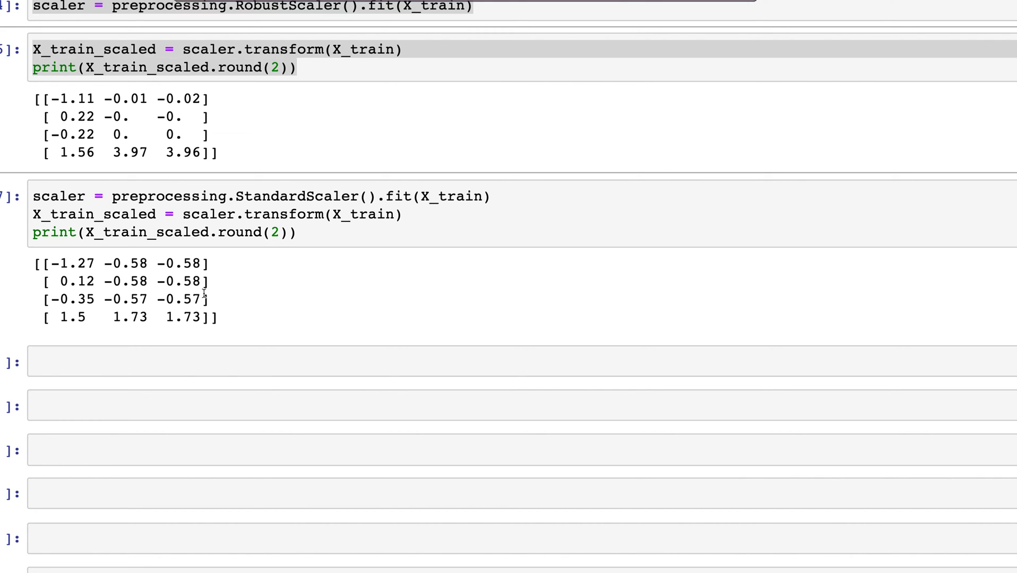
mouse_move(197, 299)
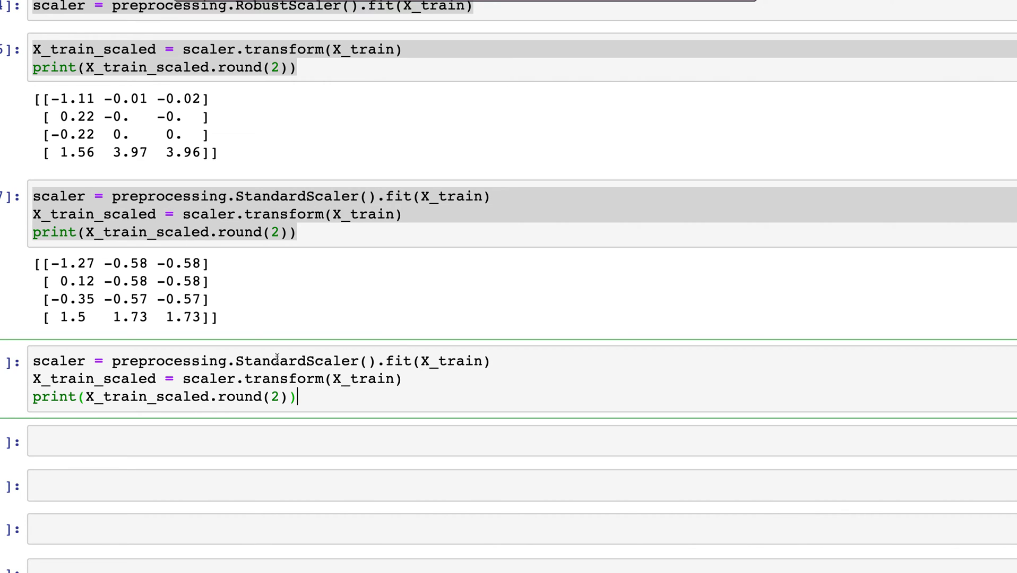
- Change the scaler to MaxAbsScaler in the fit/transform/print cell and run it
text(MaxAb)
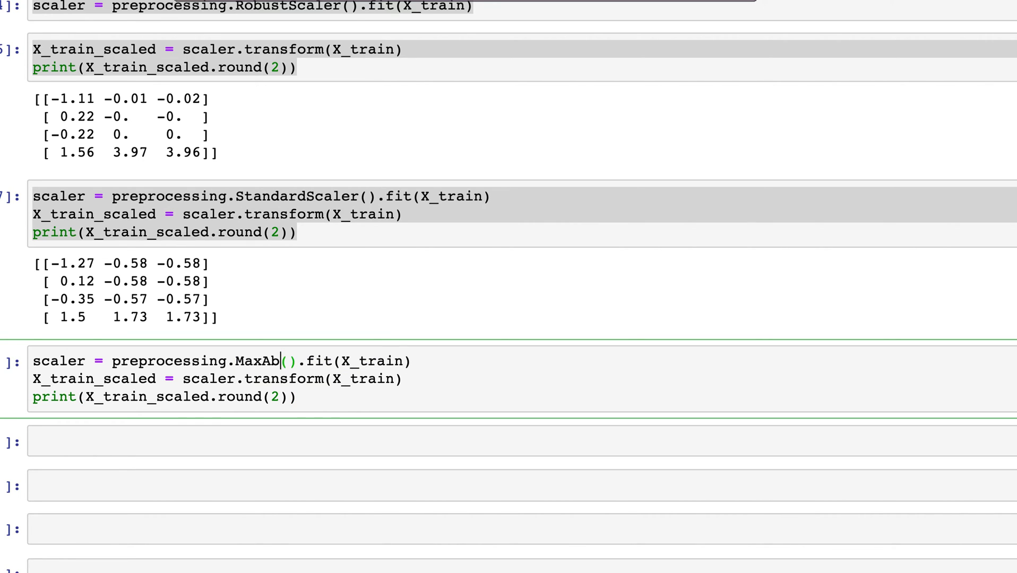
text(sScaler)
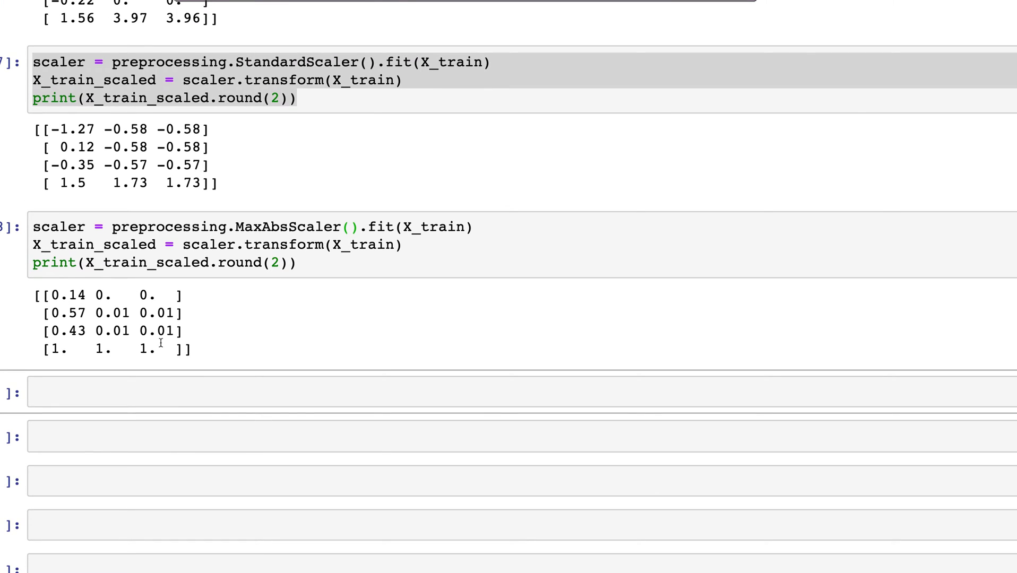
mouse_move(159, 313)
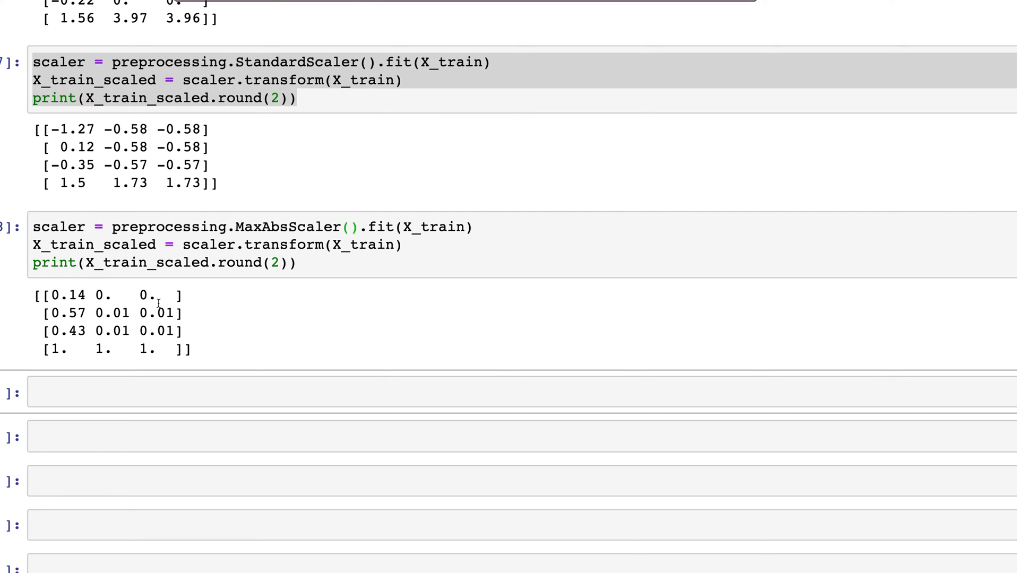
mouse_move(166, 343)
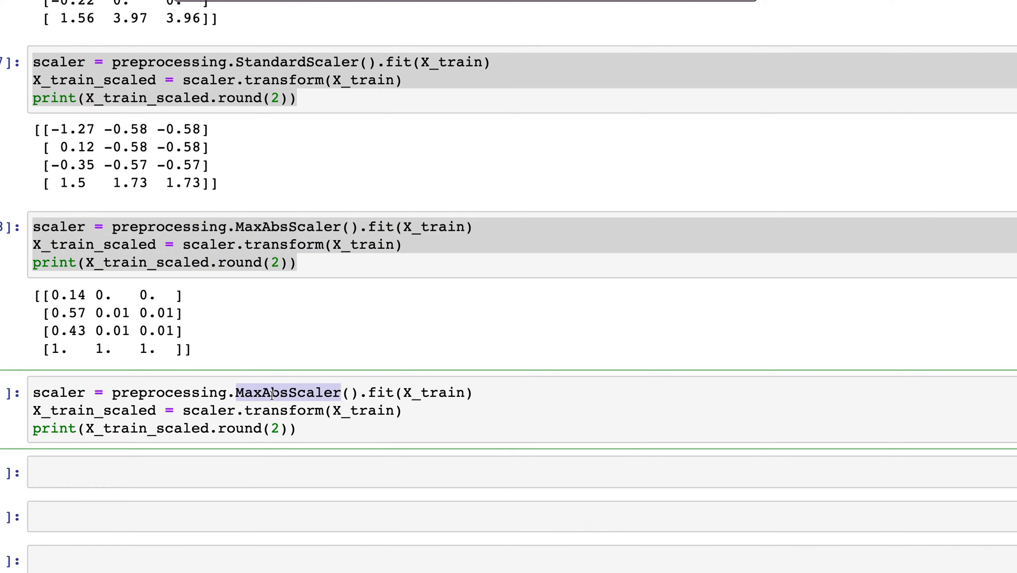
- Swap the pasted scaler for MinMaxScaler and run the cell, giving a mostly-zero matrix
text(MinMaxSca)
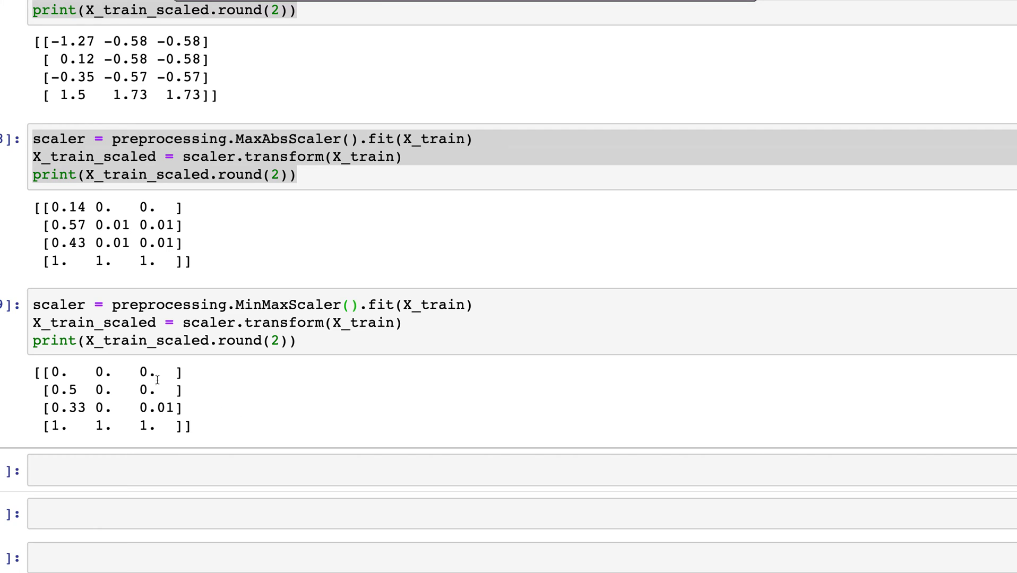
mouse_move(137, 373)
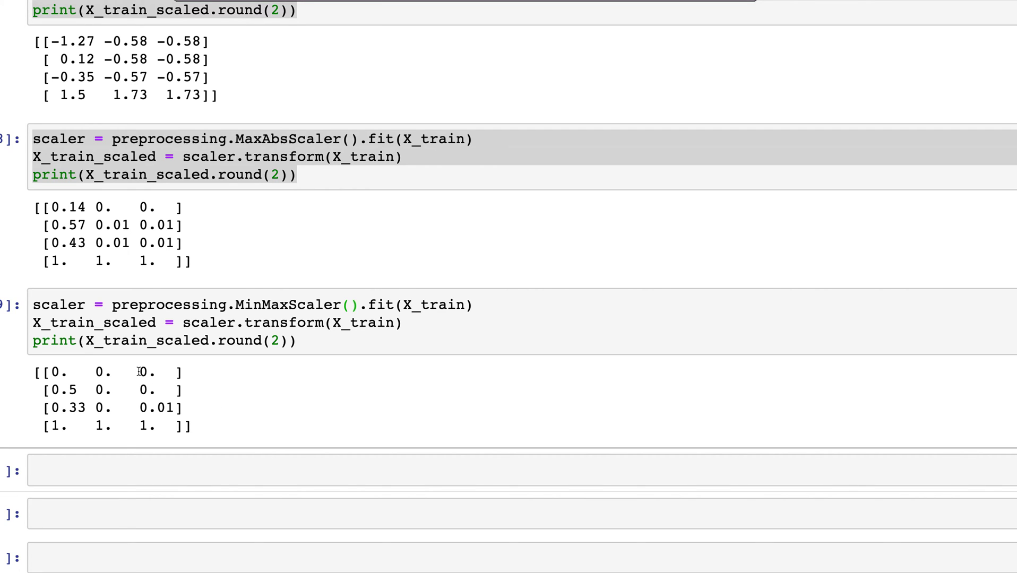
drag(135, 372, 161, 390)
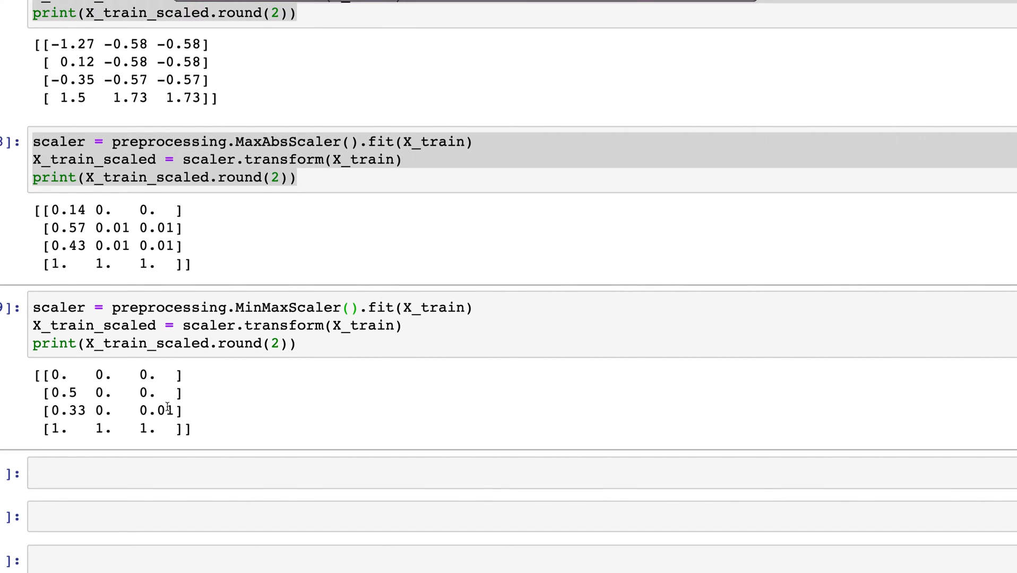
scroll(down, 3)
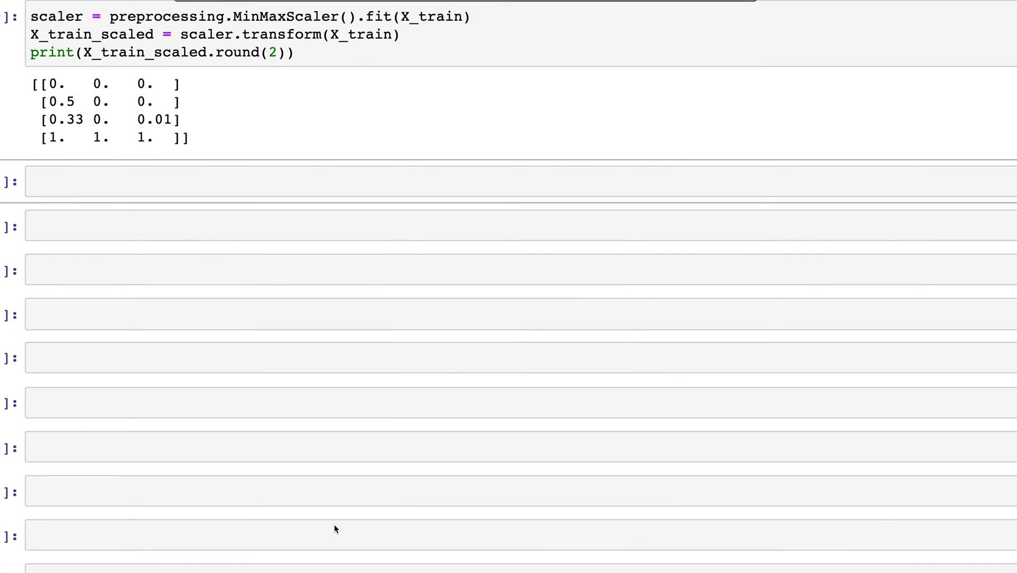
- Define x as a transposed np.array of two np.random.randint columns with 50 rows
click(209, 184)
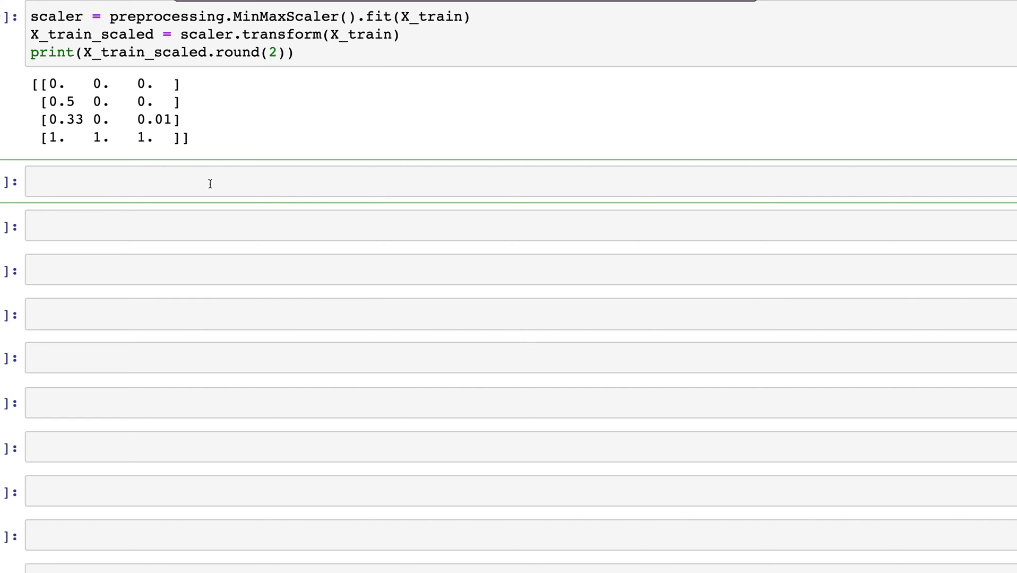
text(x)
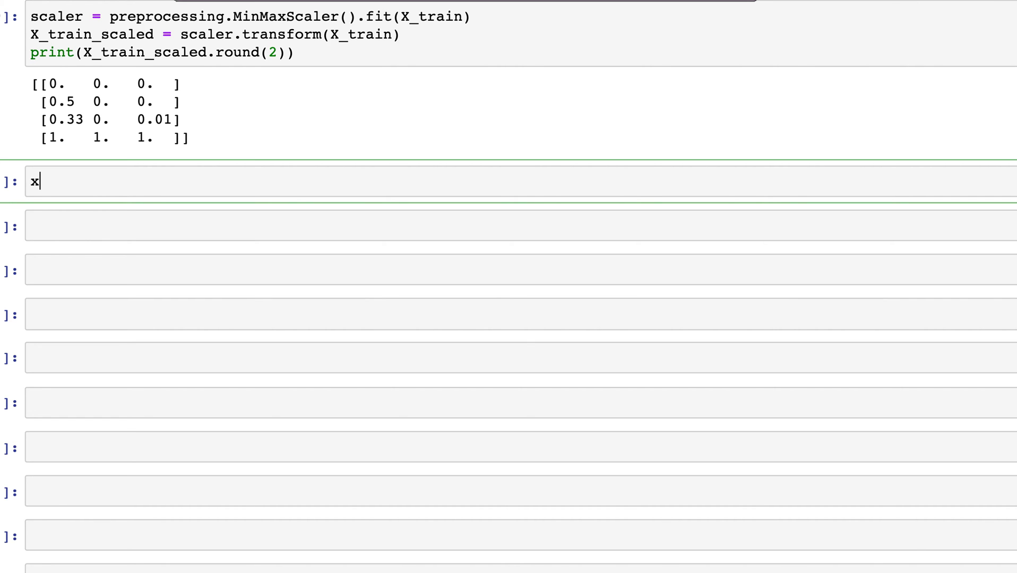
text(= np)
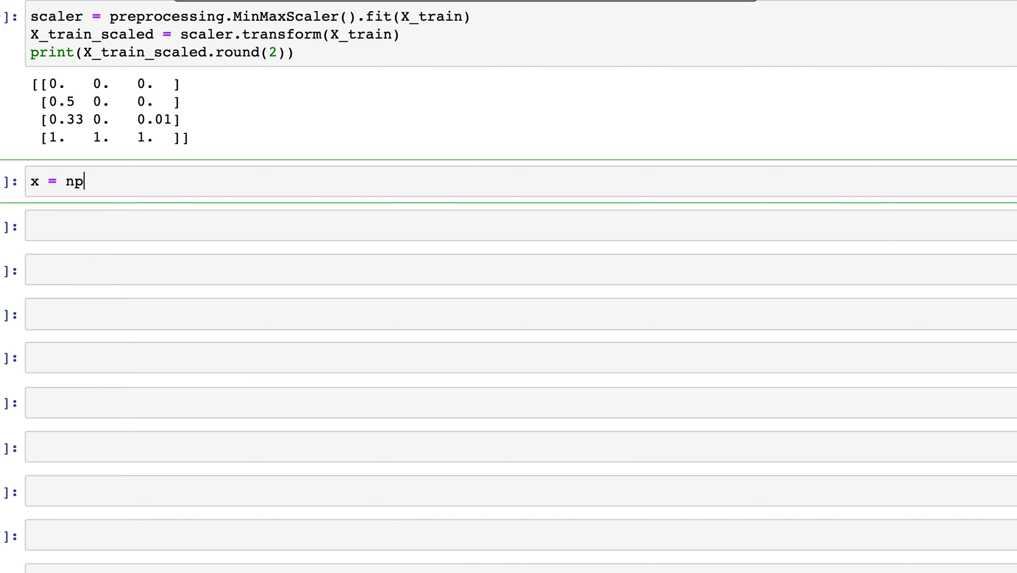
text(.array()
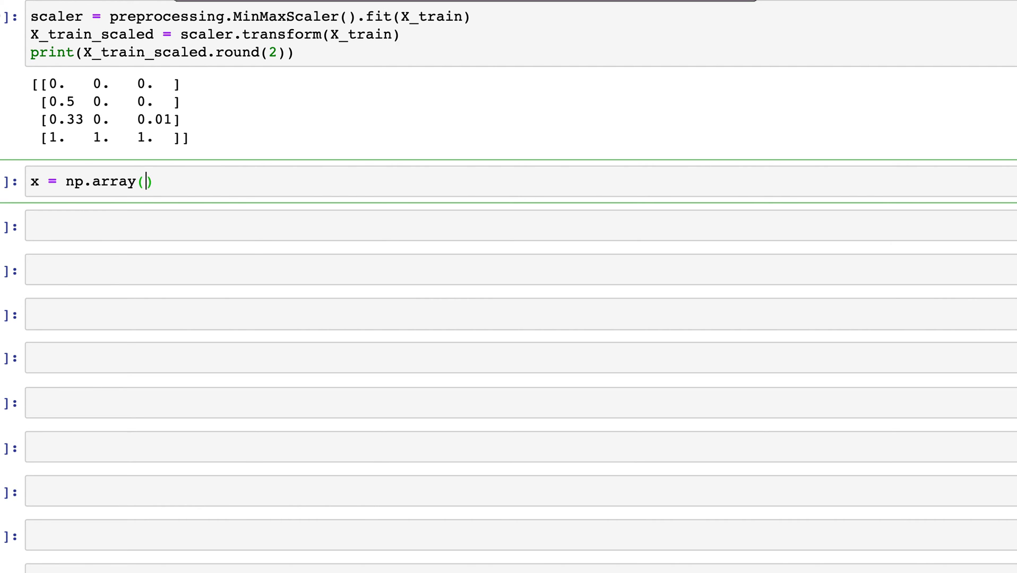
text([])
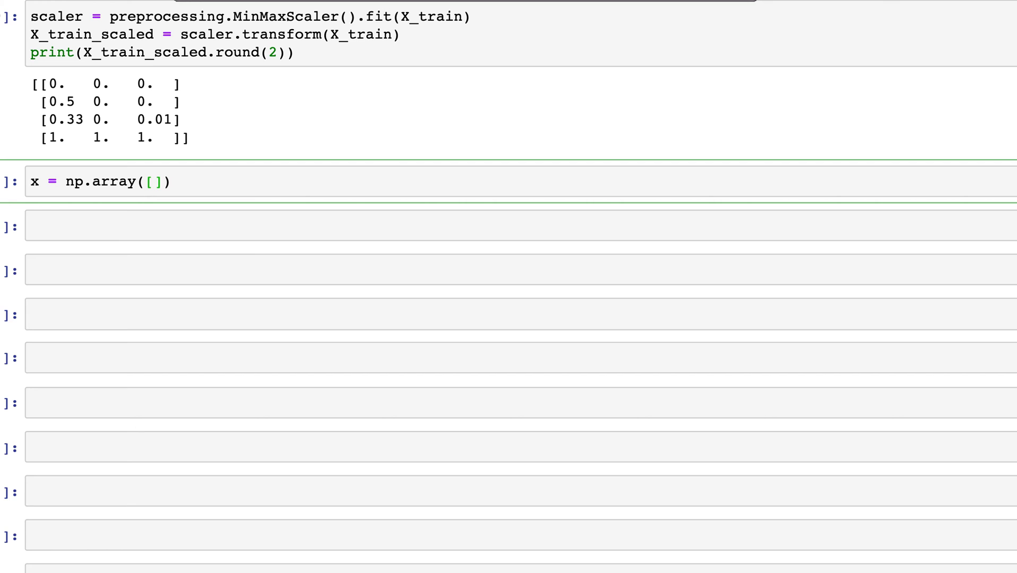
text(np.ran)
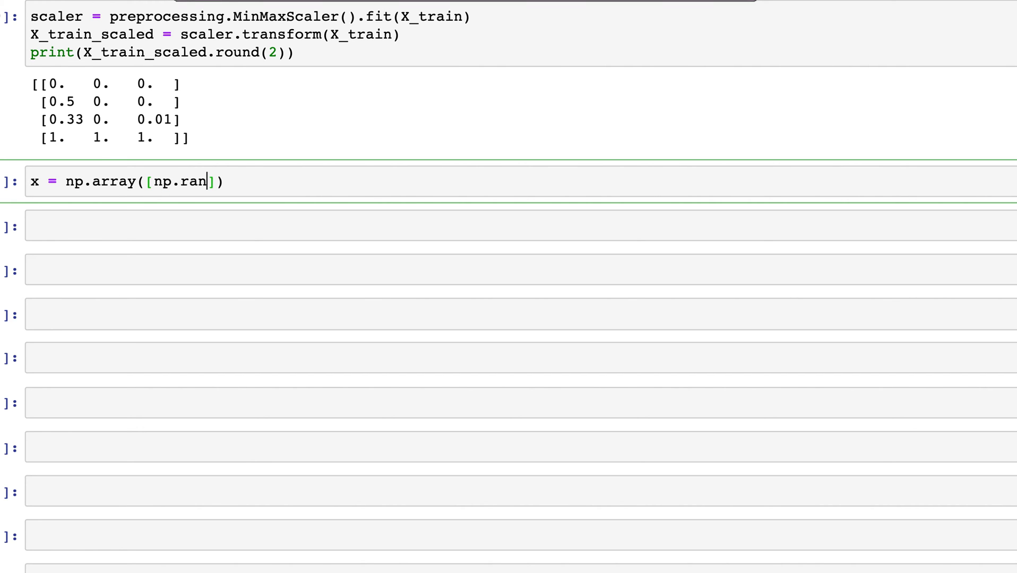
text(dom)
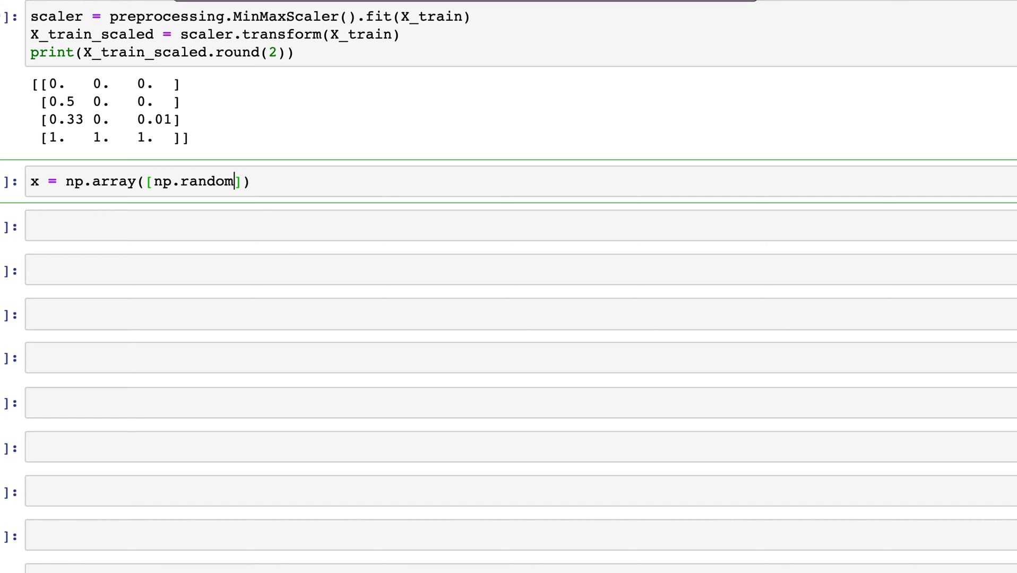
text(.randint()
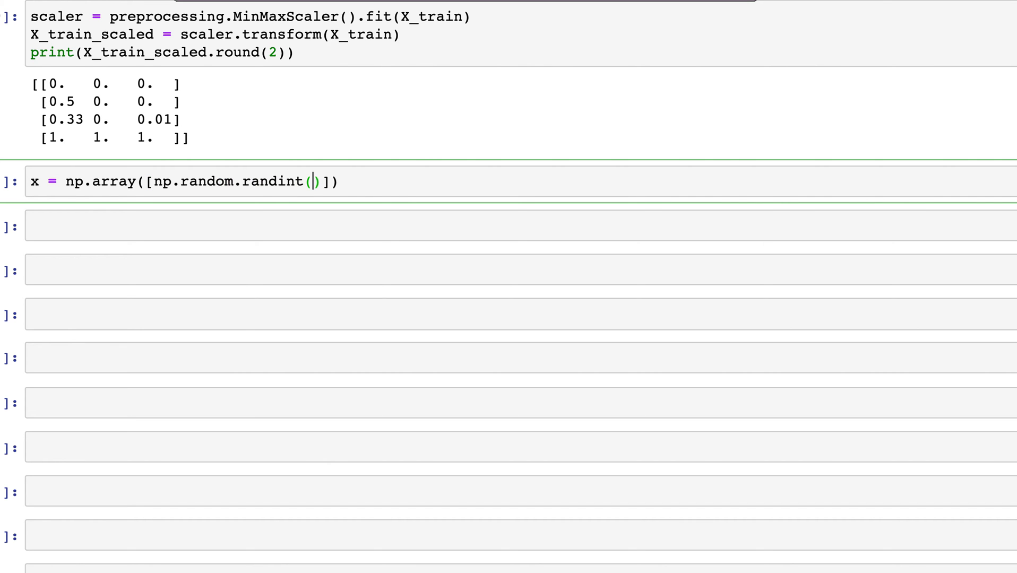
text(0,10,50)
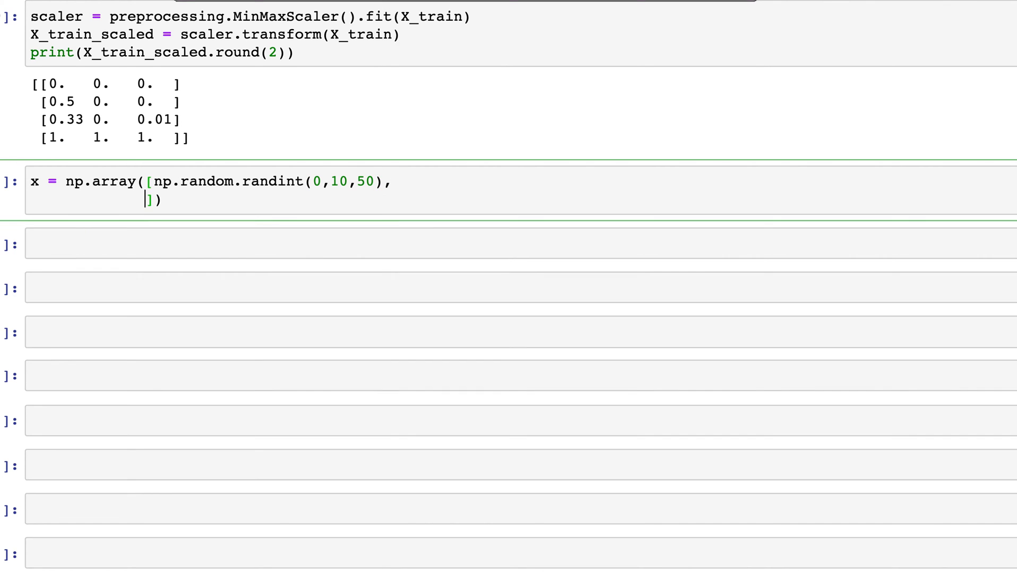
text(np.random.randint(0,50)
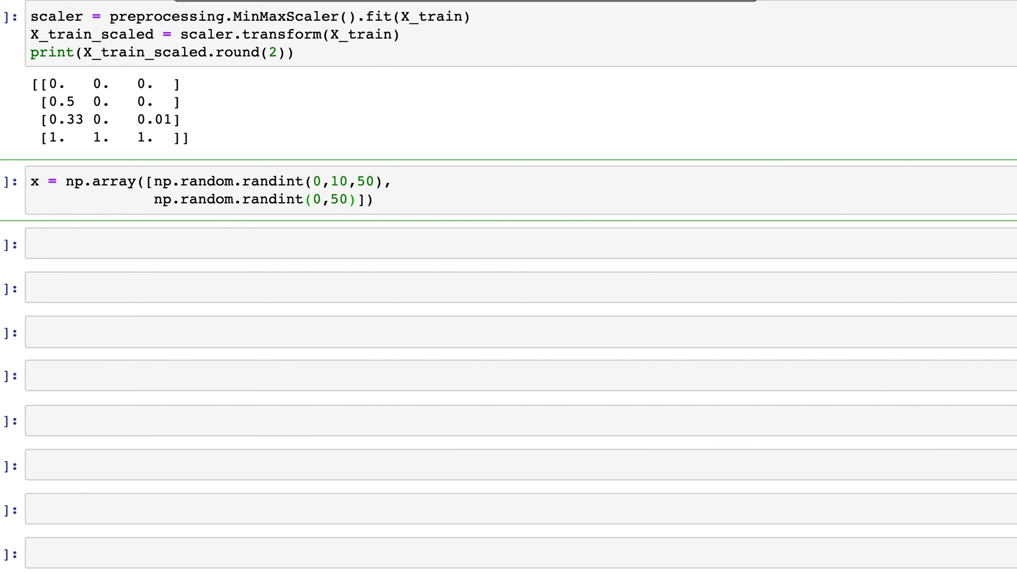
text(10,5)
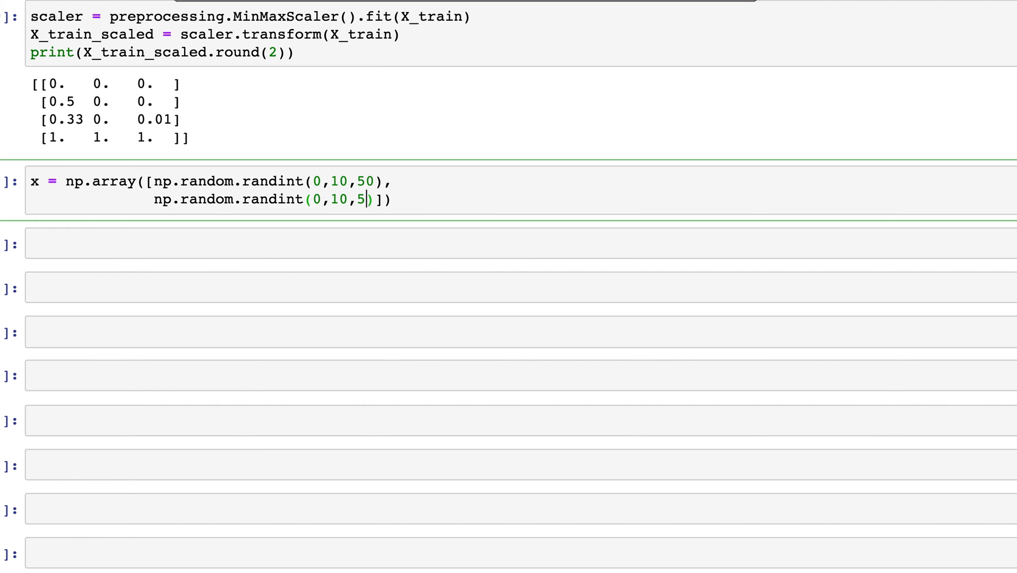
text(0)
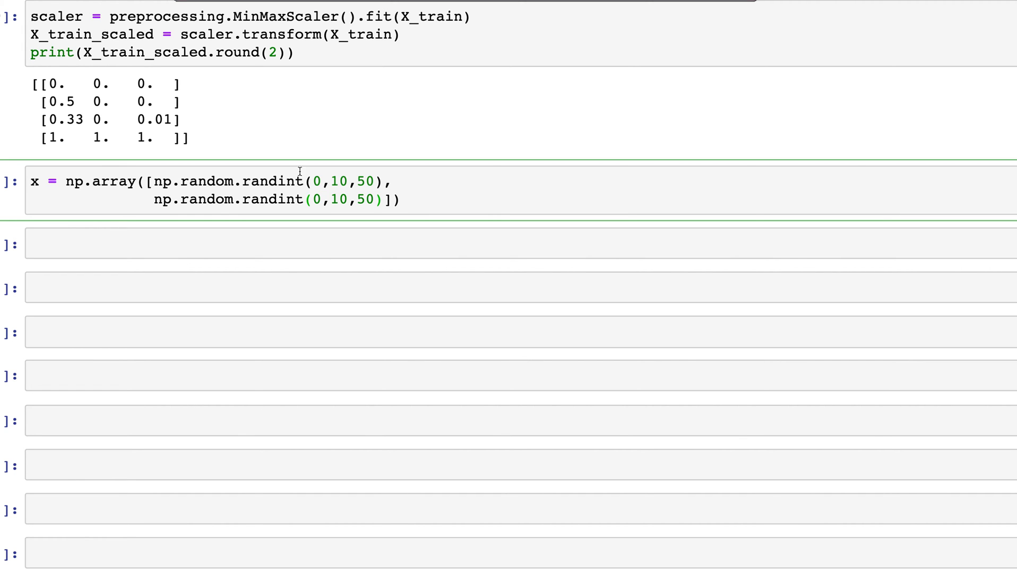
text(.)
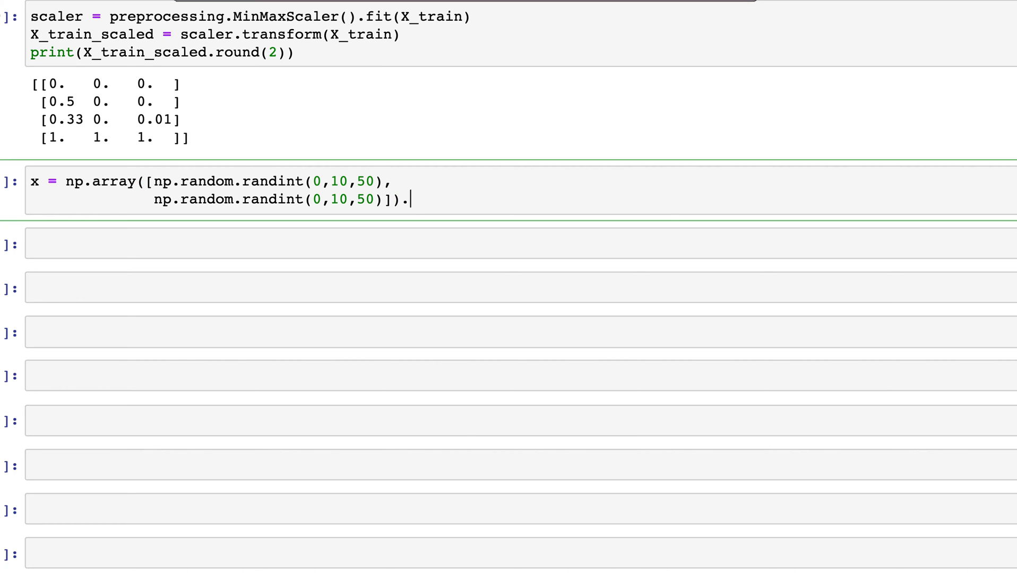
text(T)
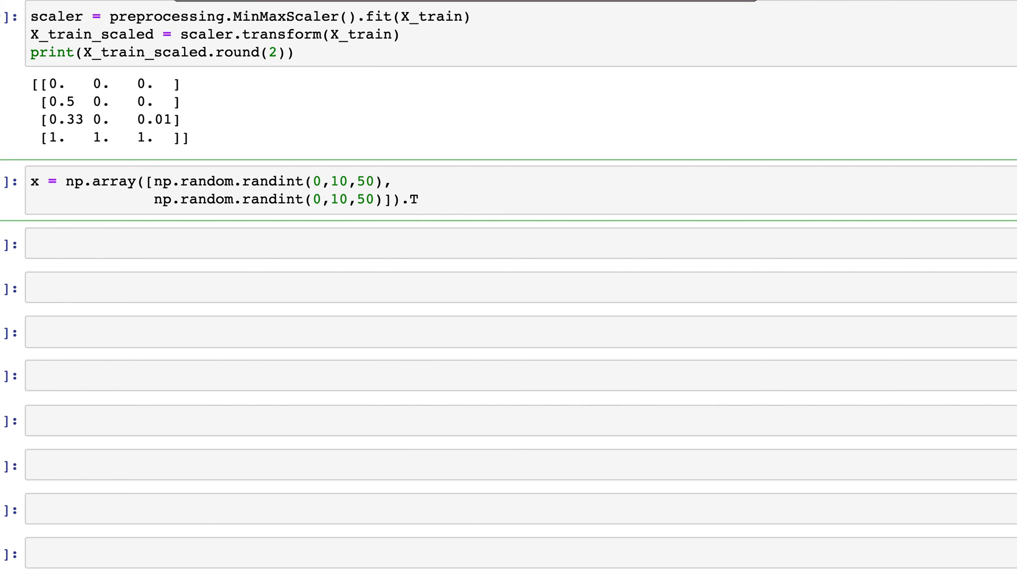
scroll(down, 3)
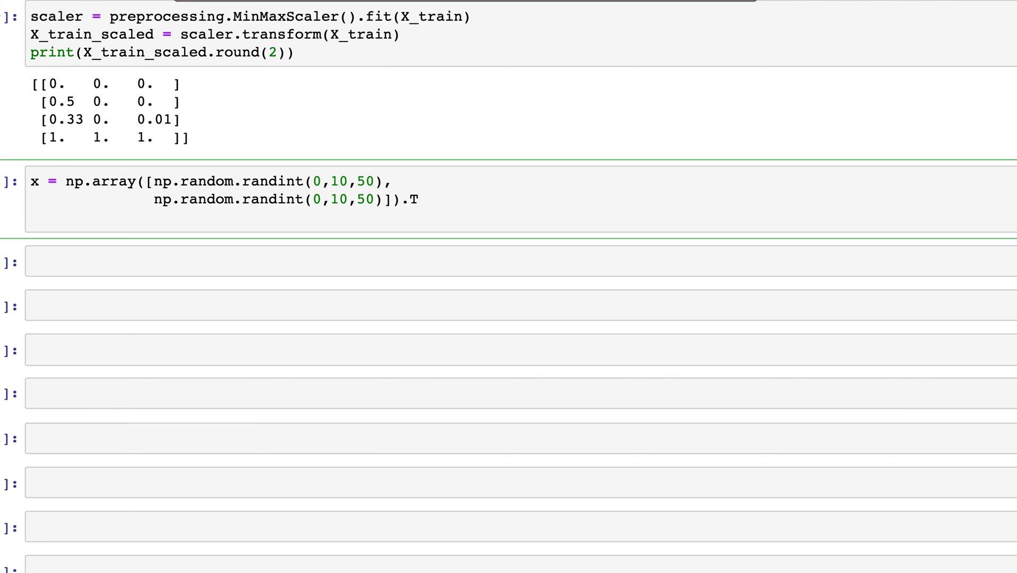
- Append the outlier row [5, 9999999] to x with np.append and display the array
text(x =)
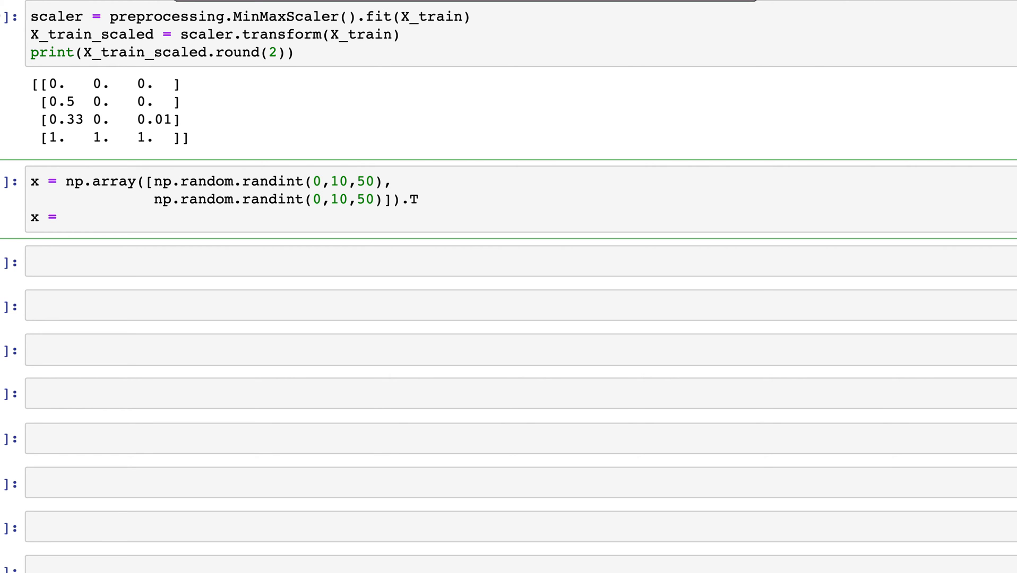
text(n)
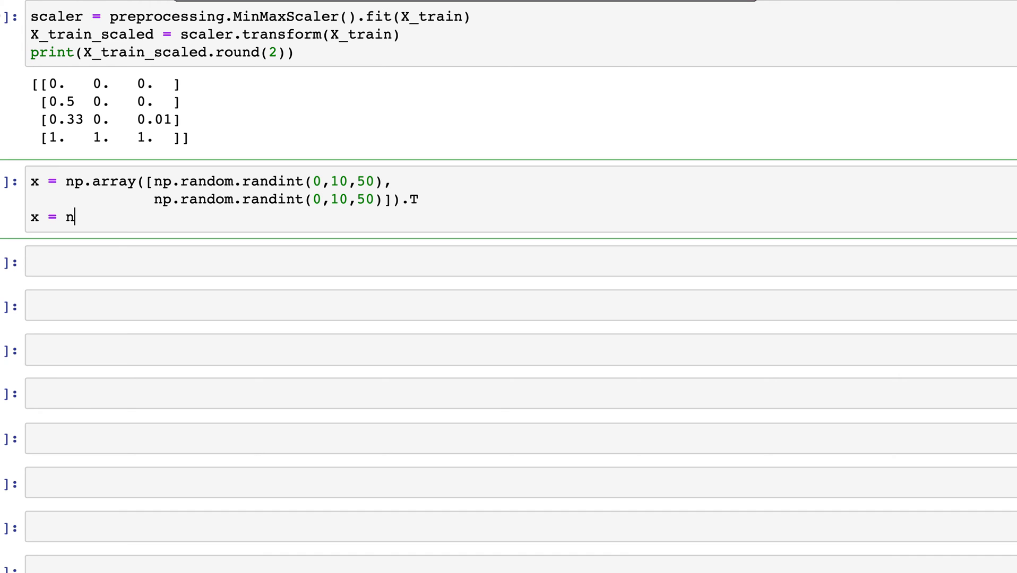
text(p.append)
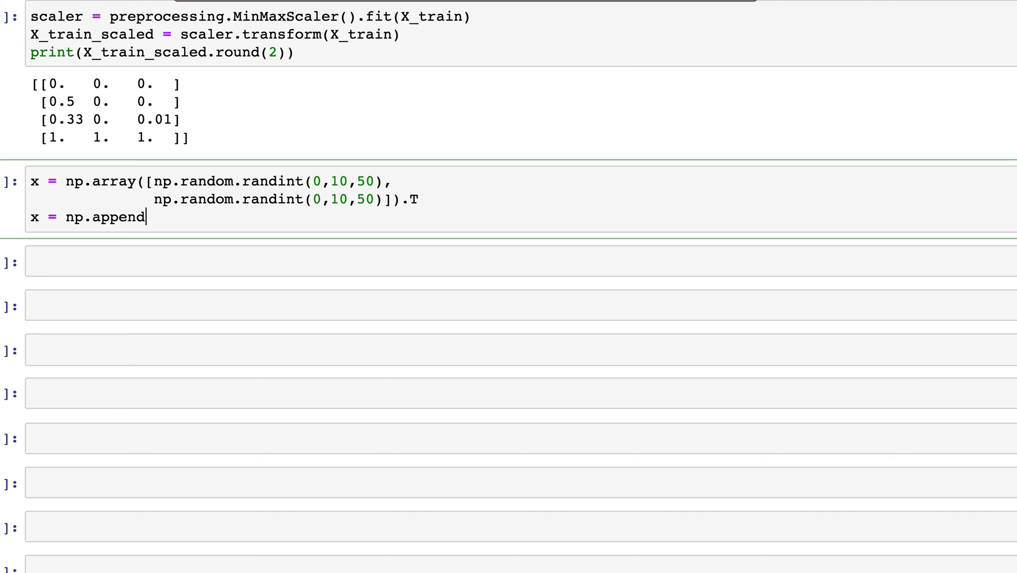
text(())
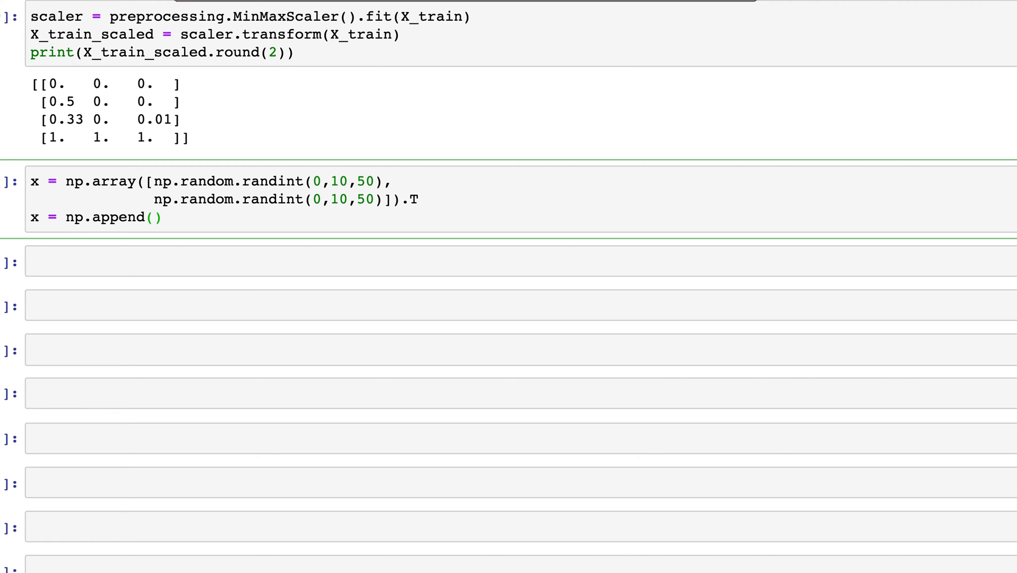
text(x, np)
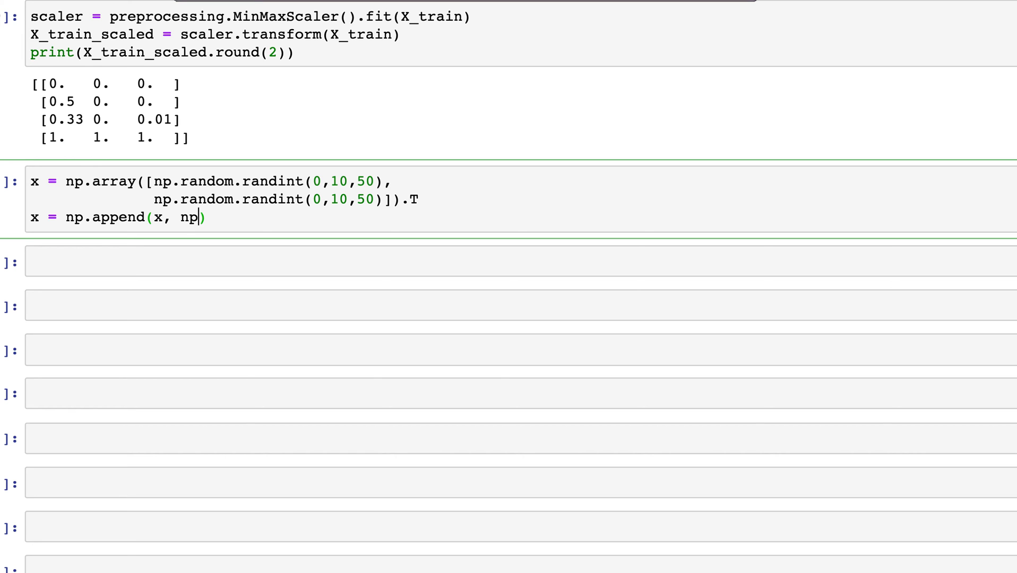
text(.array())
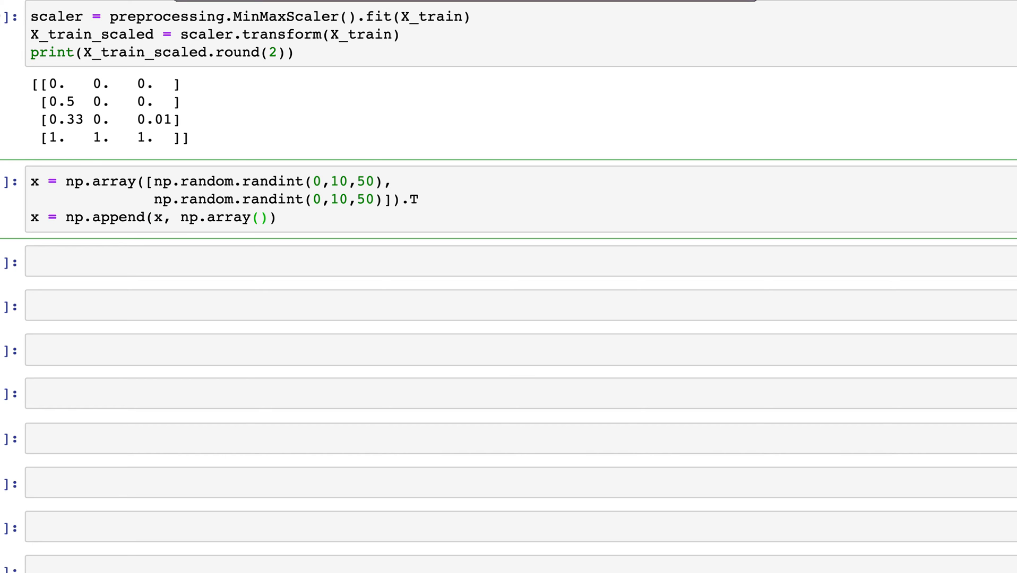
text([5,]])
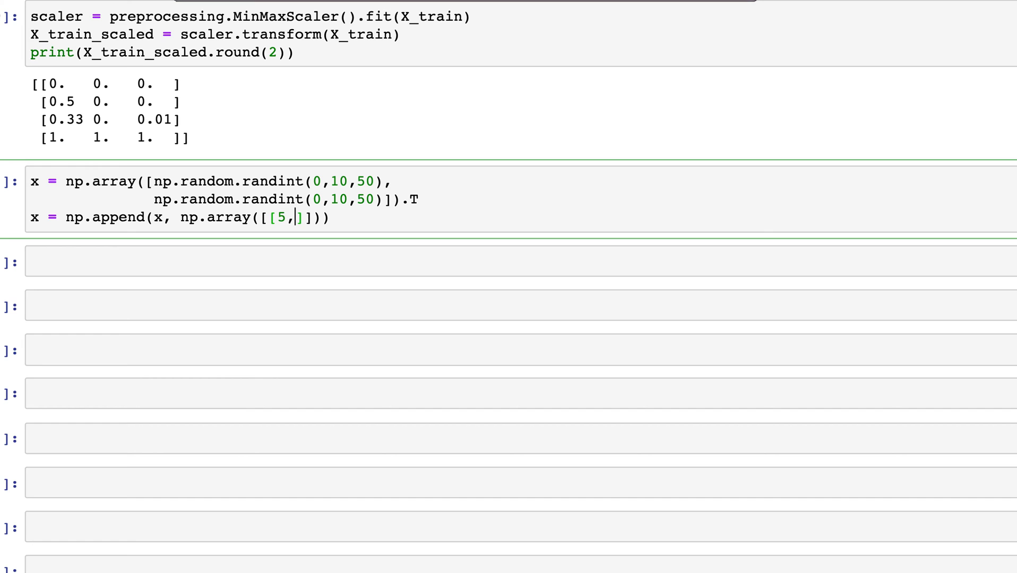
text(99999)
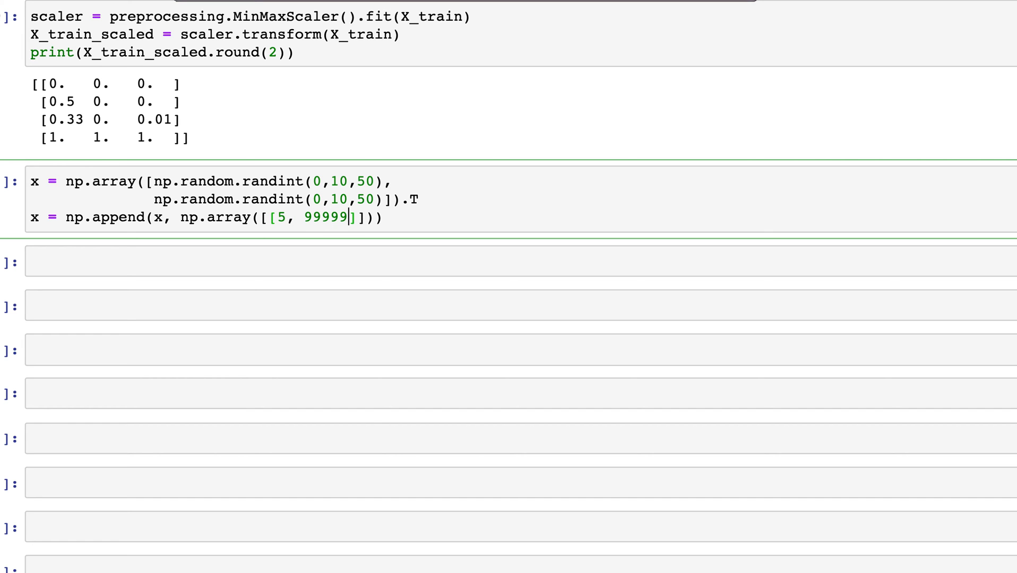
text(99)
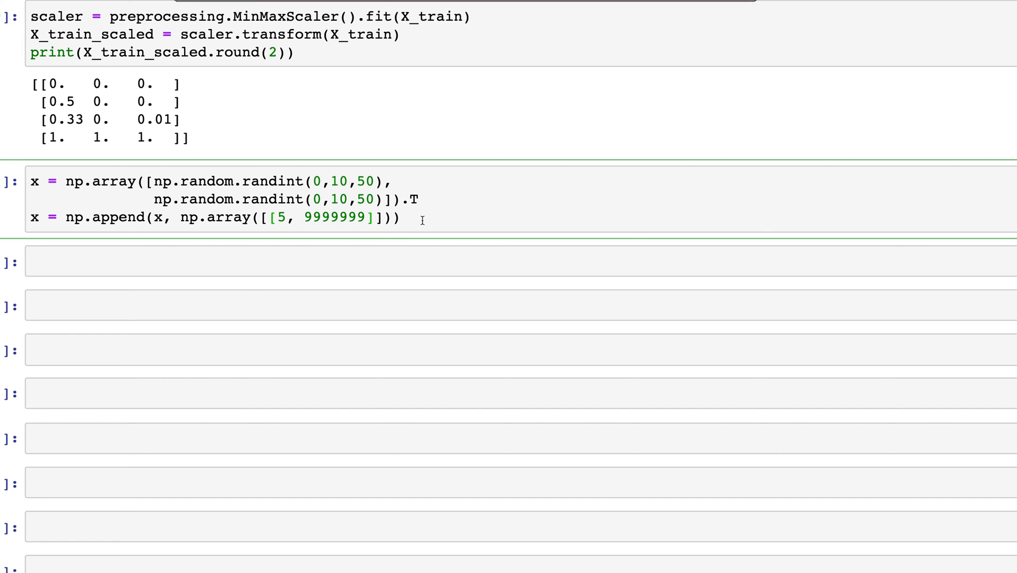
text(,)
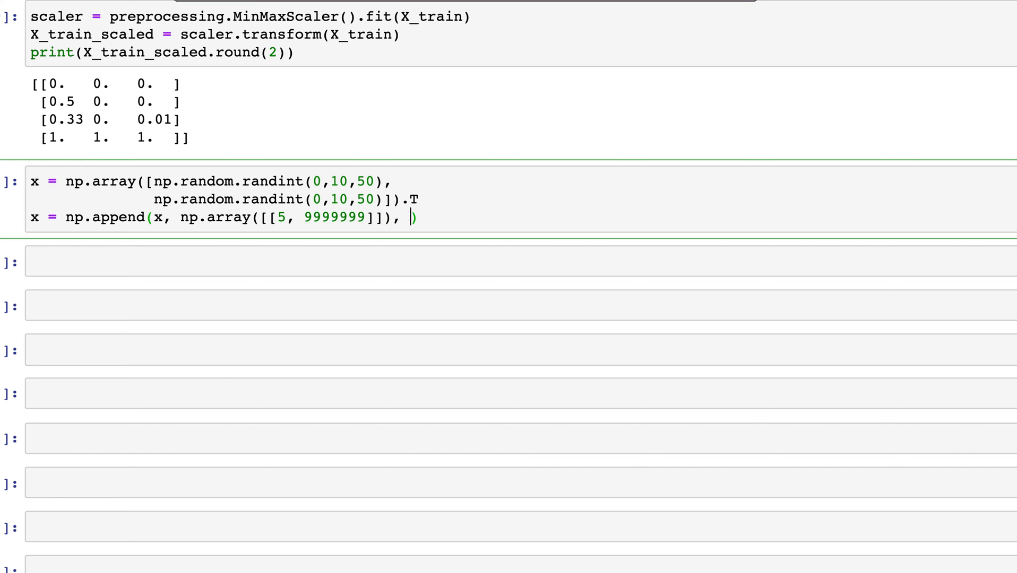
text(a)
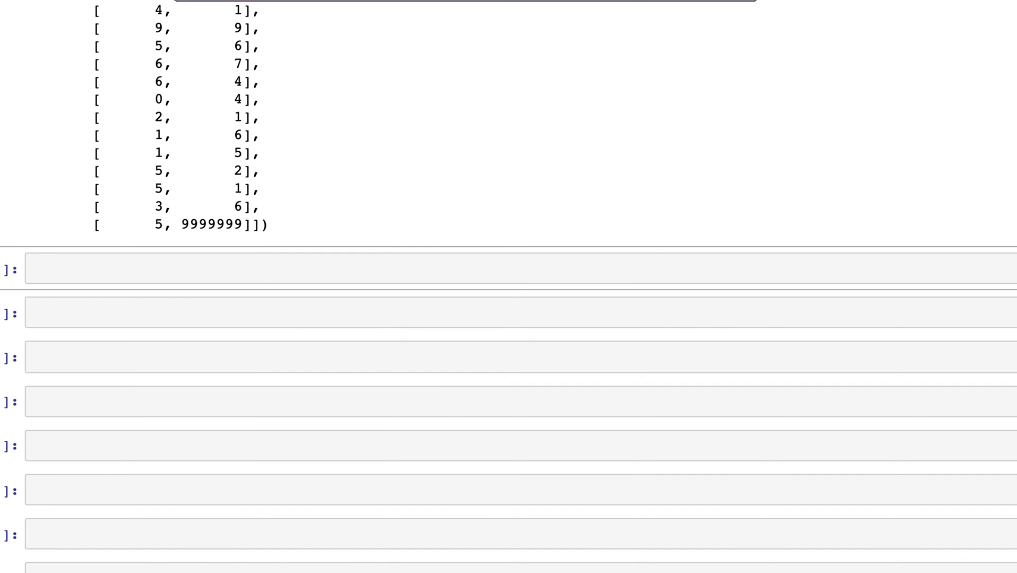
scroll(up, 3)
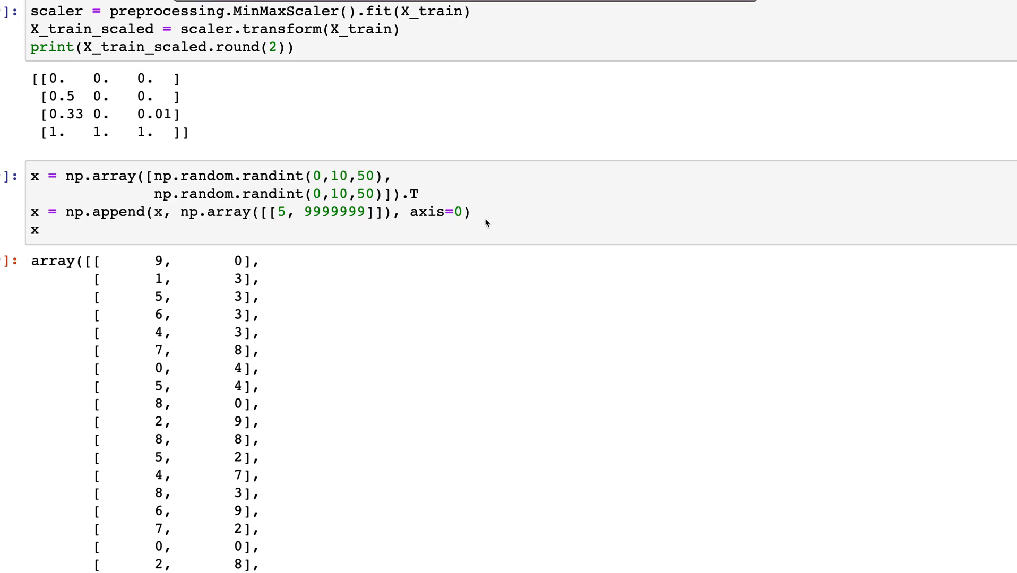
scroll(down, 3)
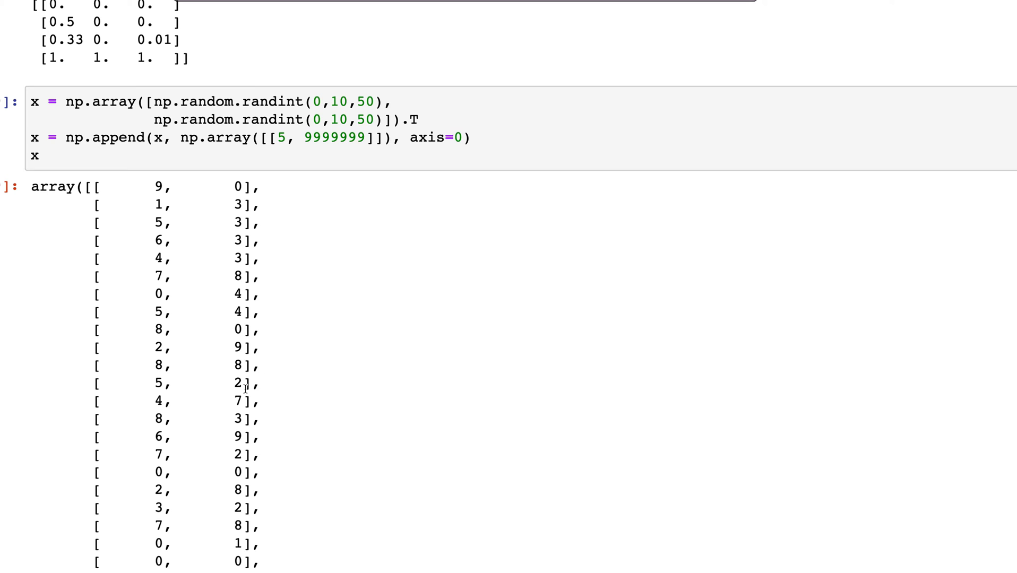
scroll(down, 3)
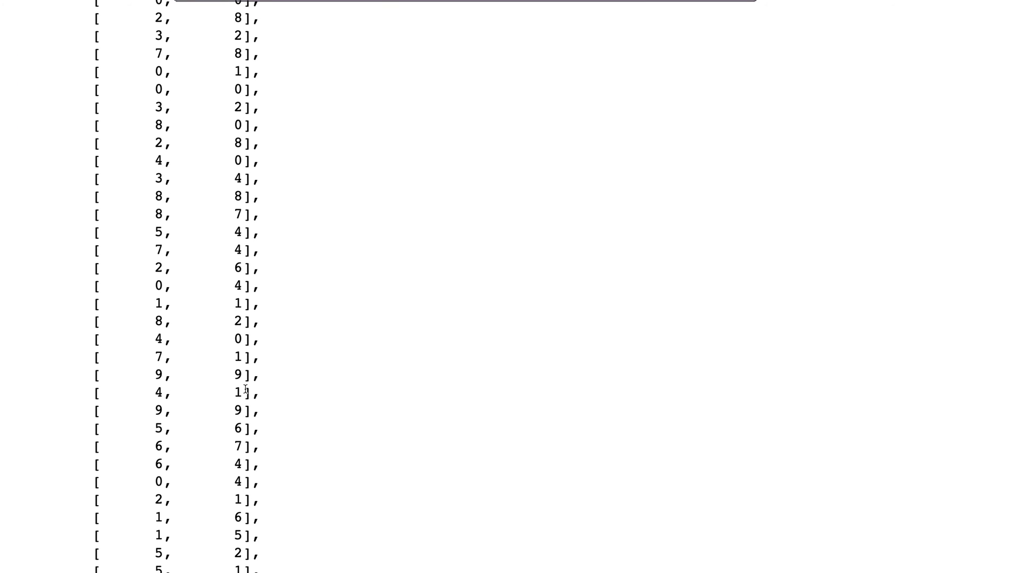
scroll(down, 3)
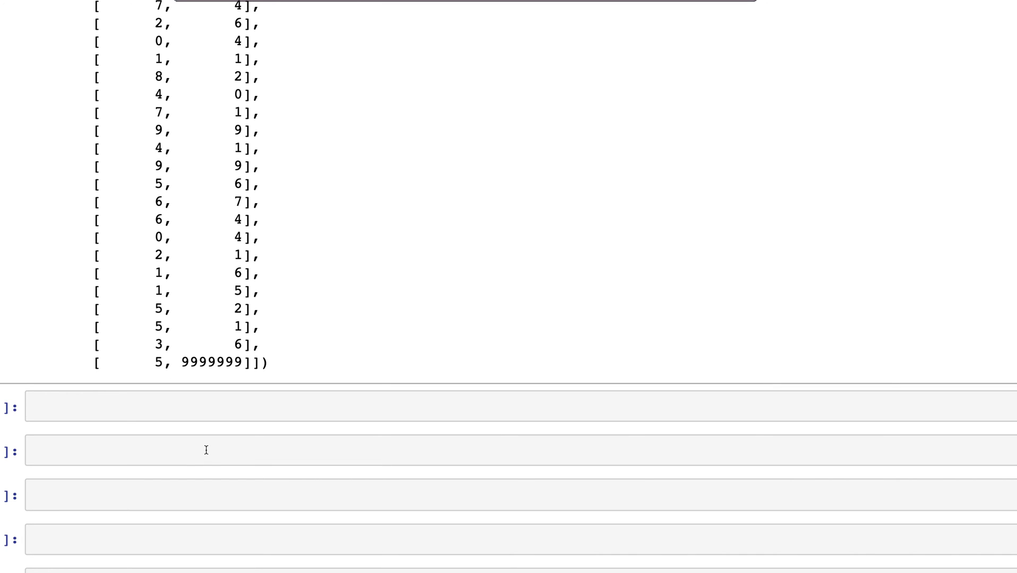
scroll(down, 3)
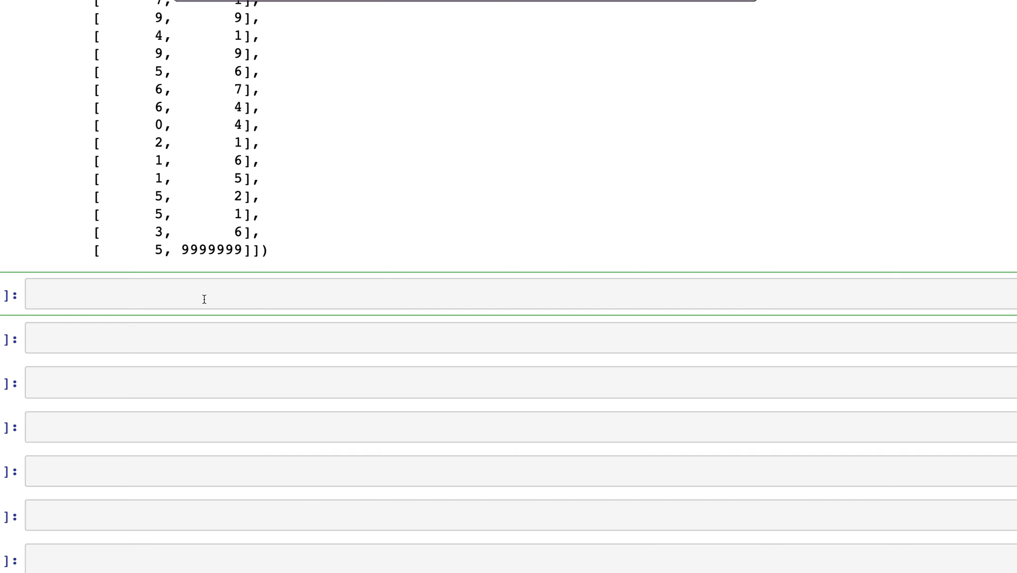
click(205, 298)
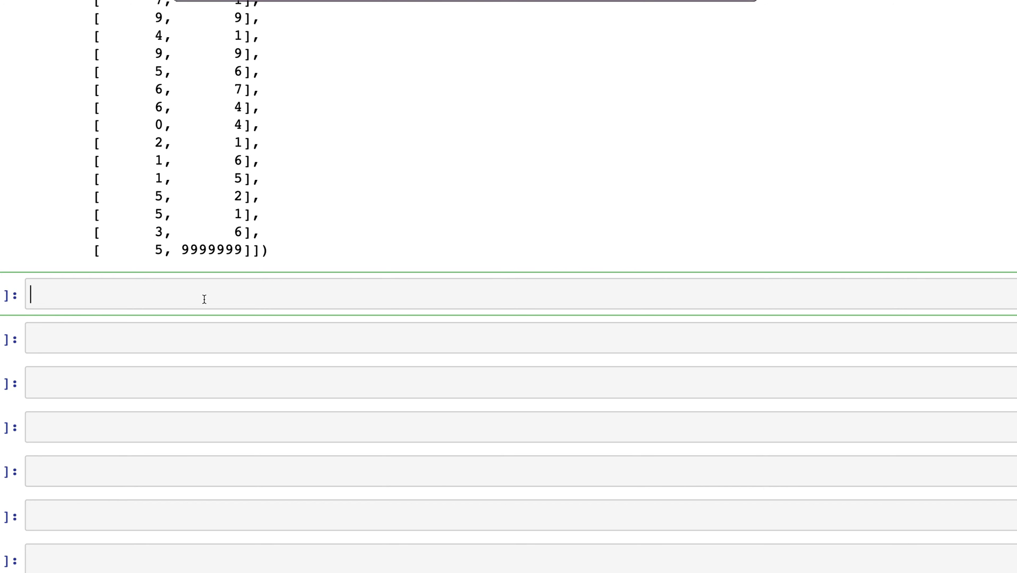
- Run preprocessing.MinMaxScaler().fit_transform(x).round(2), yielding an all-zero second column
text(scaler)
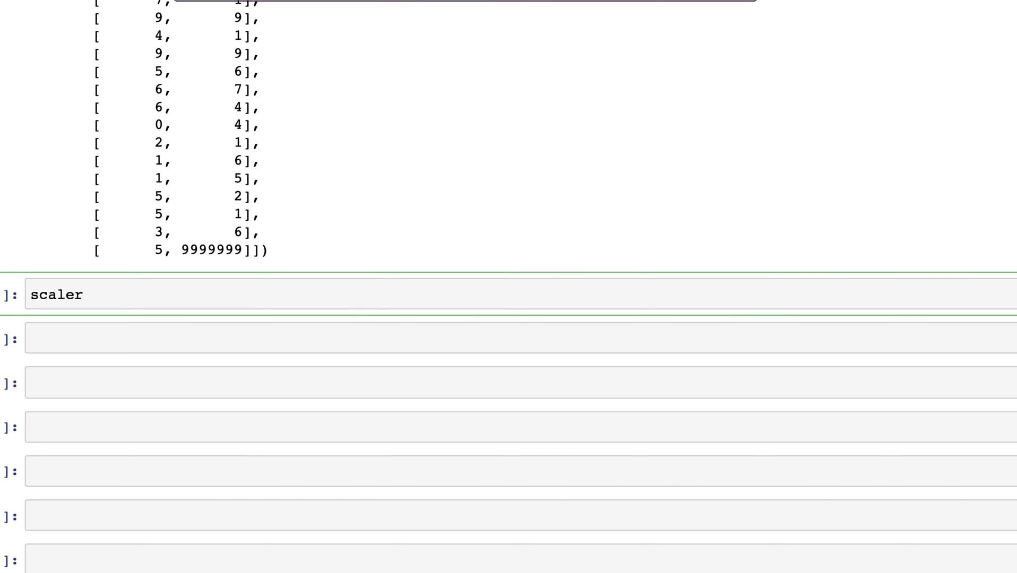
text(=)
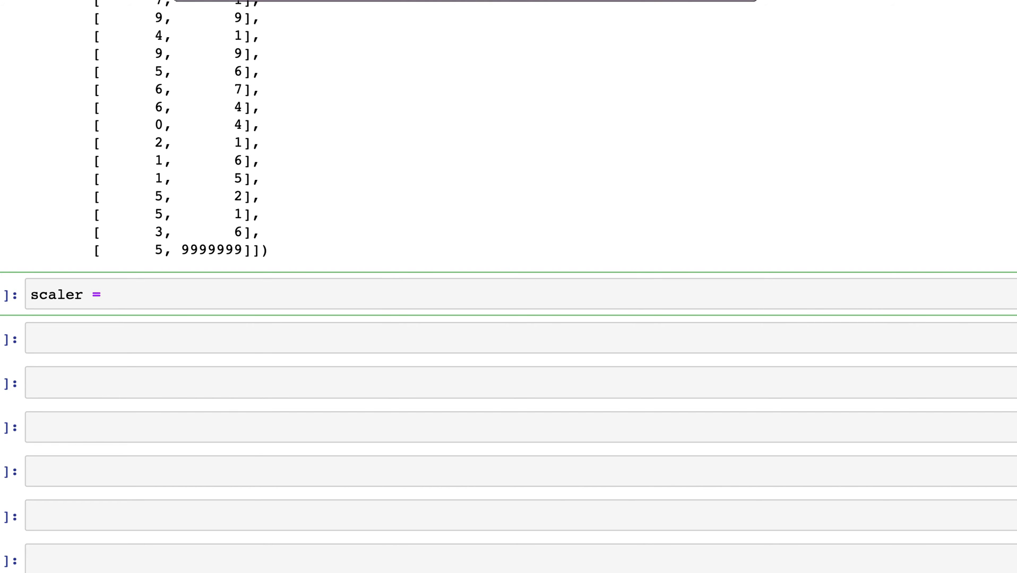
text(pr)
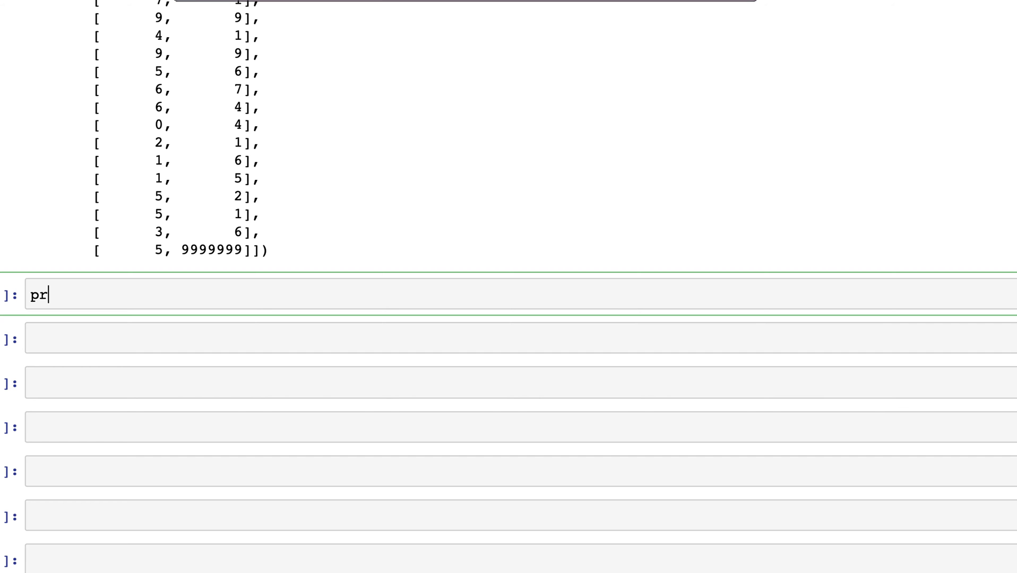
text(epro)
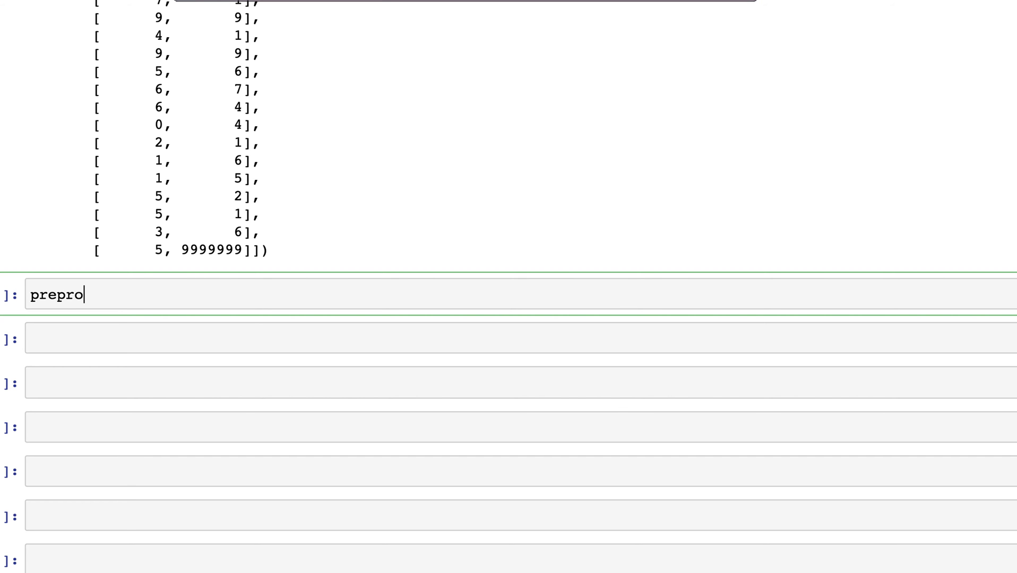
text(cessing.)
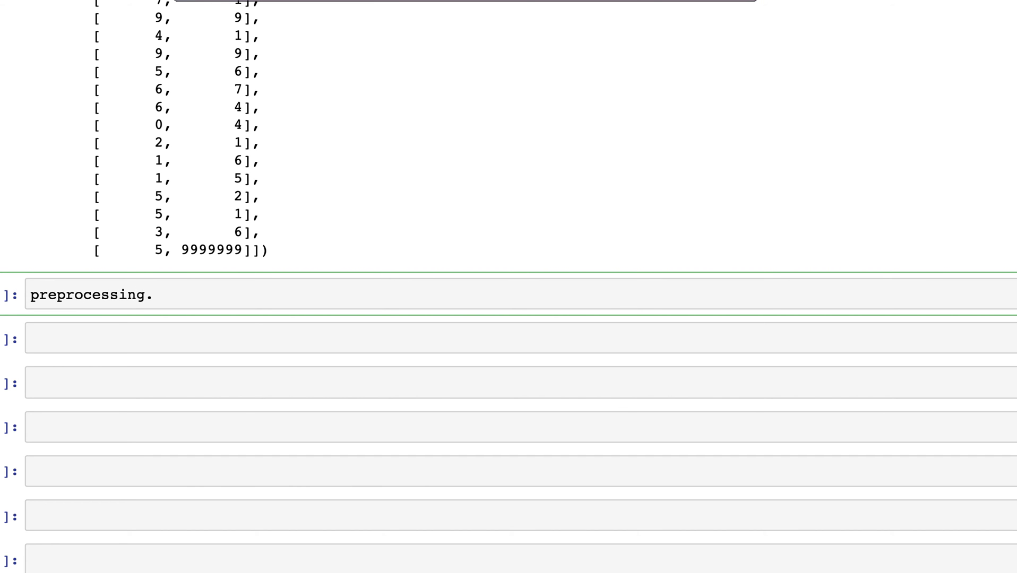
text(MinMaxScale)
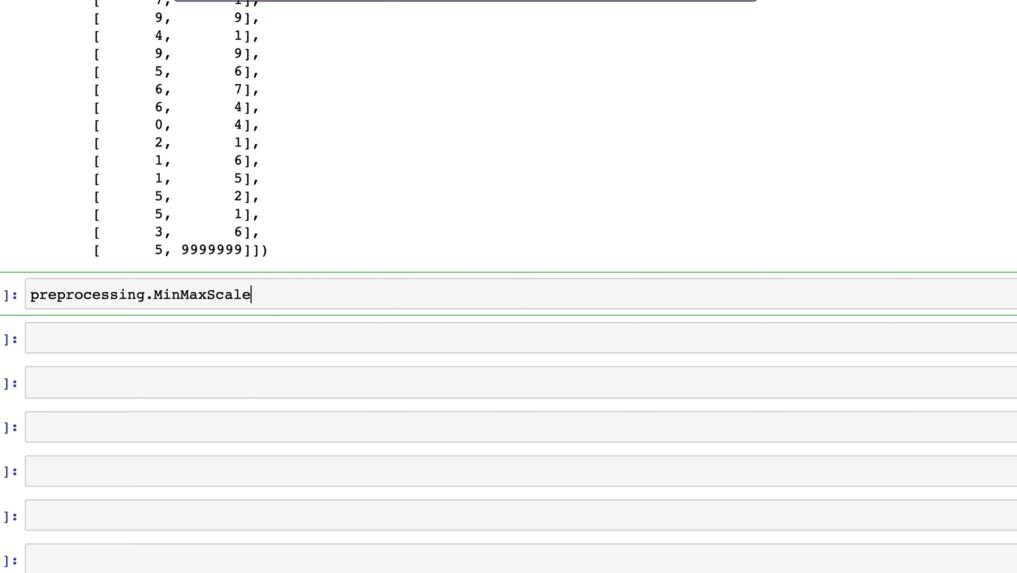
text(r().fit_train)
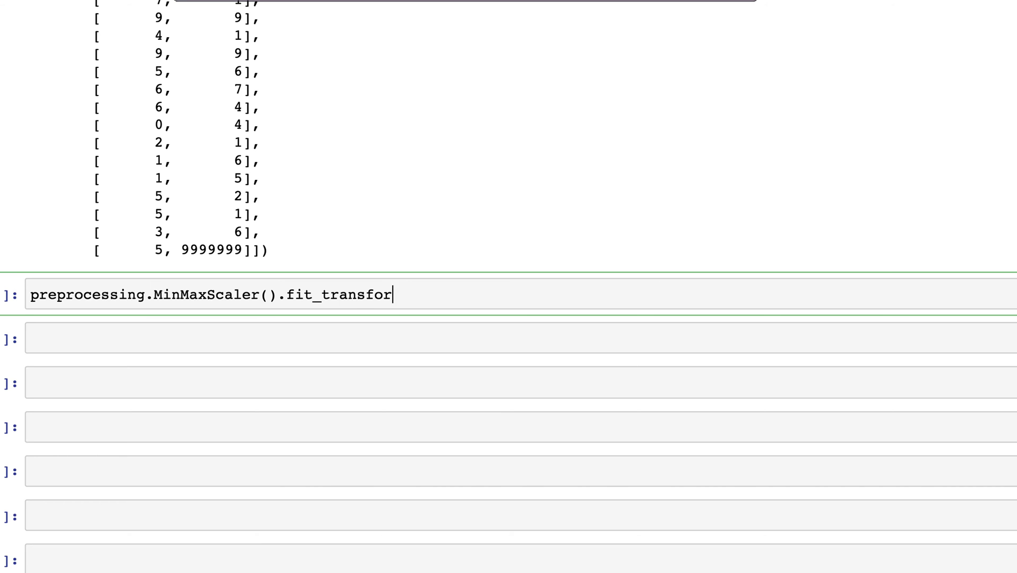
text(m)
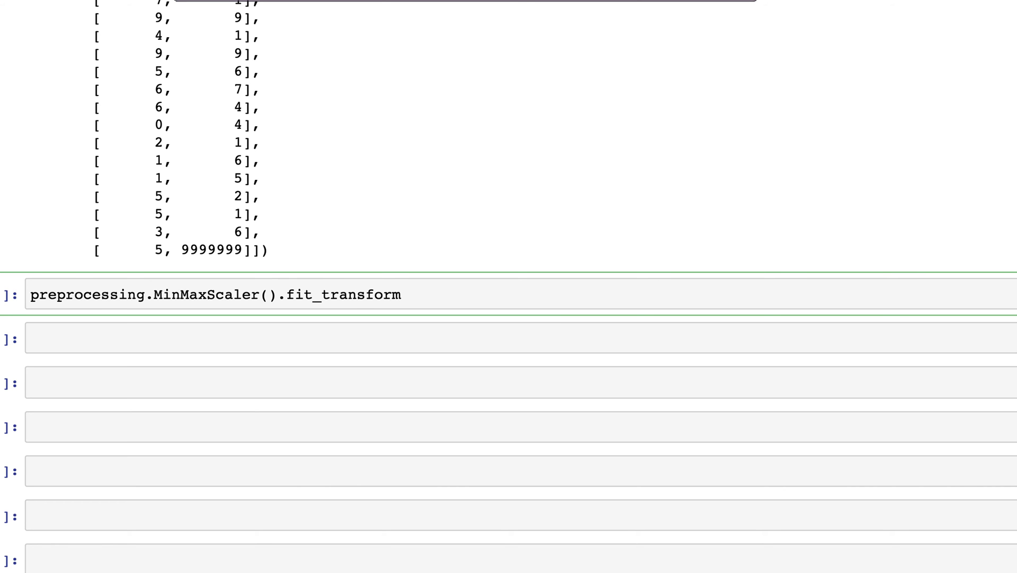
text(())
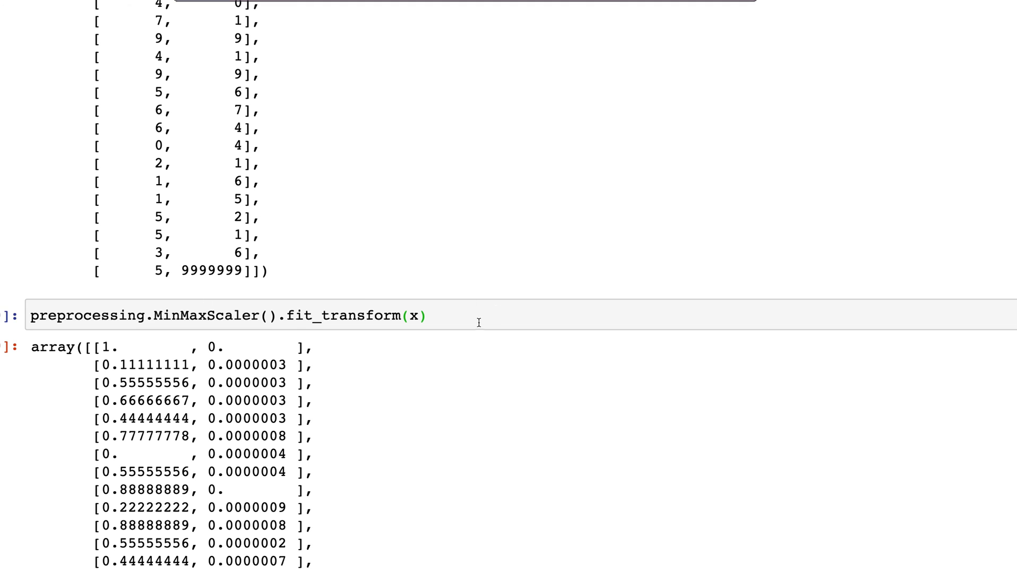
text(.rou)
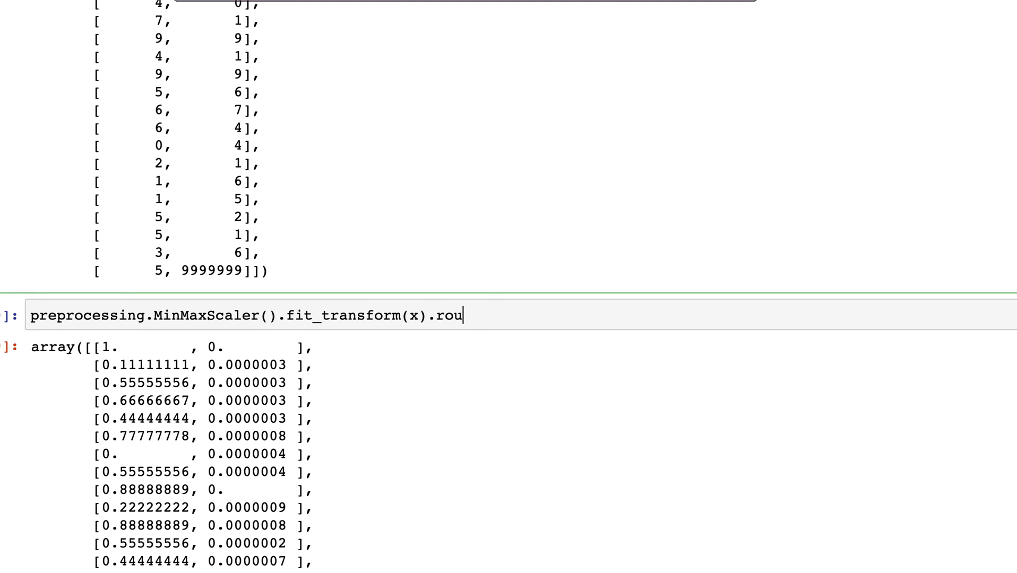
text(nd(2)
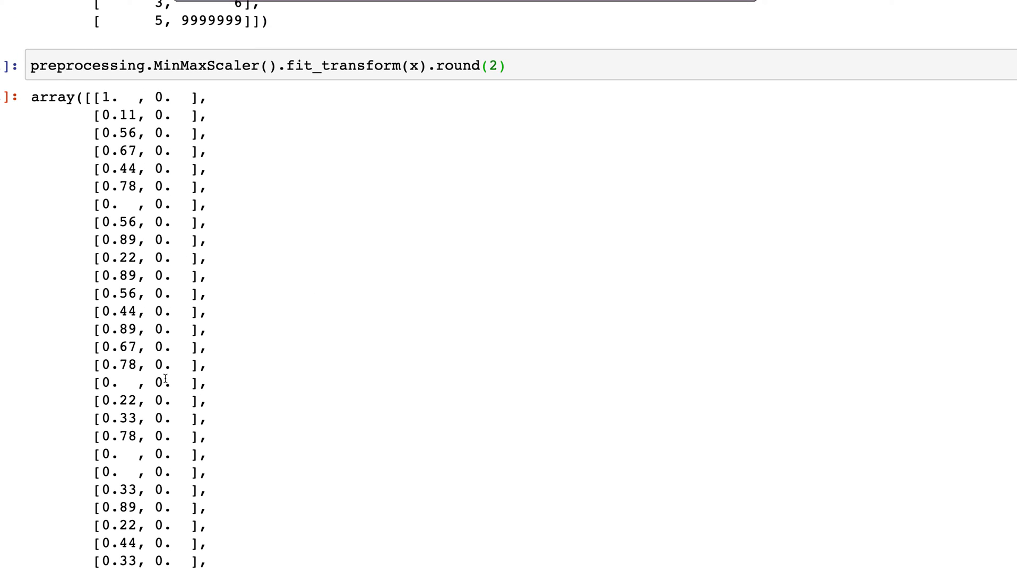
scroll(down, 3)
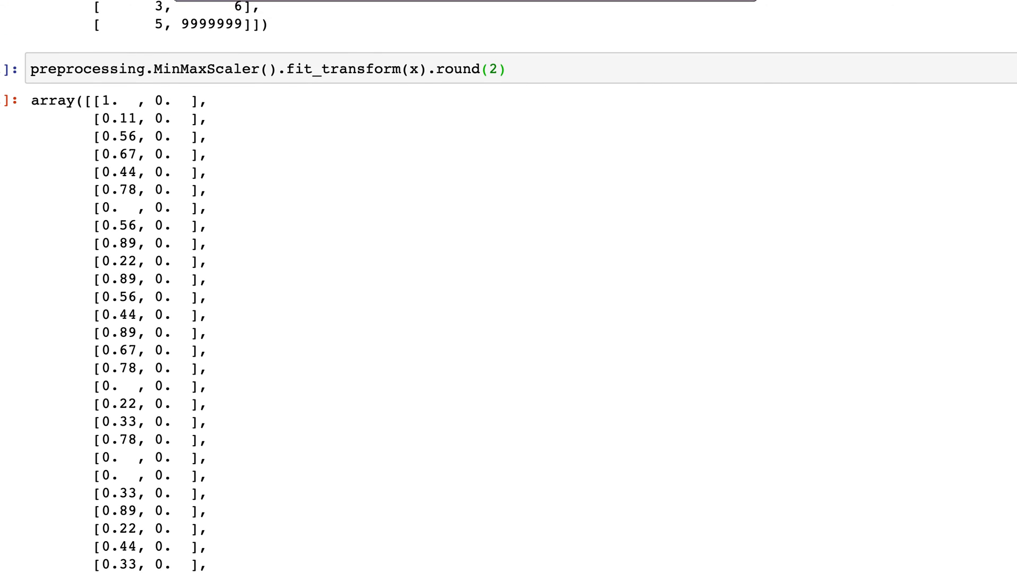
mouse_move(335, 529)
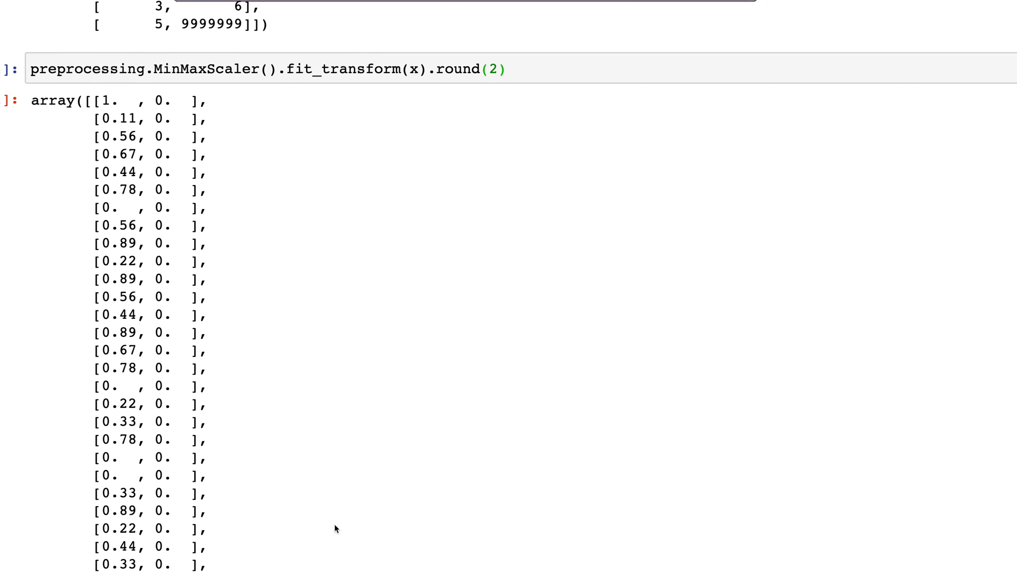
scroll(down, 3)
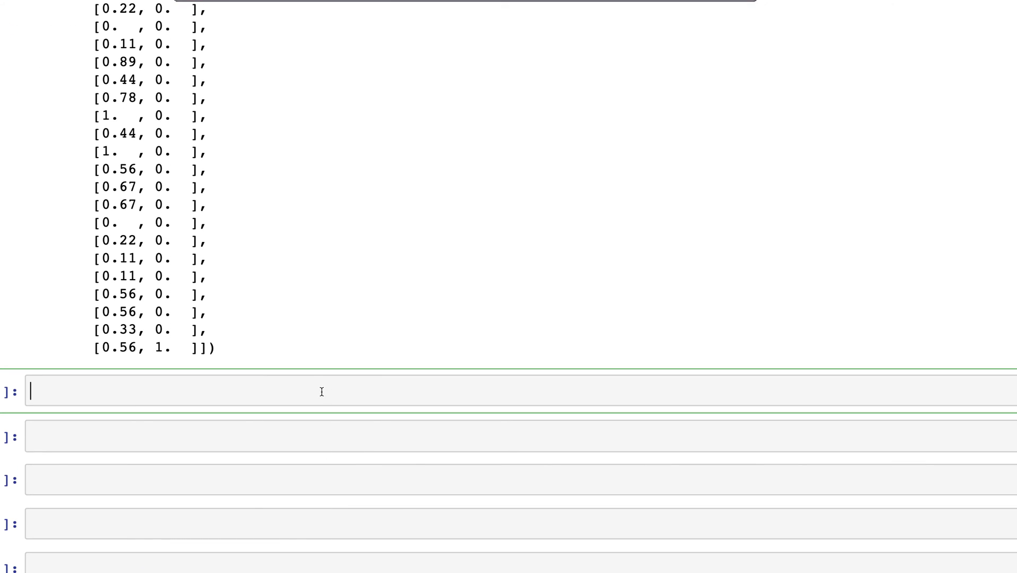
- Run preprocessing.RobustScaler().fit_transform(x), fixing the misspelled fit_transform after the AttributeError
text(pre)
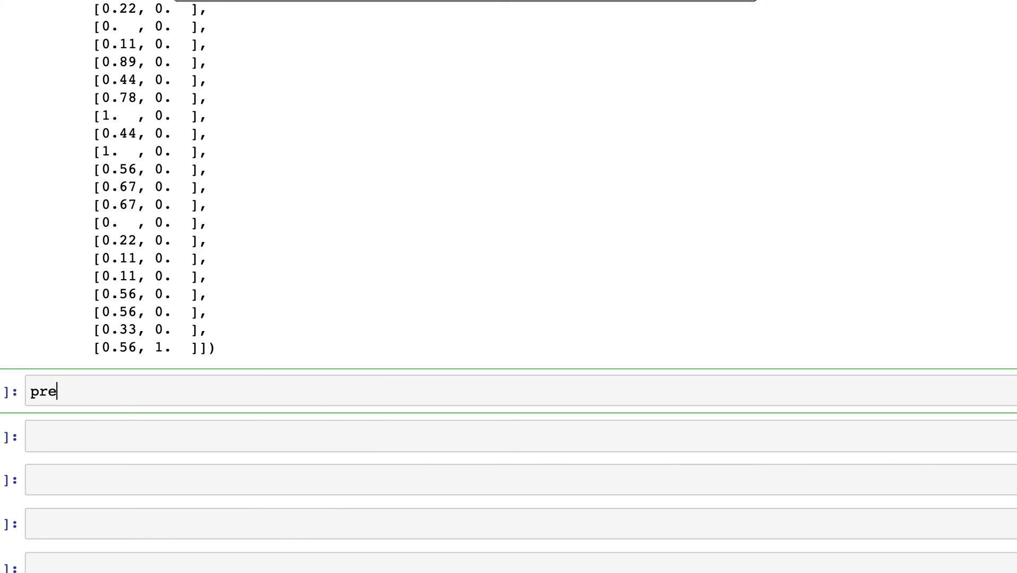
text(processing.)
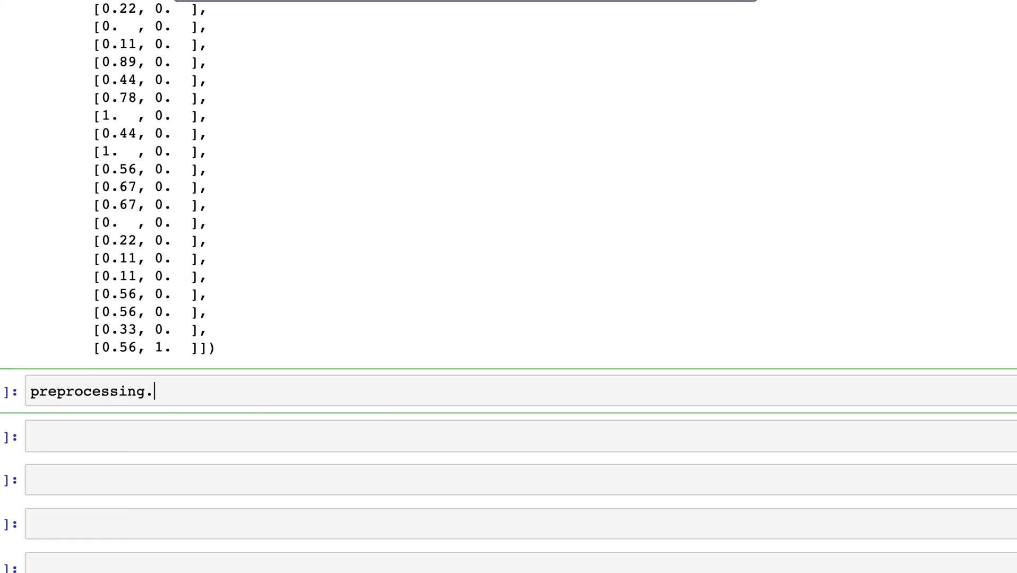
text(RobustS)
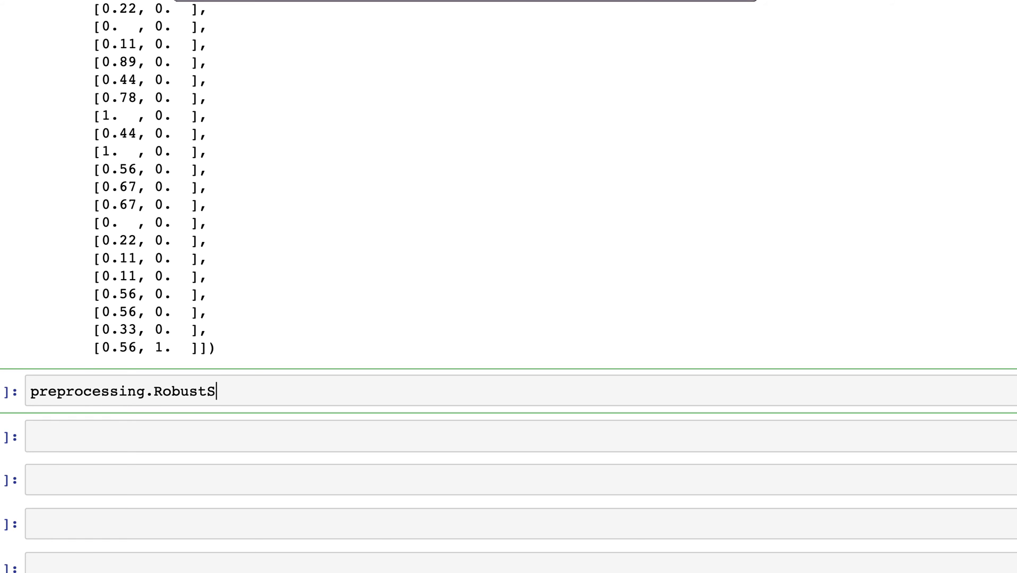
text(caler())
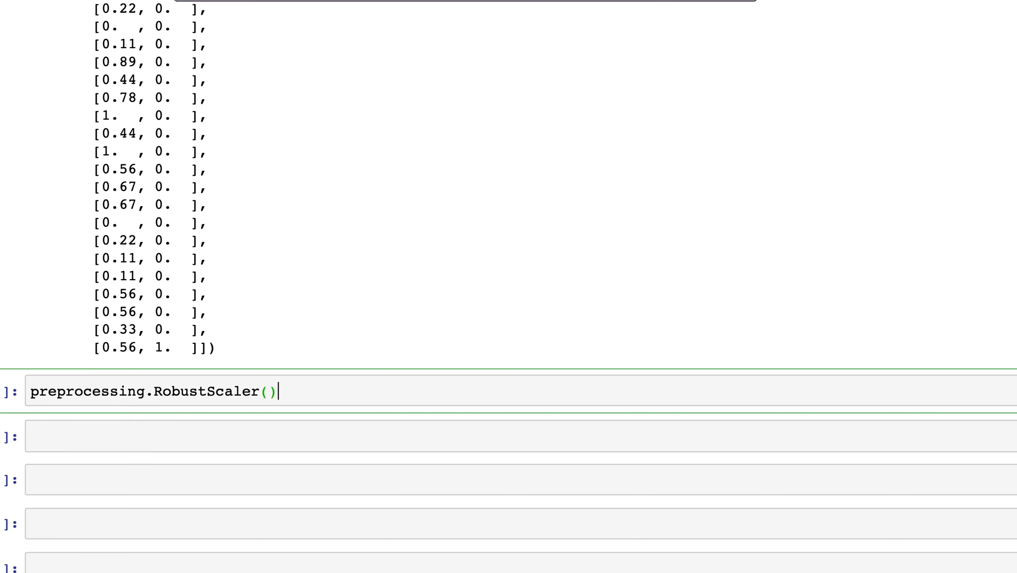
text(.firt_)
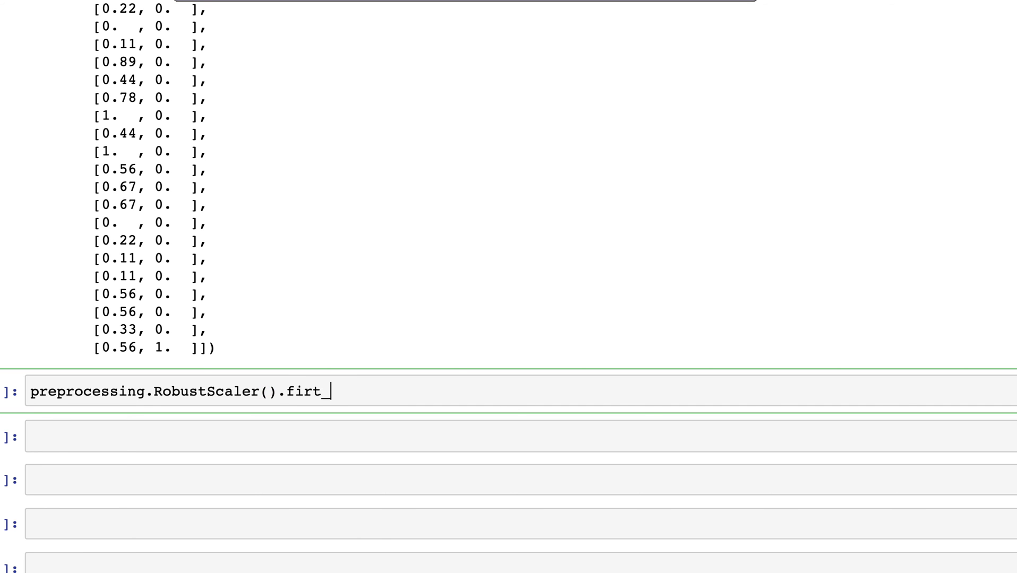
text(fit_tran)
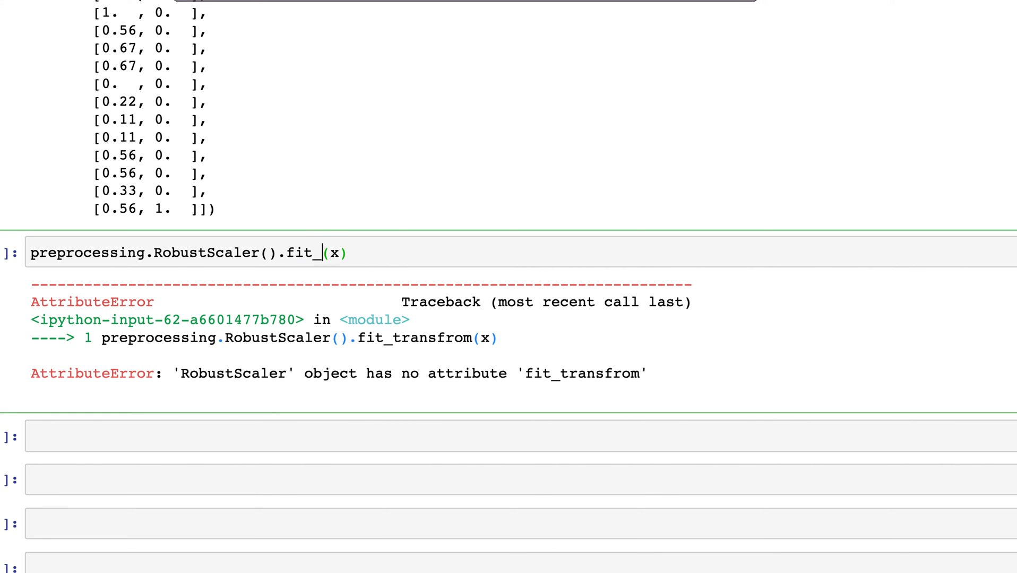
text(transfr)
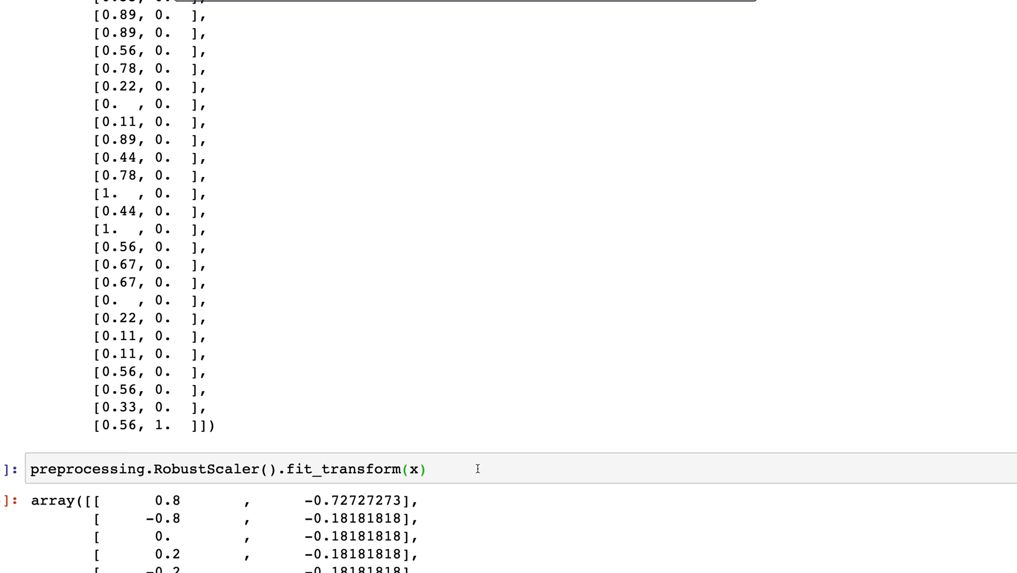
- Round the RobustScaler output to two decimals, ending with outlier row [0., 1818180.91]
text(.round(2)
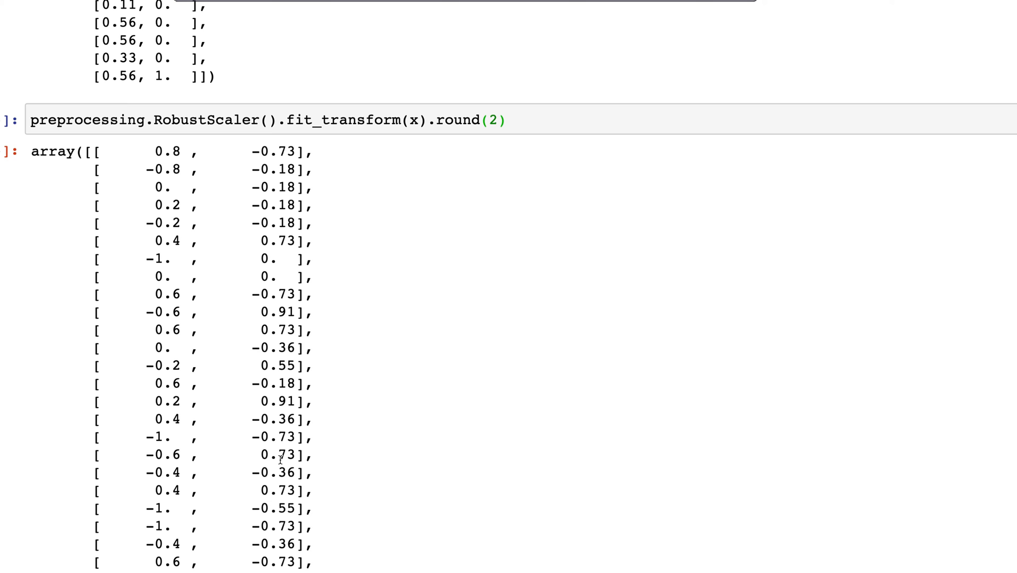
scroll(down, 3)
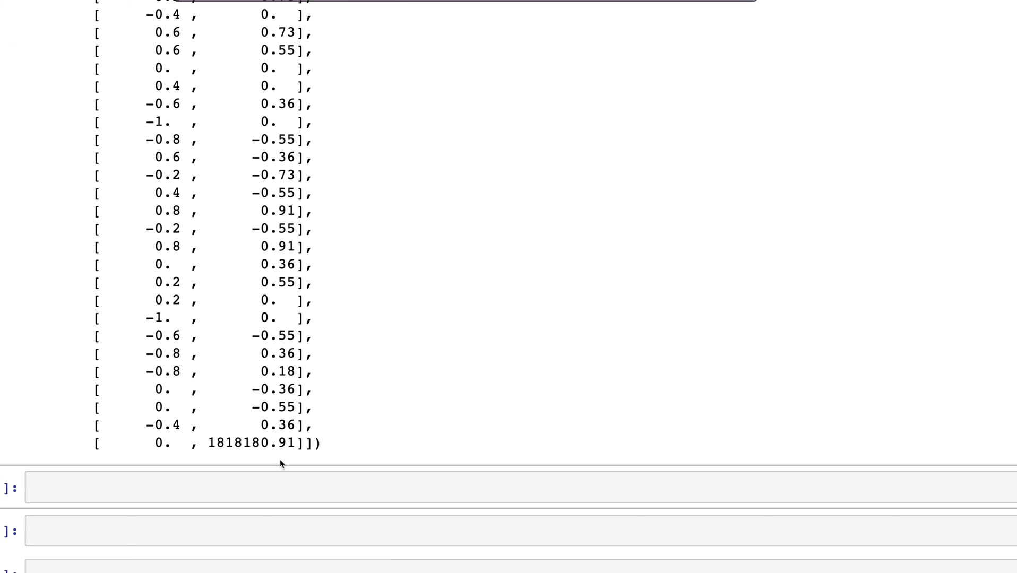